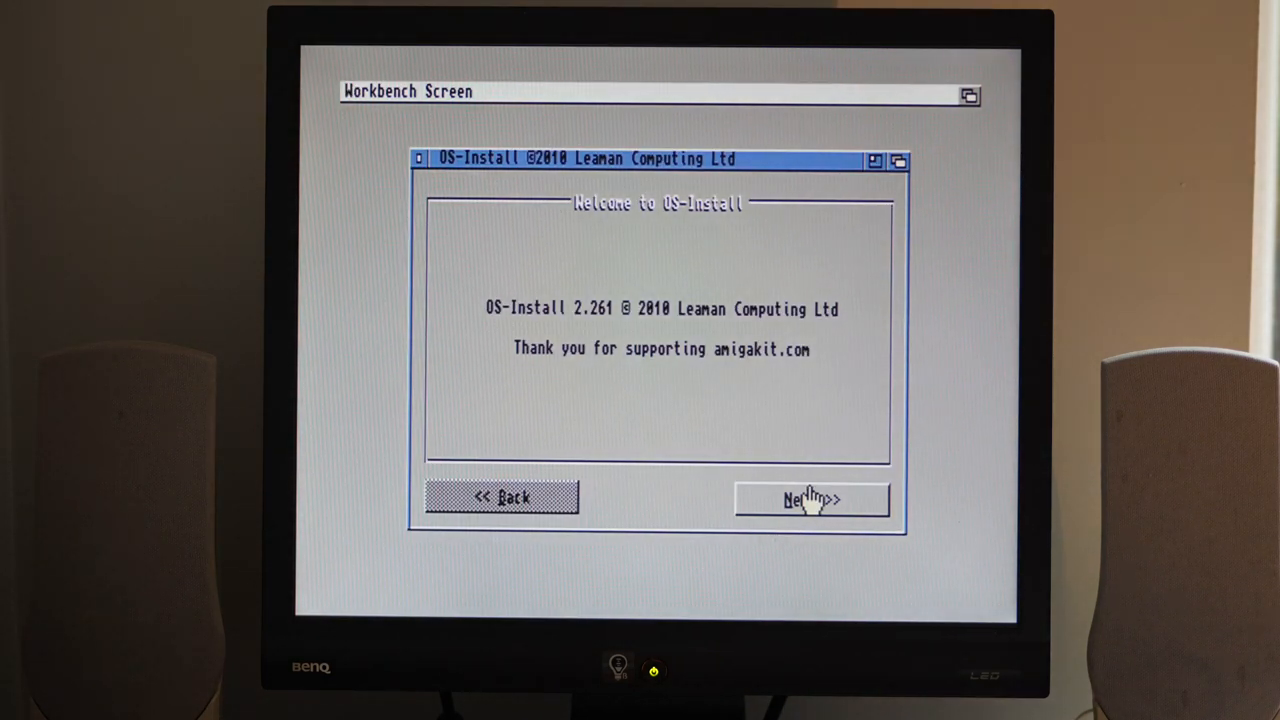
Step: Pass the welcome page and select AmigaOS 3.0/3.1 as the version to install
{"action": "left_click", "coordinate": [812, 500]}
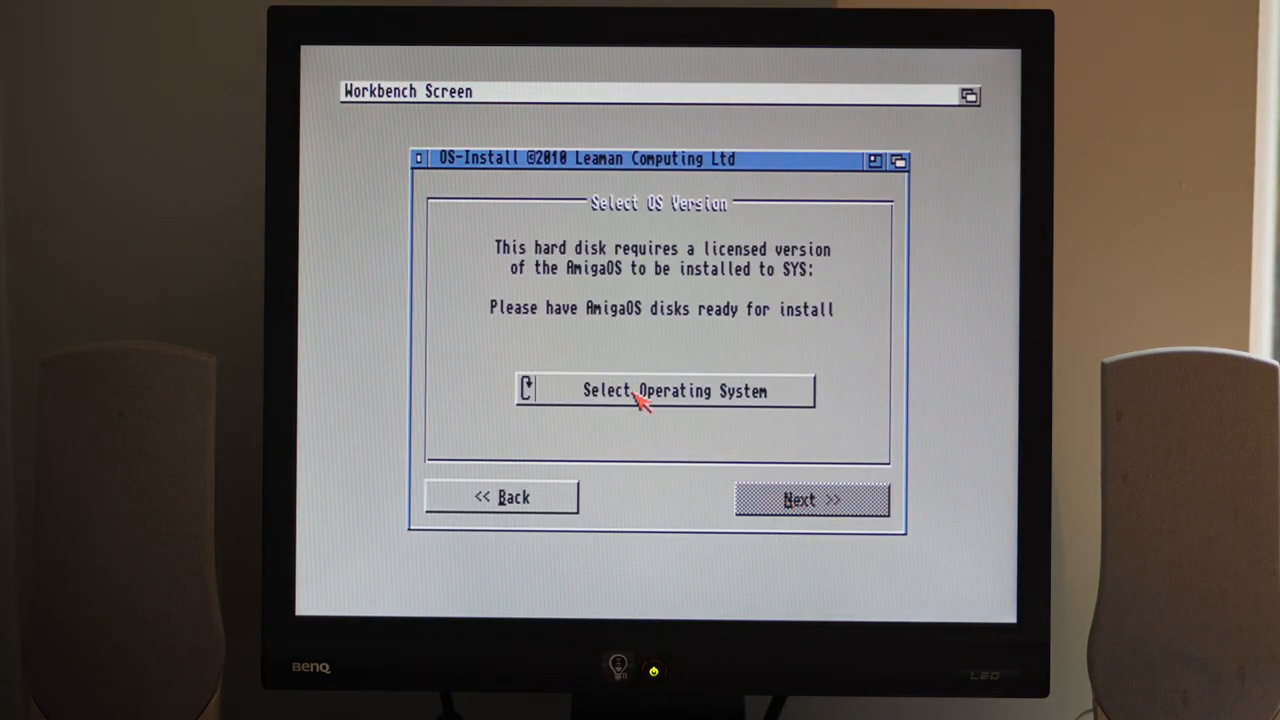
{"action": "left_click", "coordinate": [664, 390]}
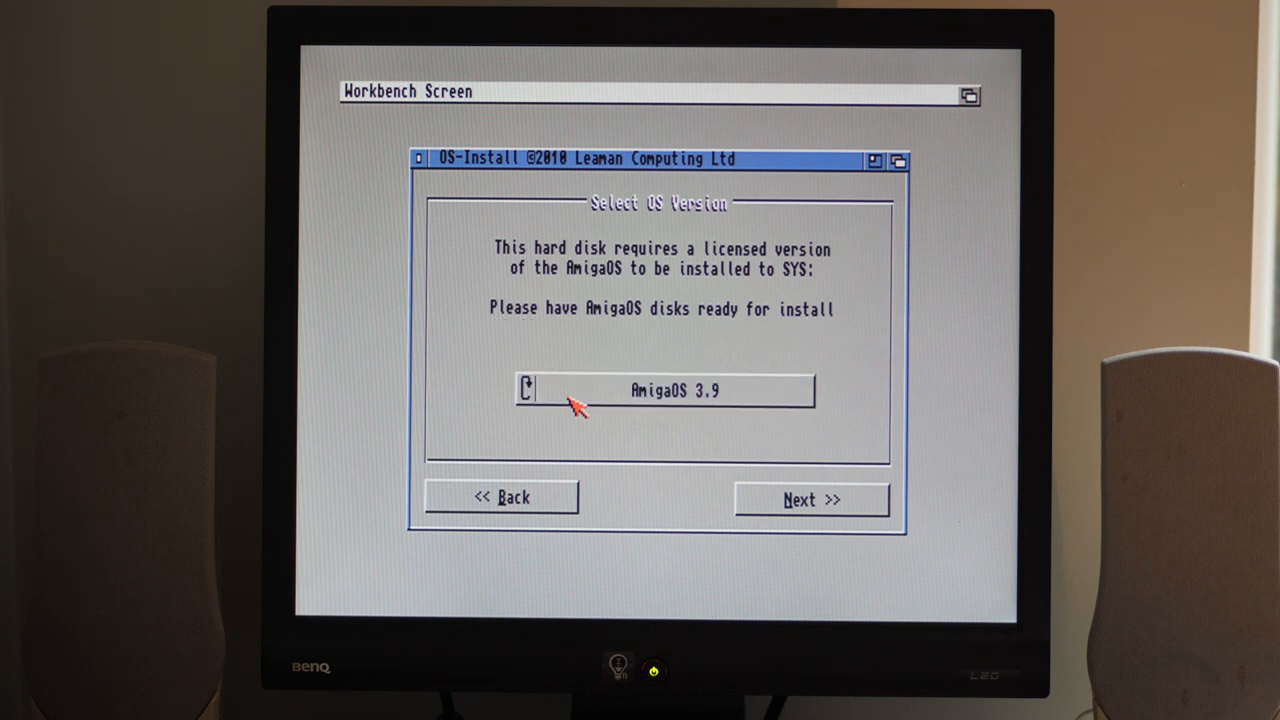
{"action": "left_click", "coordinate": [664, 390]}
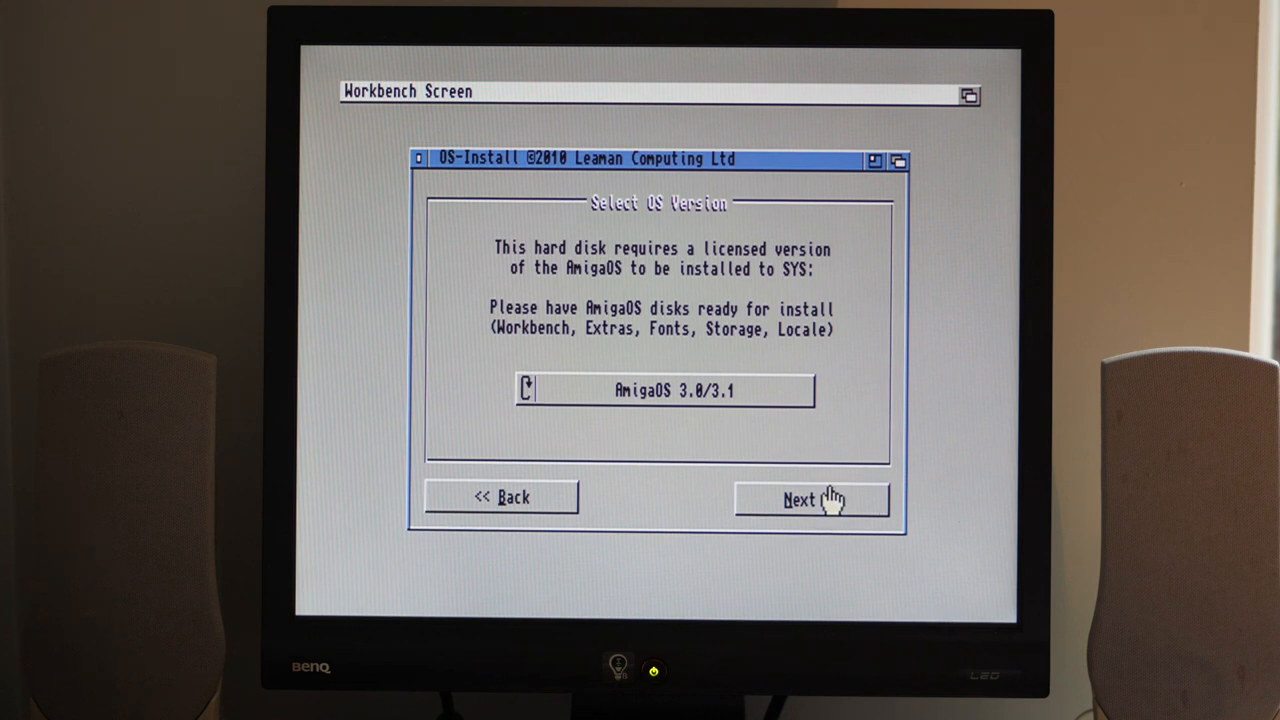
Step: Copy the main Workbench files and the Extras disk contents onto SYS:
{"action": "left_click", "coordinate": [812, 500]}
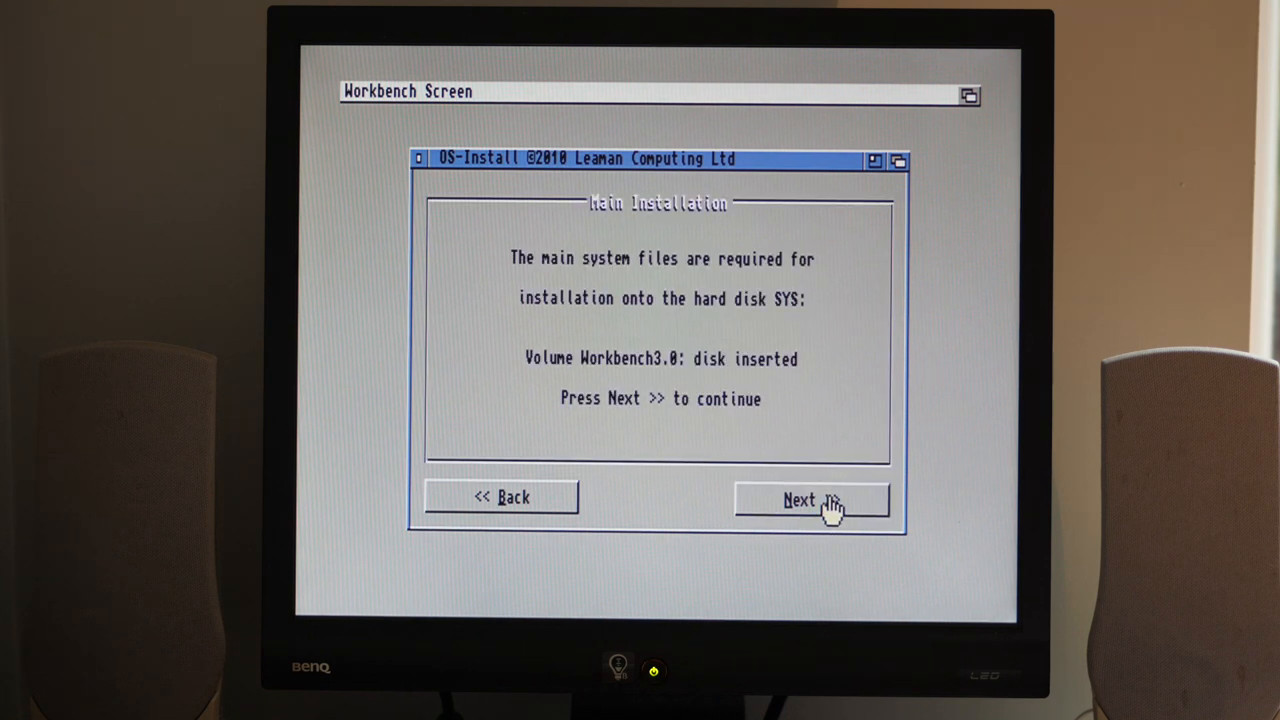
{"action": "left_click", "coordinate": [812, 500]}
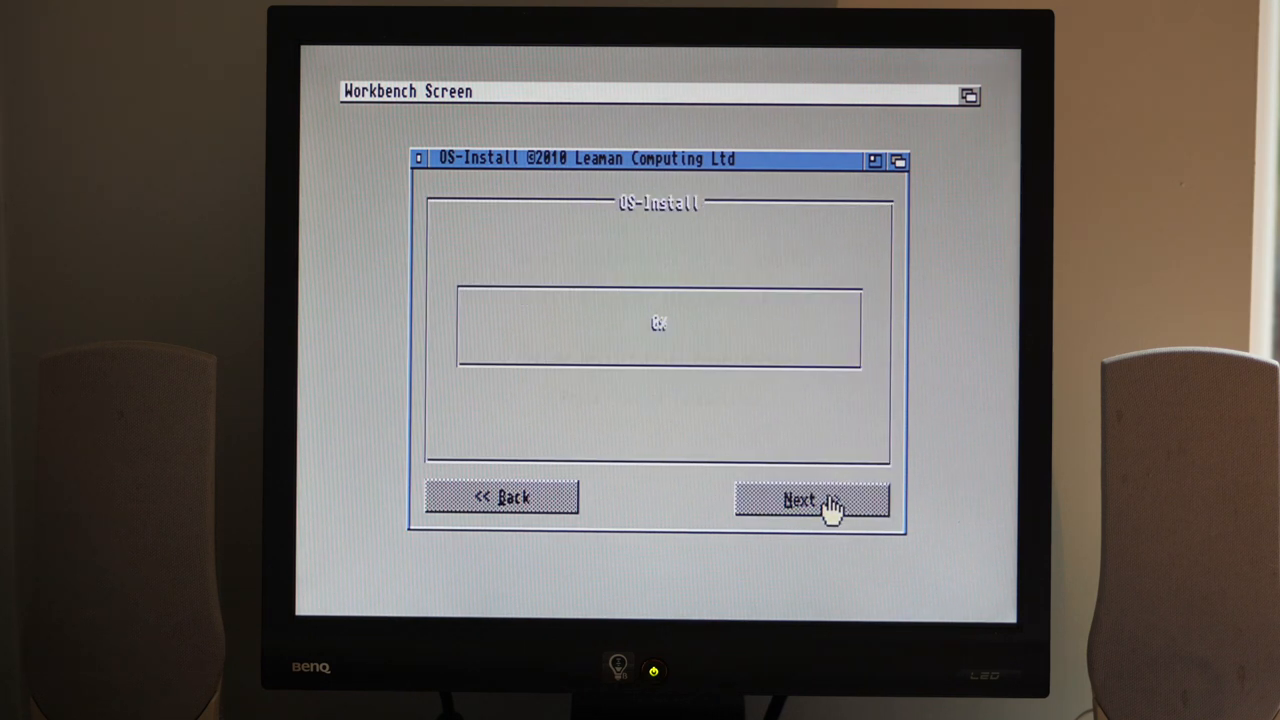
{"action": "left_click", "coordinate": [812, 500]}
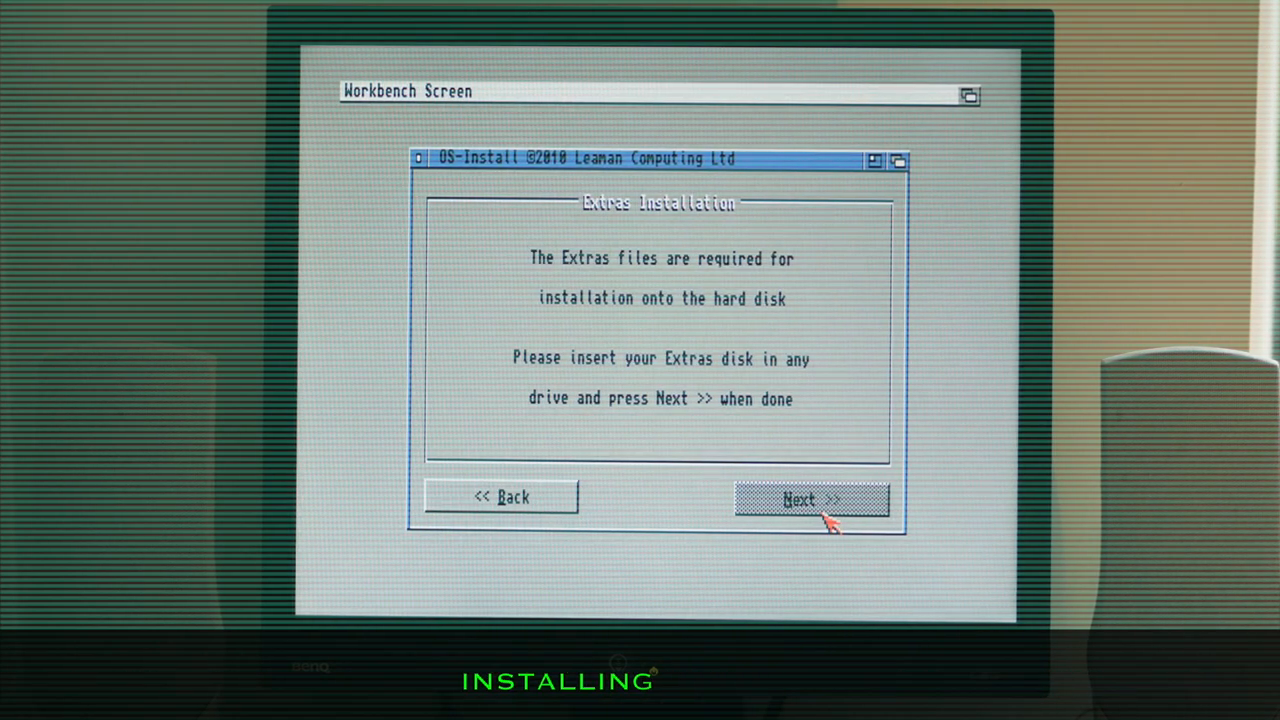
{"action": "left_click", "coordinate": [810, 500]}
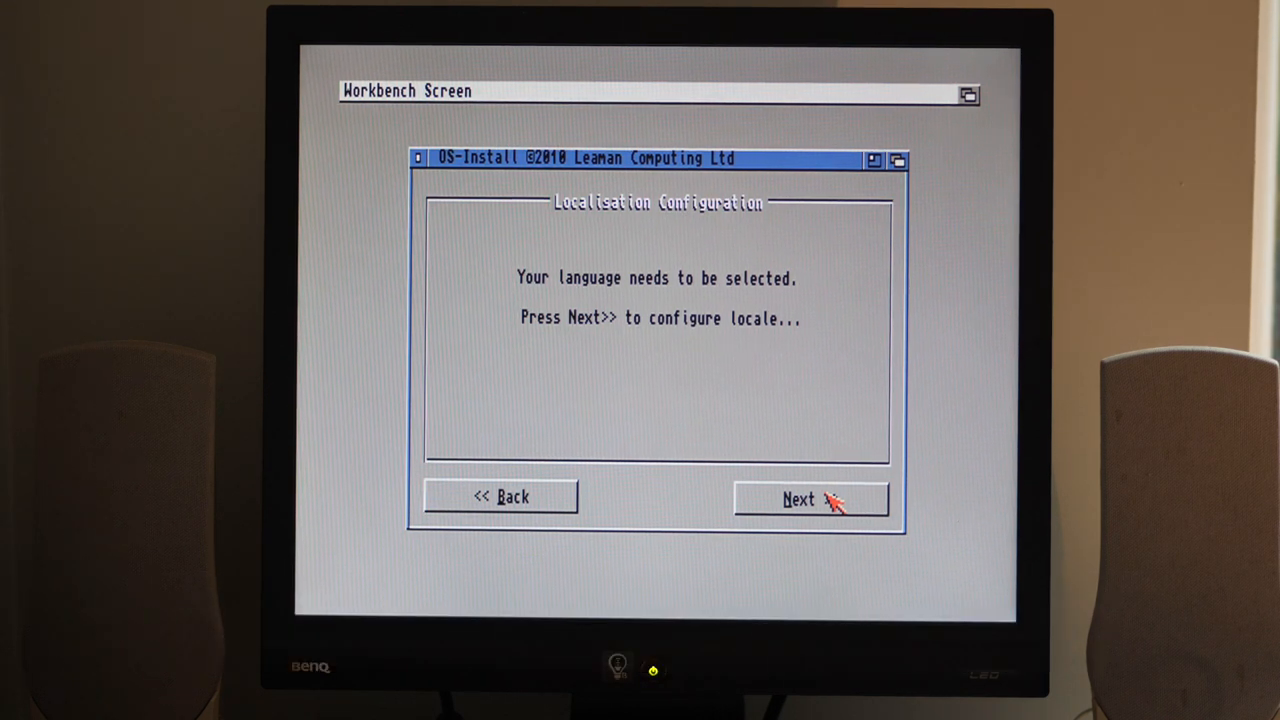
Step: Make English the preferred language in Locale Preferences and apply it
{"action": "left_click", "coordinate": [798, 500]}
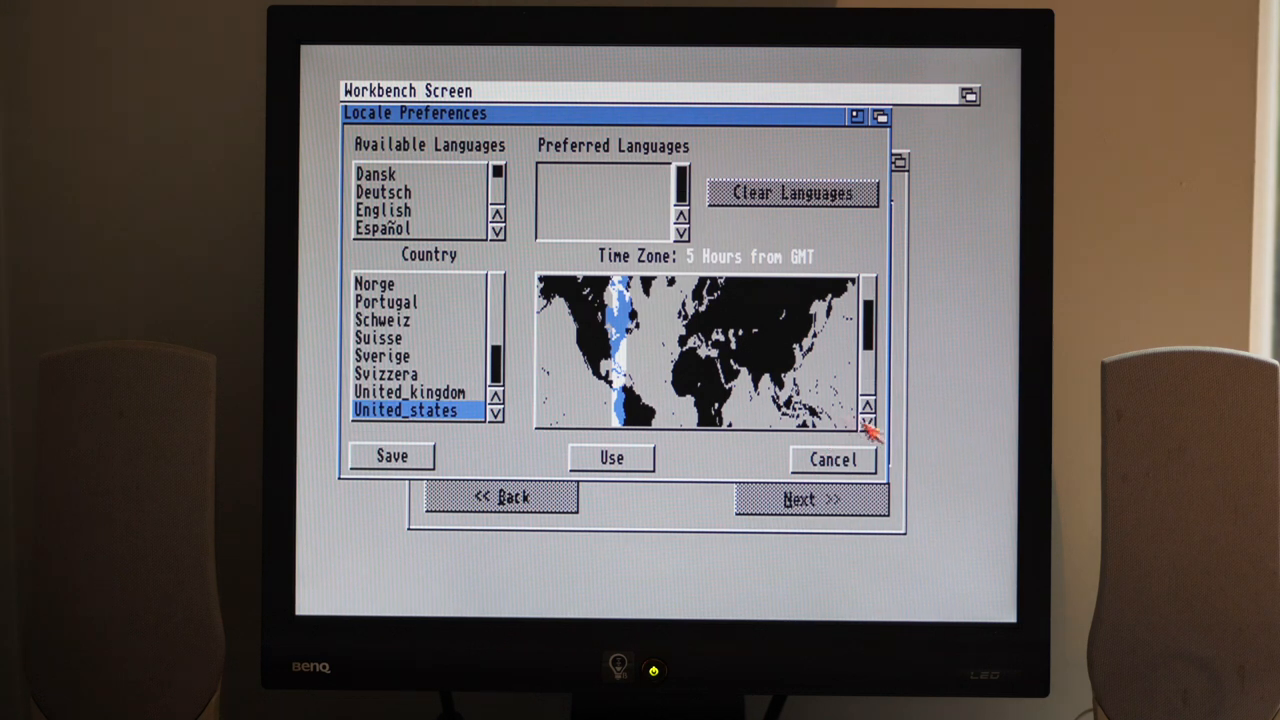
{"action": "double_click", "coordinate": [384, 210]}
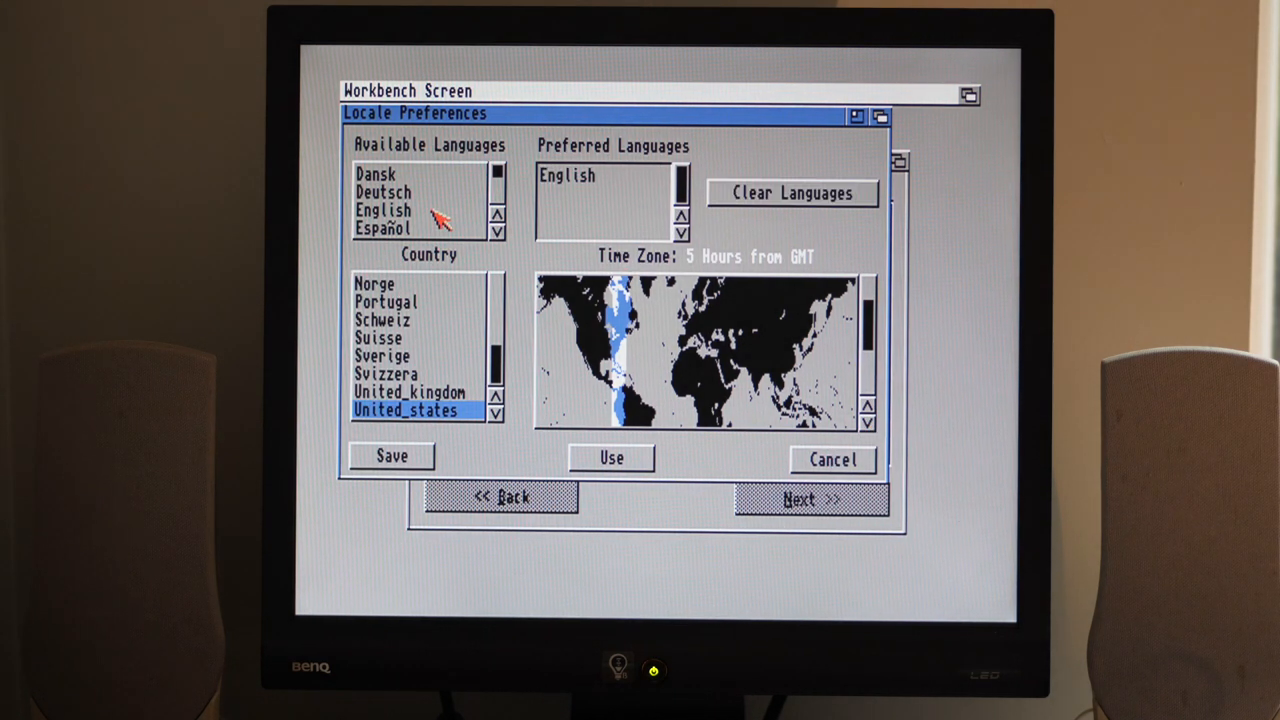
{"action": "left_click", "coordinate": [410, 392]}
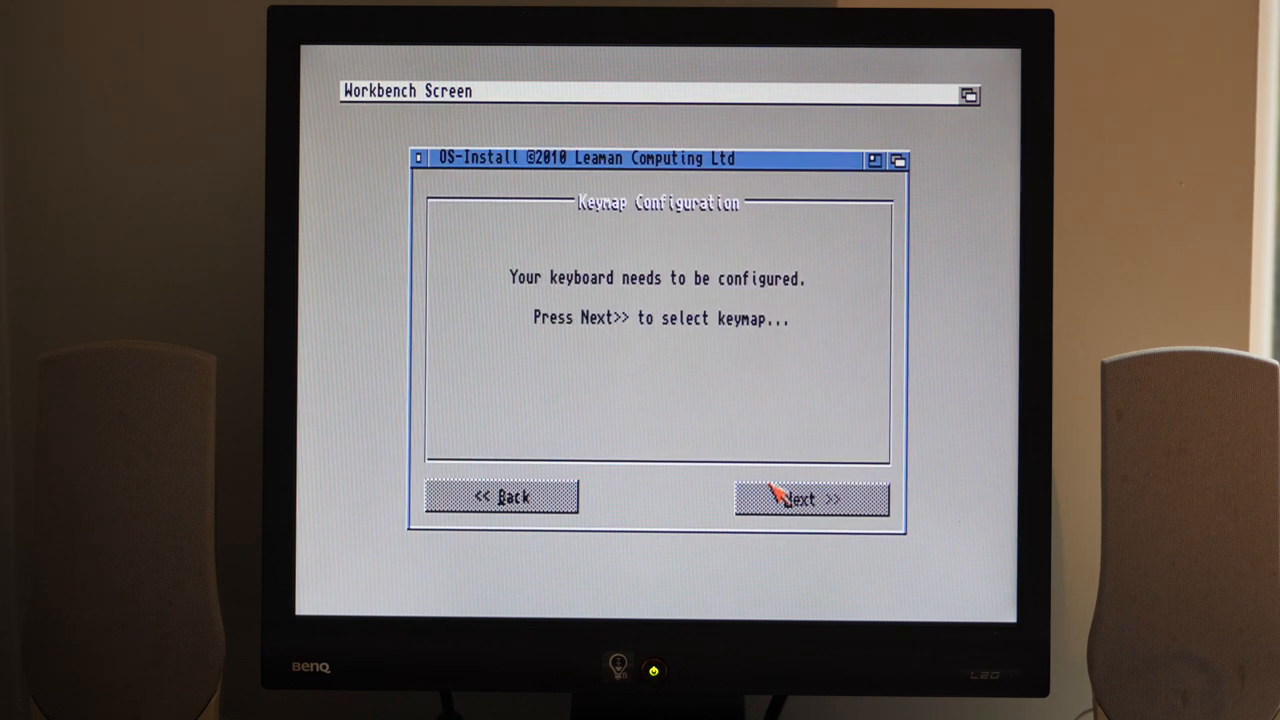
Step: Set the keyboard type to British in the keyboard settings
{"action": "left_click", "coordinate": [810, 500]}
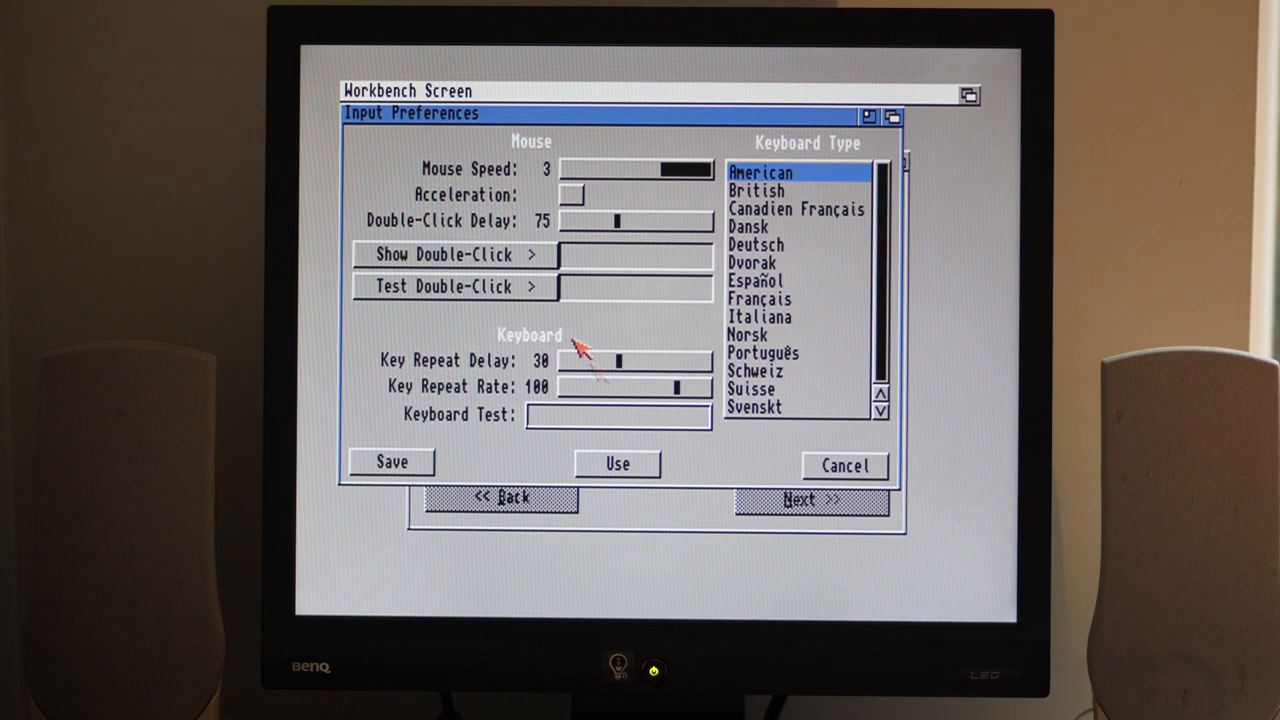
{"action": "left_click", "coordinate": [756, 190]}
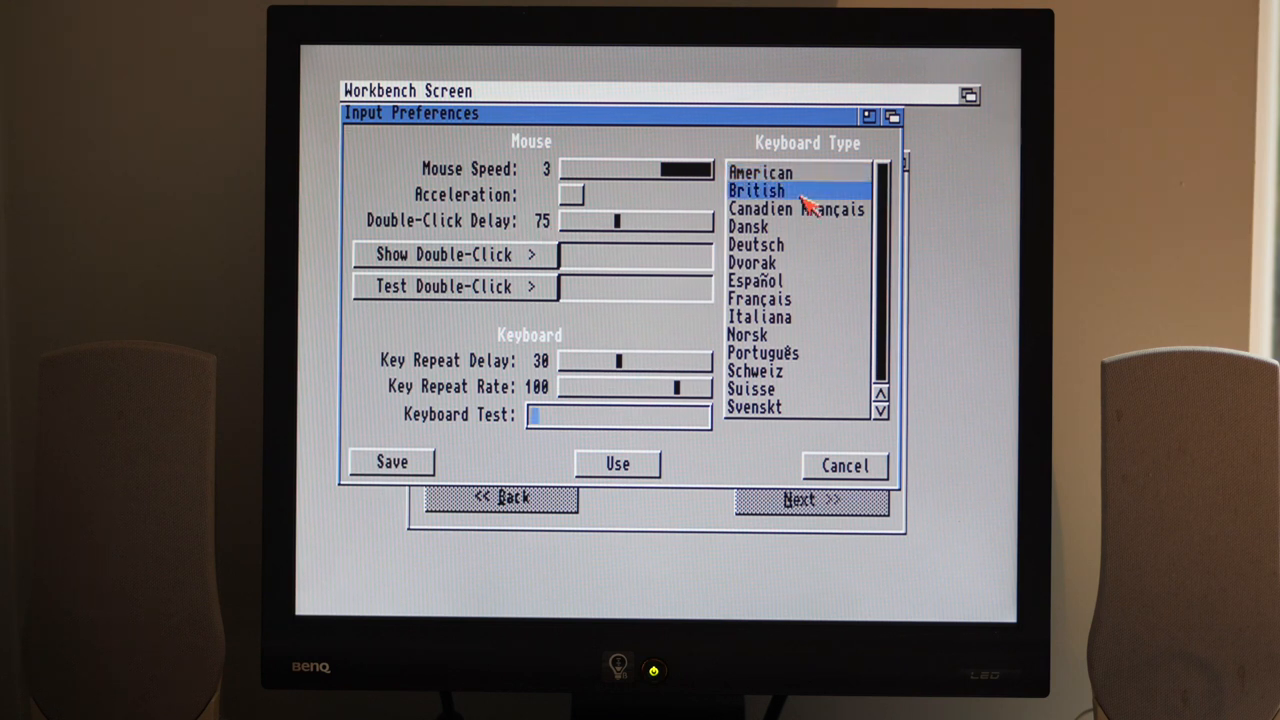
{"action": "mouse_move", "coordinate": [616, 364]}
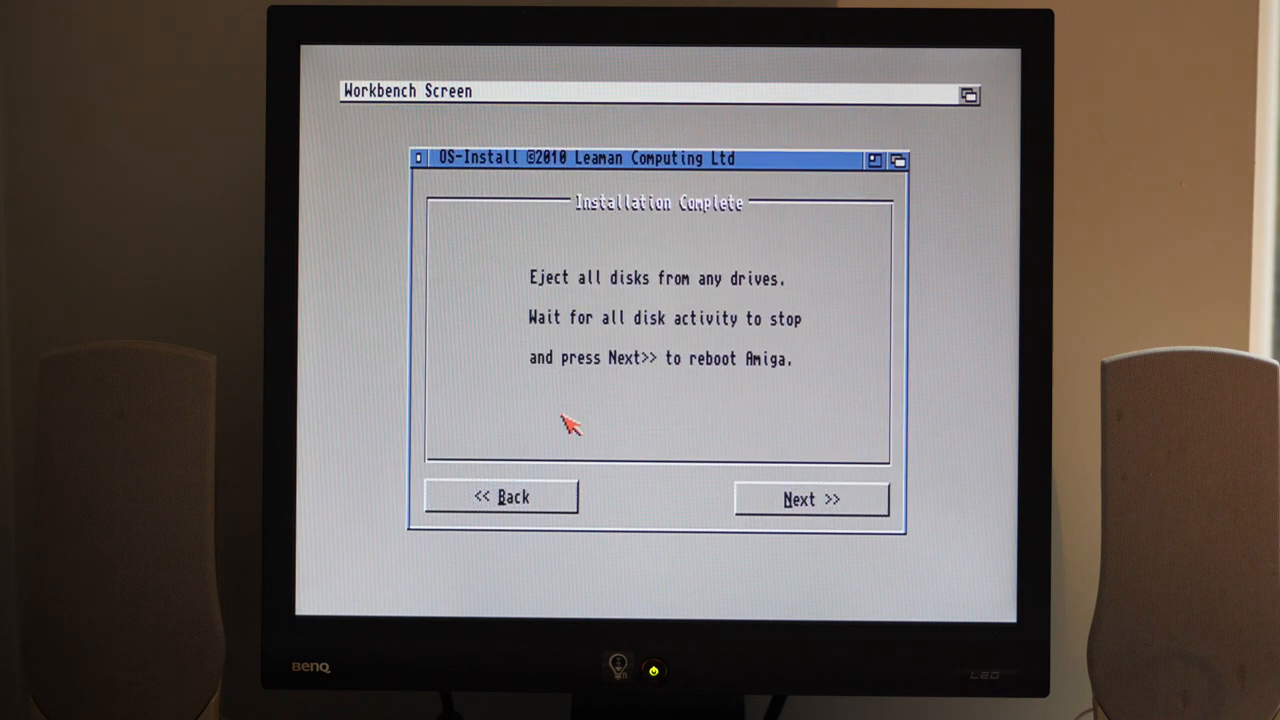
{"action": "mouse_move", "coordinate": [556, 424]}
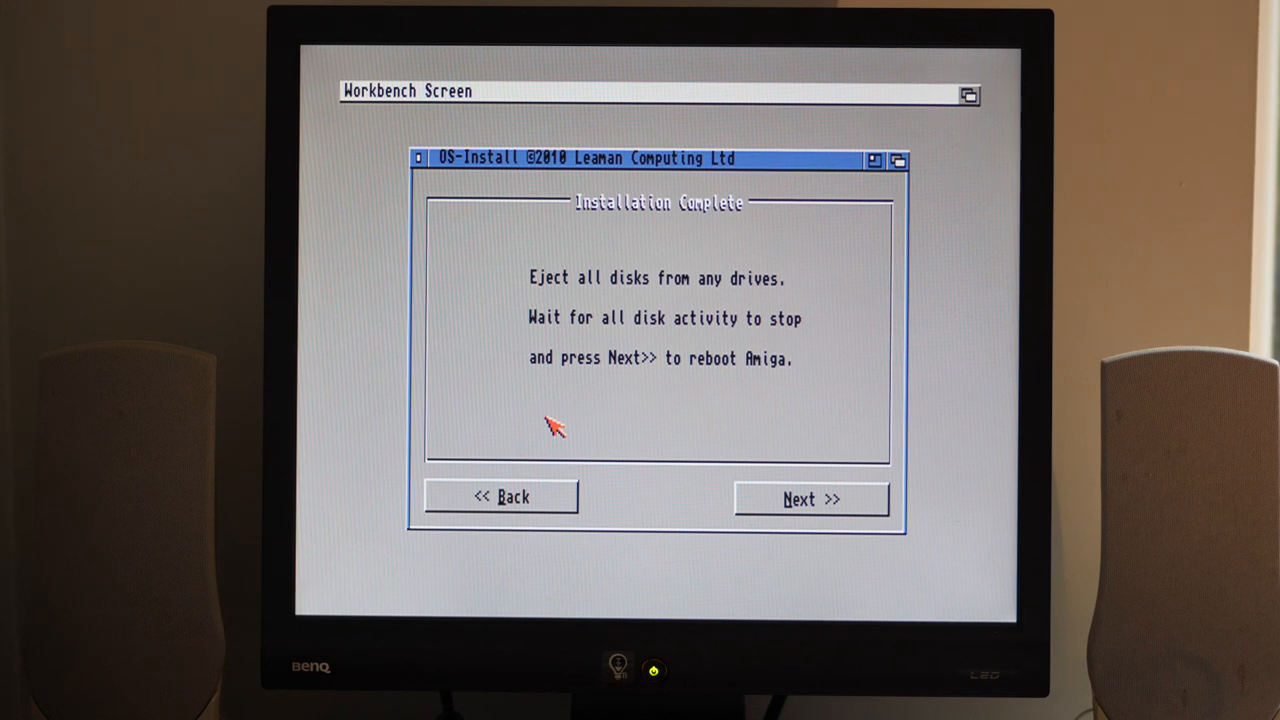
Step: Complete the installation and reboot the Amiga into the new Workbench
{"action": "left_click", "coordinate": [812, 498]}
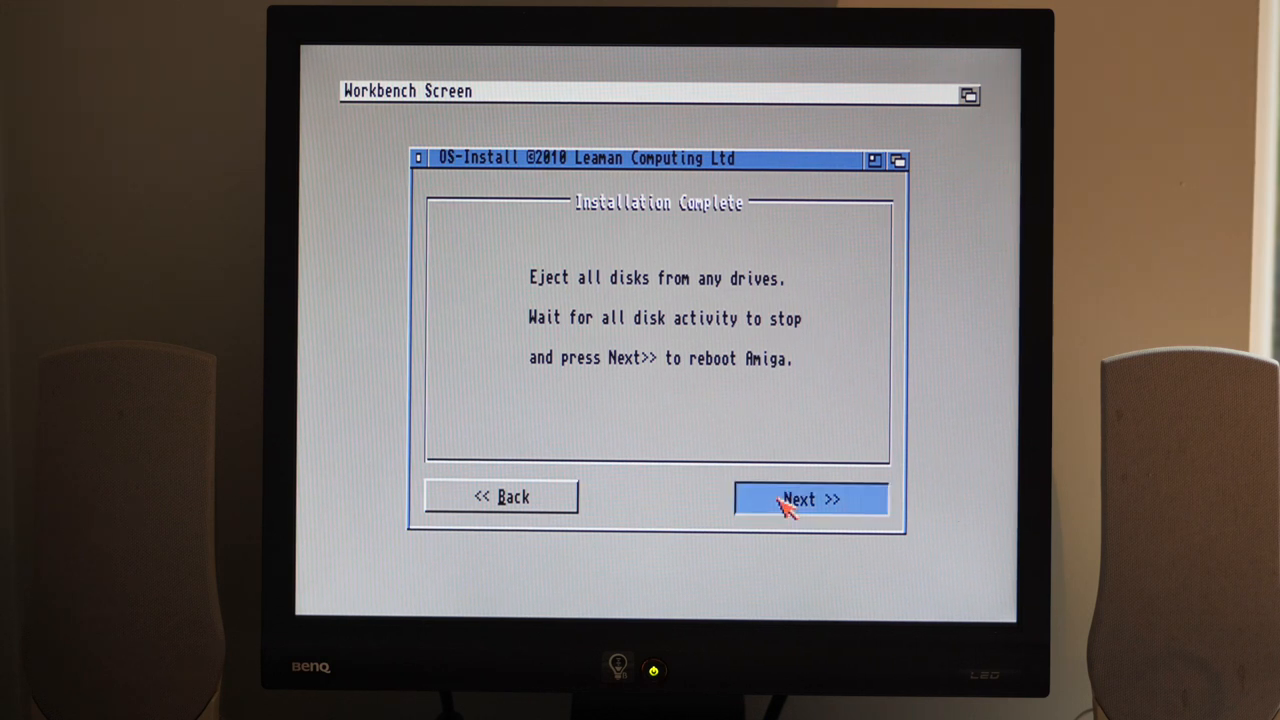
{"action": "left_click", "coordinate": [810, 500]}
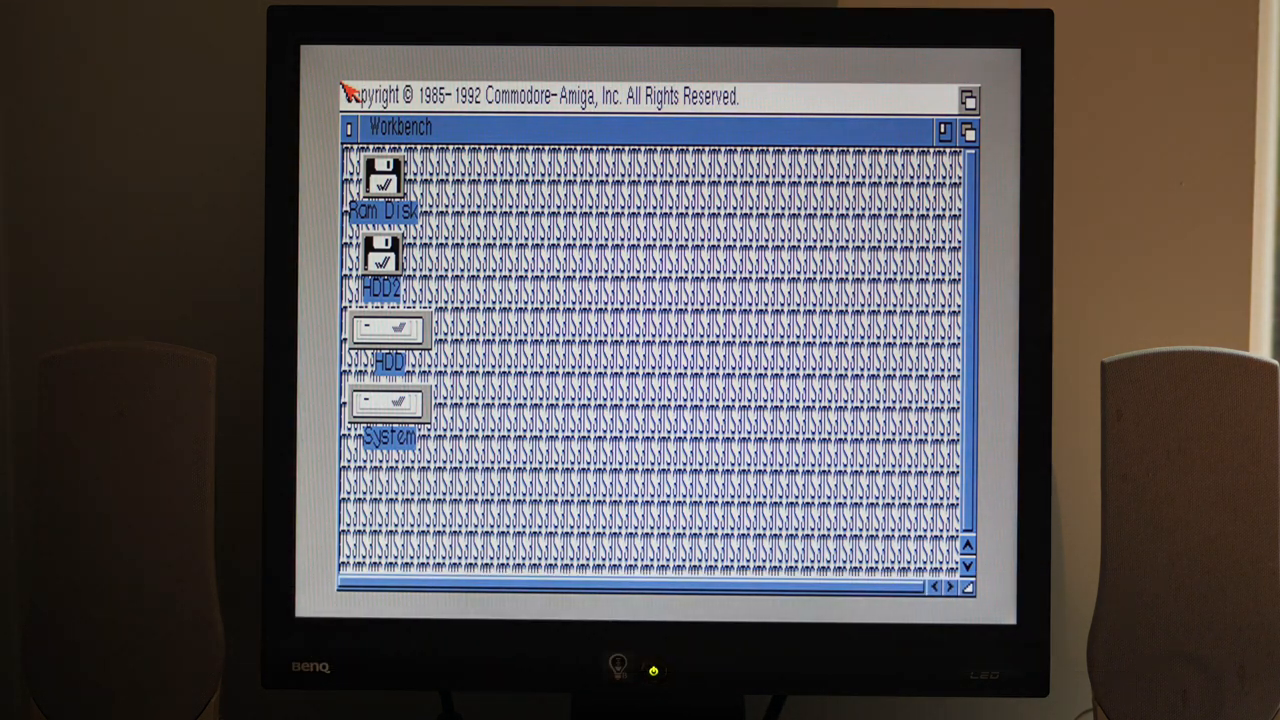
{"action": "mouse_move", "coordinate": [456, 210]}
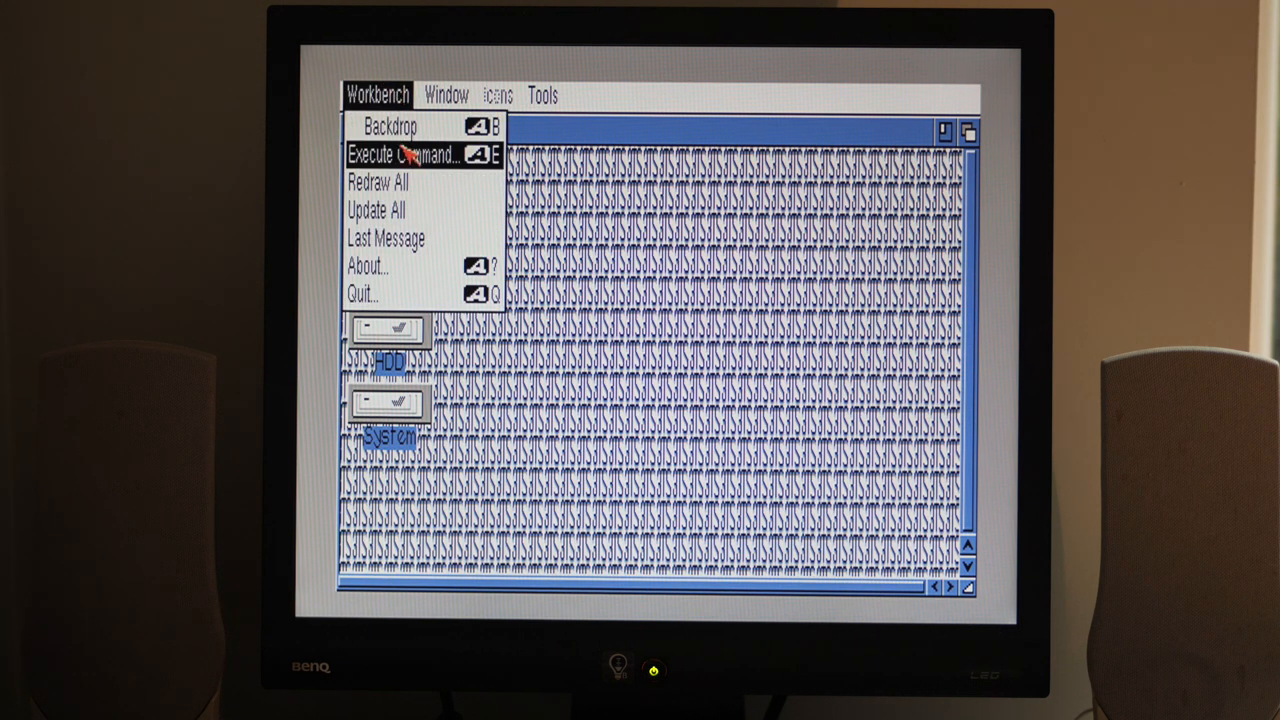
Step: Turn the Workbench window into a backdrop and view the Kickstart/Workbench version info
{"action": "left_click", "coordinate": [446, 94]}
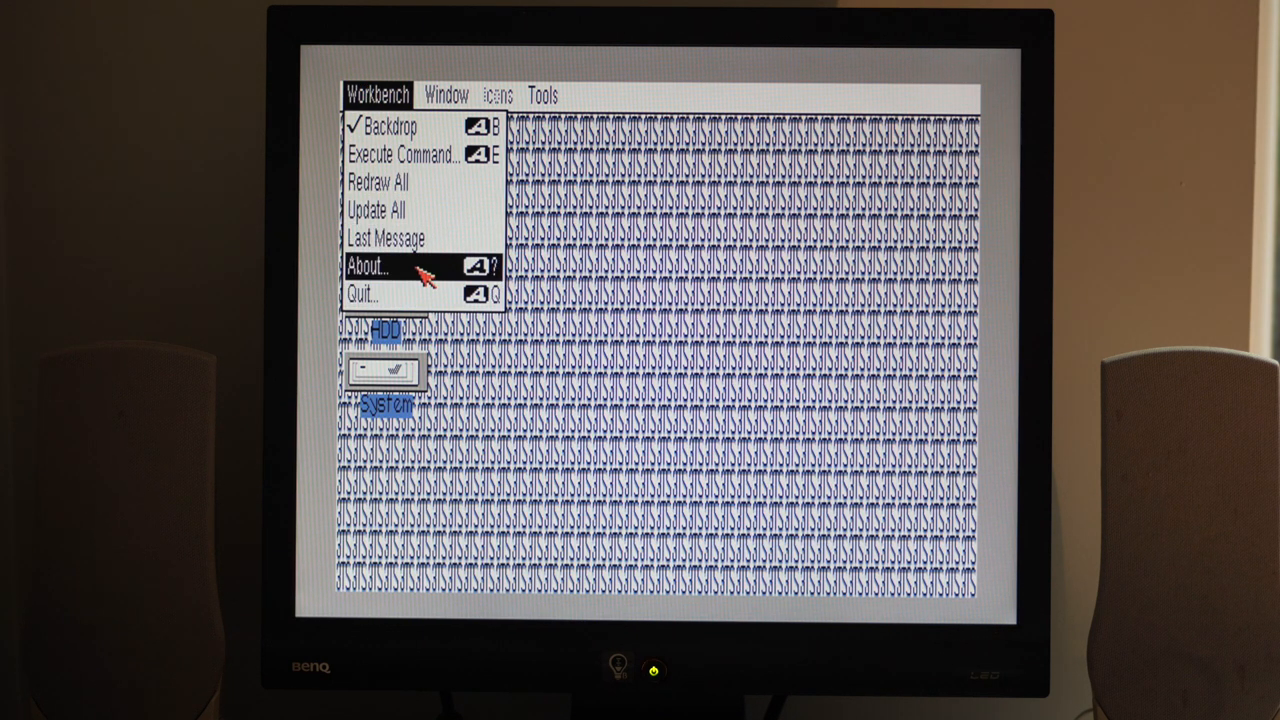
{"action": "left_click", "coordinate": [368, 266]}
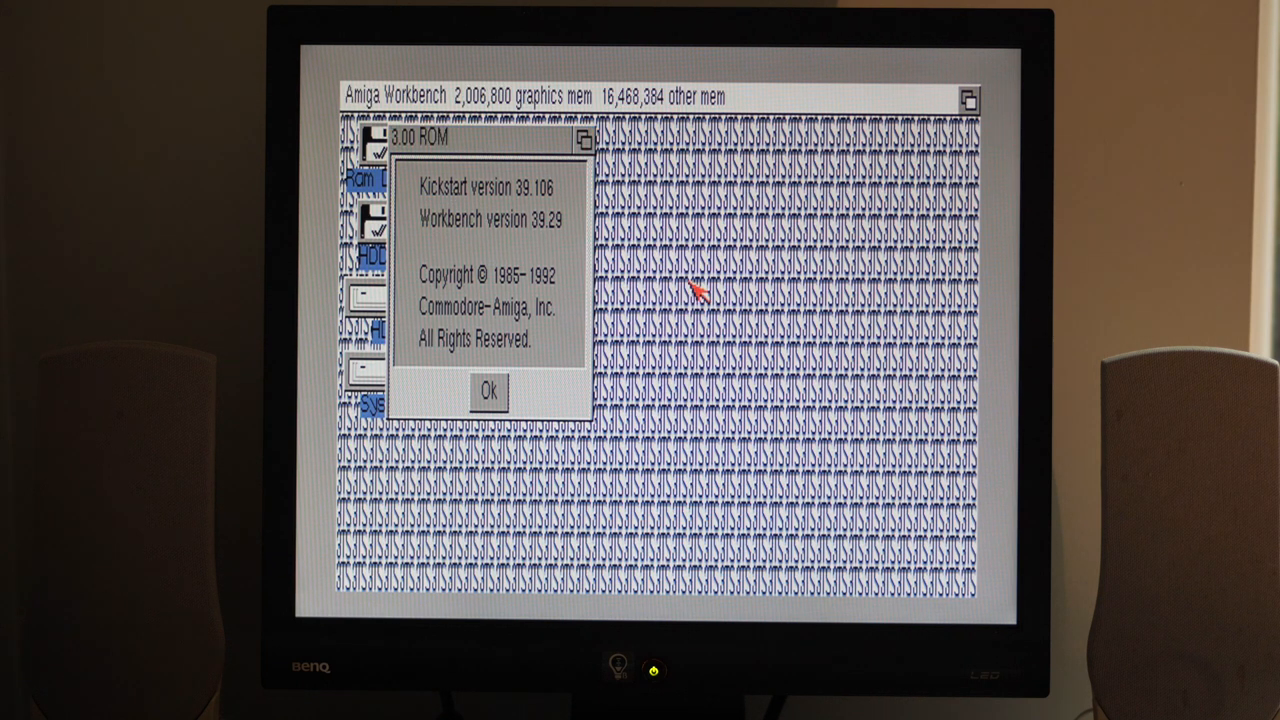
{"action": "left_click", "coordinate": [378, 94]}
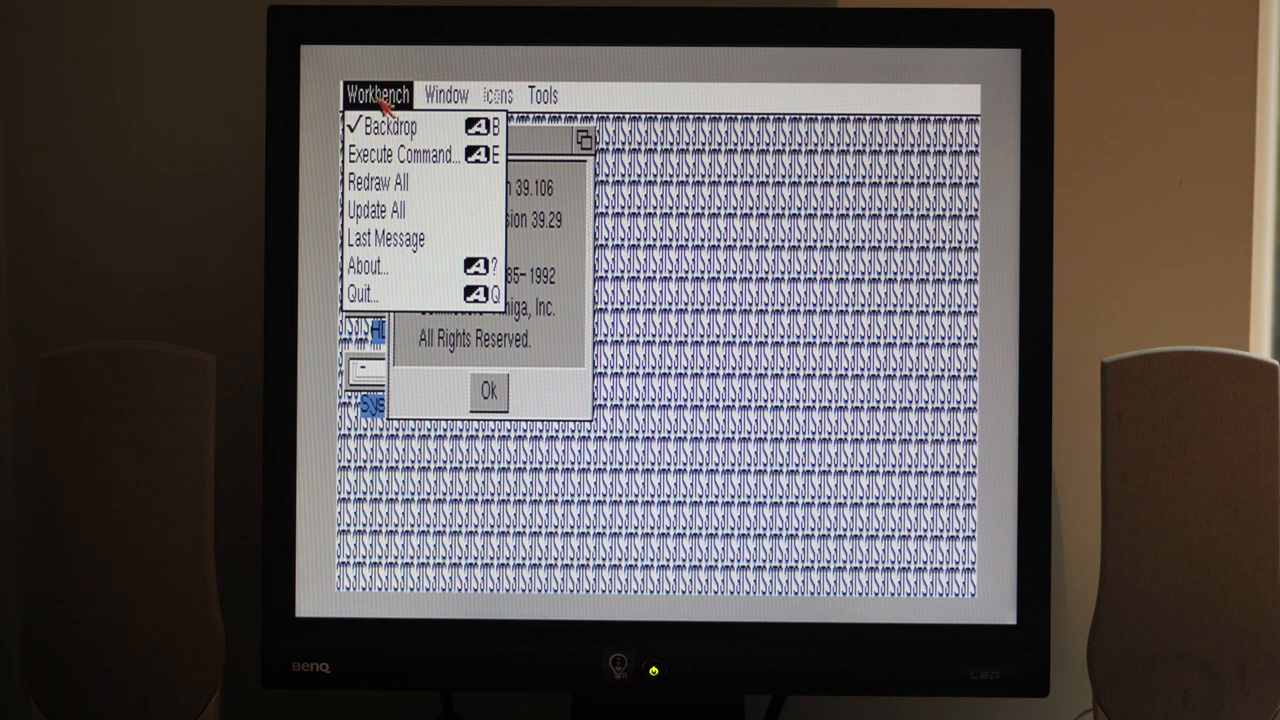
{"action": "left_click", "coordinate": [446, 94]}
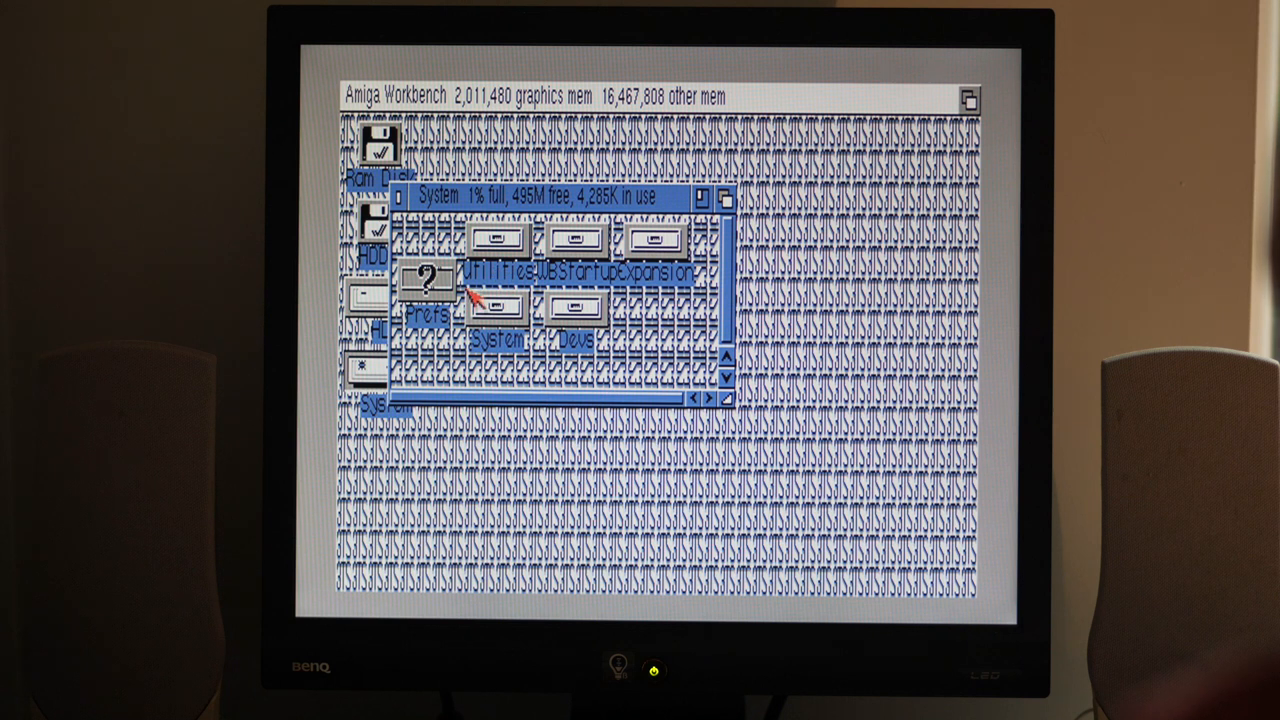
Step: Reach Font preferences via the Prefs drawer and start choosing the icon label font
{"action": "double_click", "coordinate": [428, 300]}
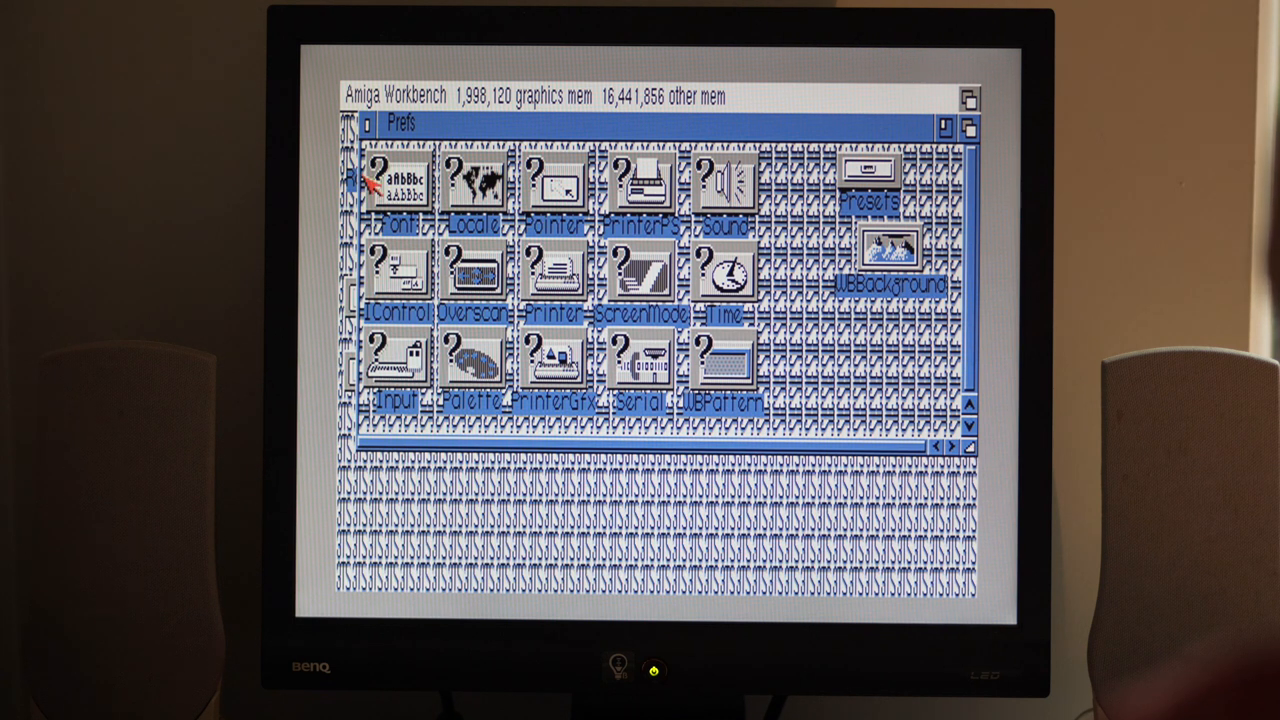
{"action": "double_click", "coordinate": [400, 172]}
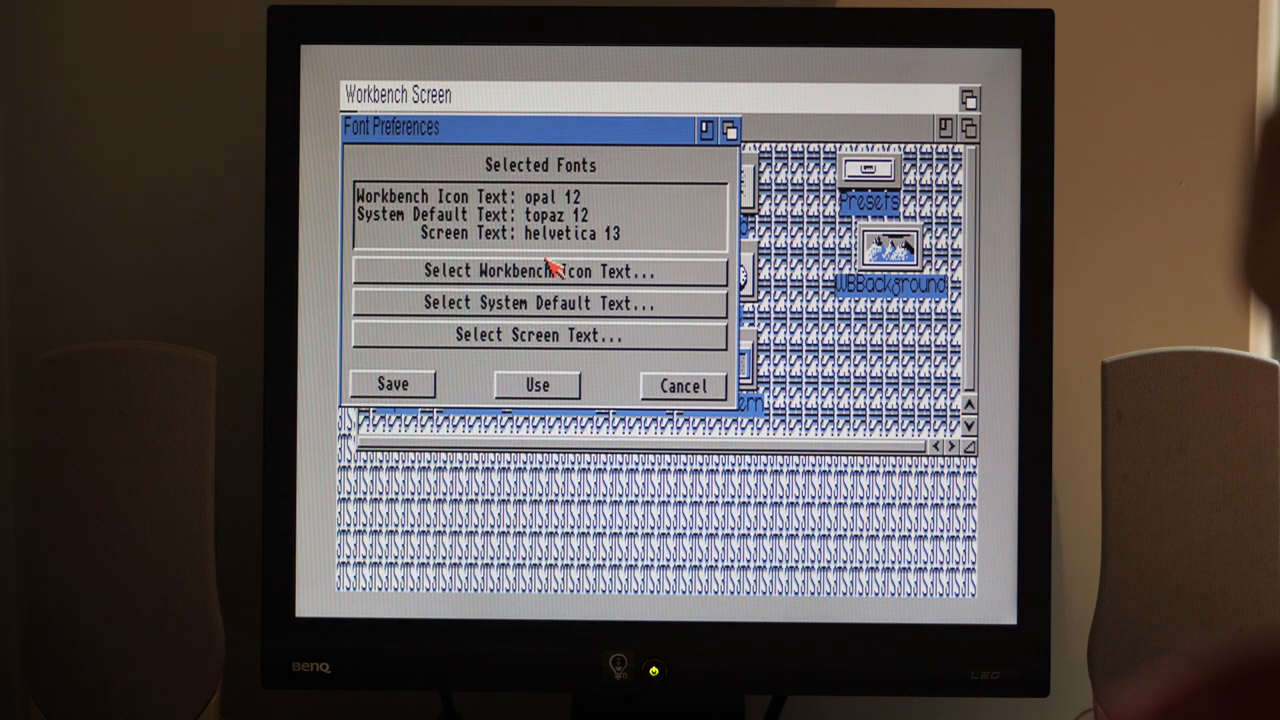
{"action": "left_click", "coordinate": [540, 272]}
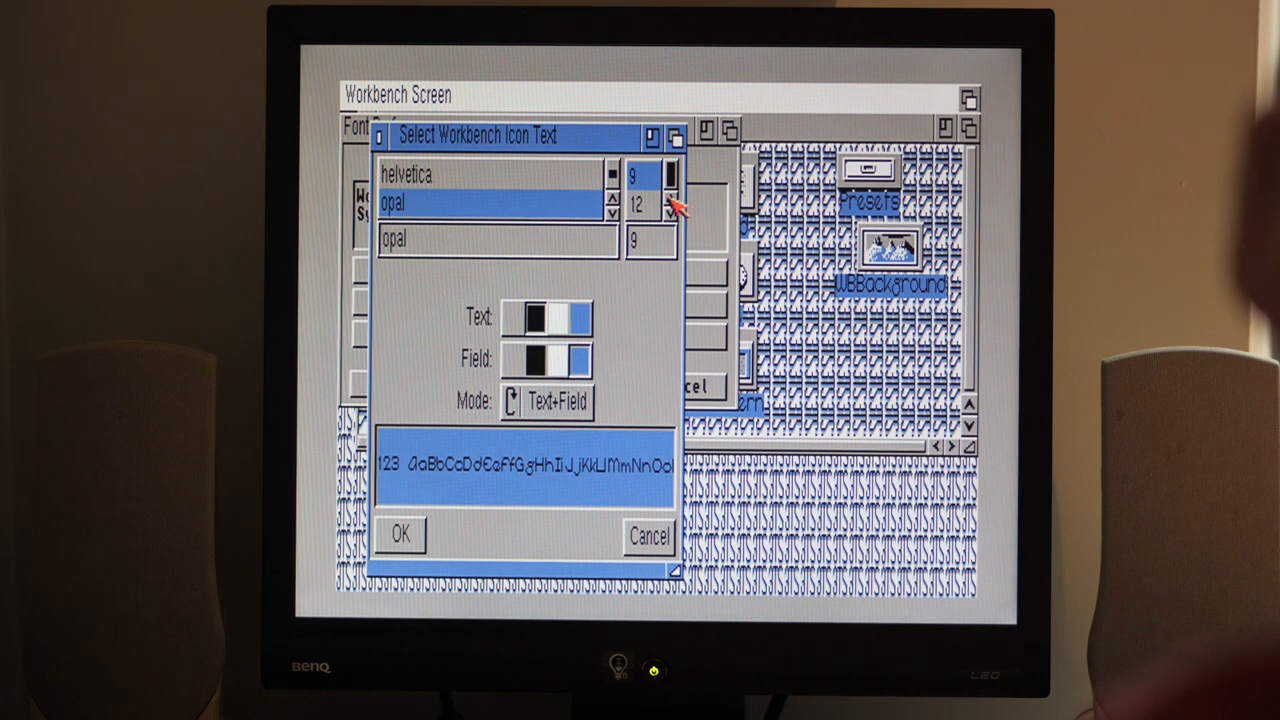
{"action": "left_click", "coordinate": [404, 174]}
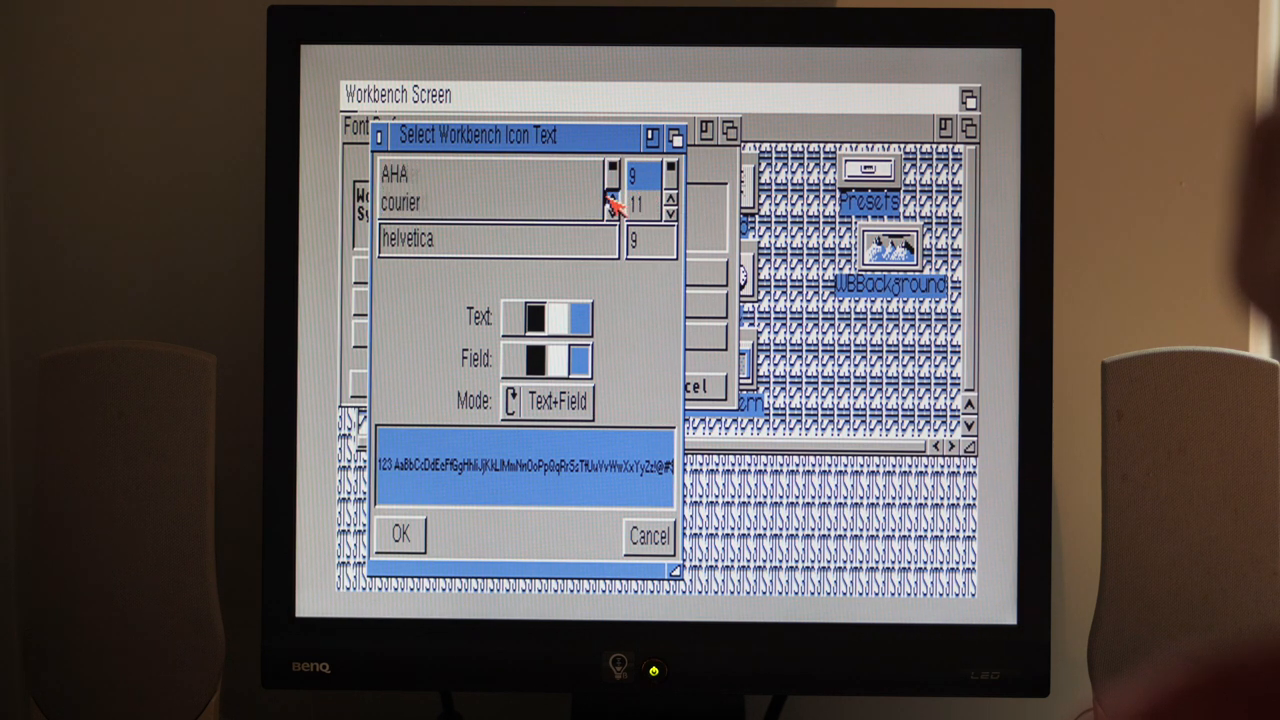
Step: Select helvetica at size 9 as the Workbench icon text font
{"action": "left_click", "coordinate": [394, 172]}
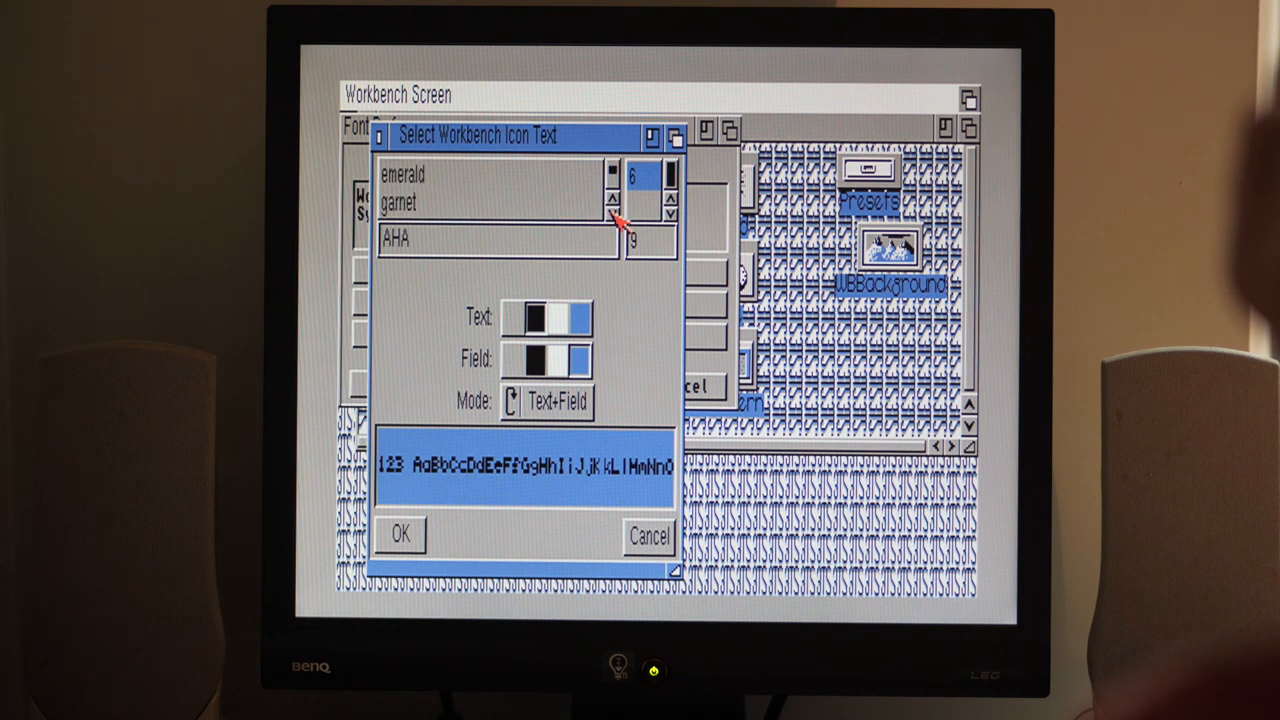
{"action": "left_click", "coordinate": [612, 204]}
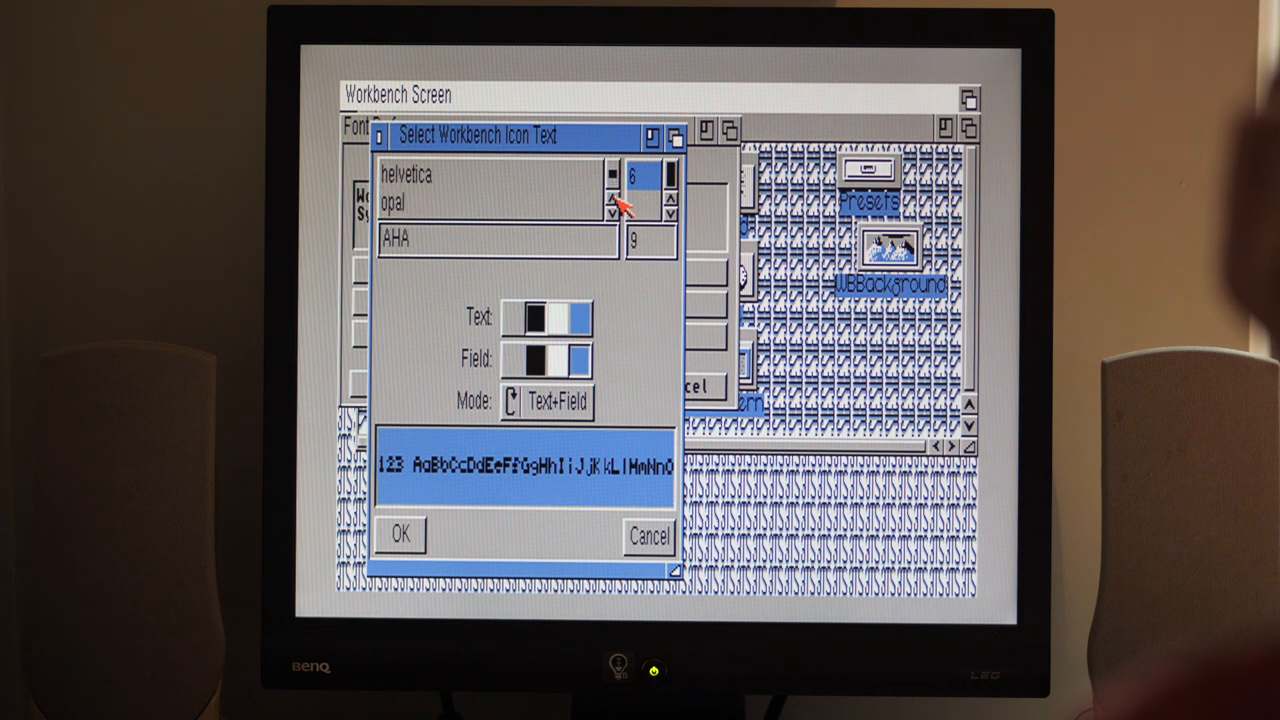
{"action": "left_click", "coordinate": [406, 176]}
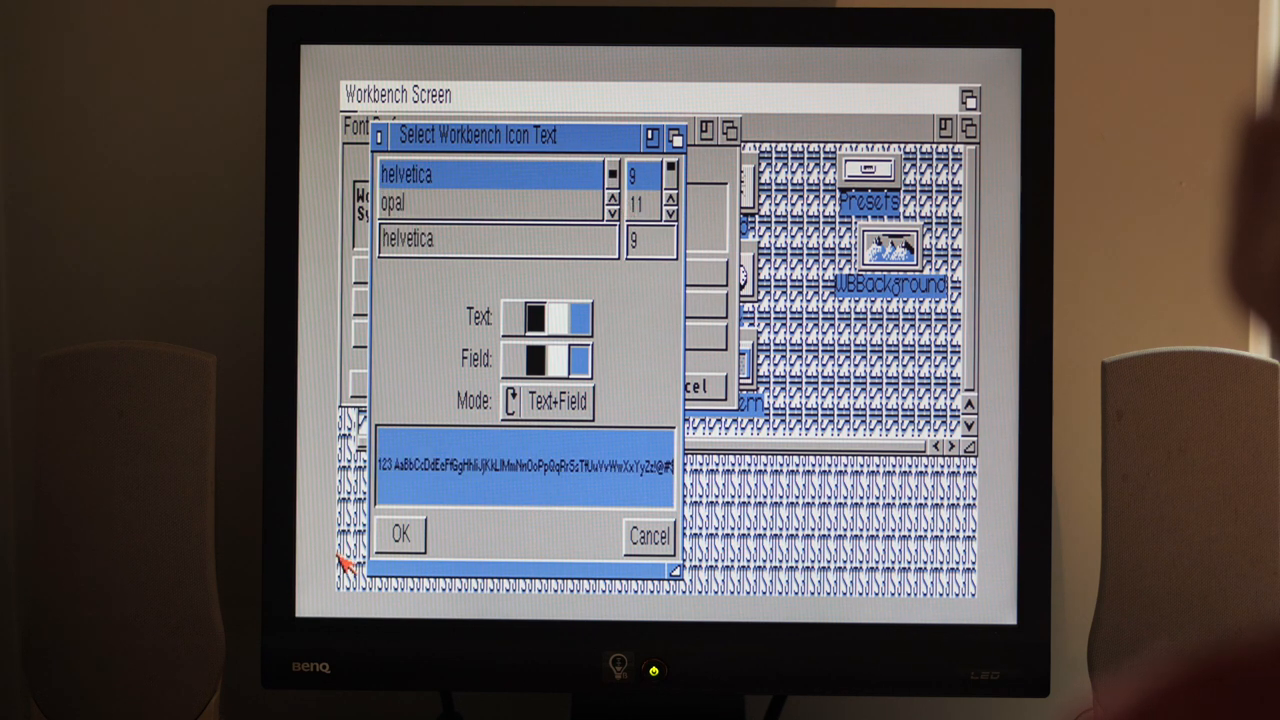
{"action": "left_click", "coordinate": [400, 534]}
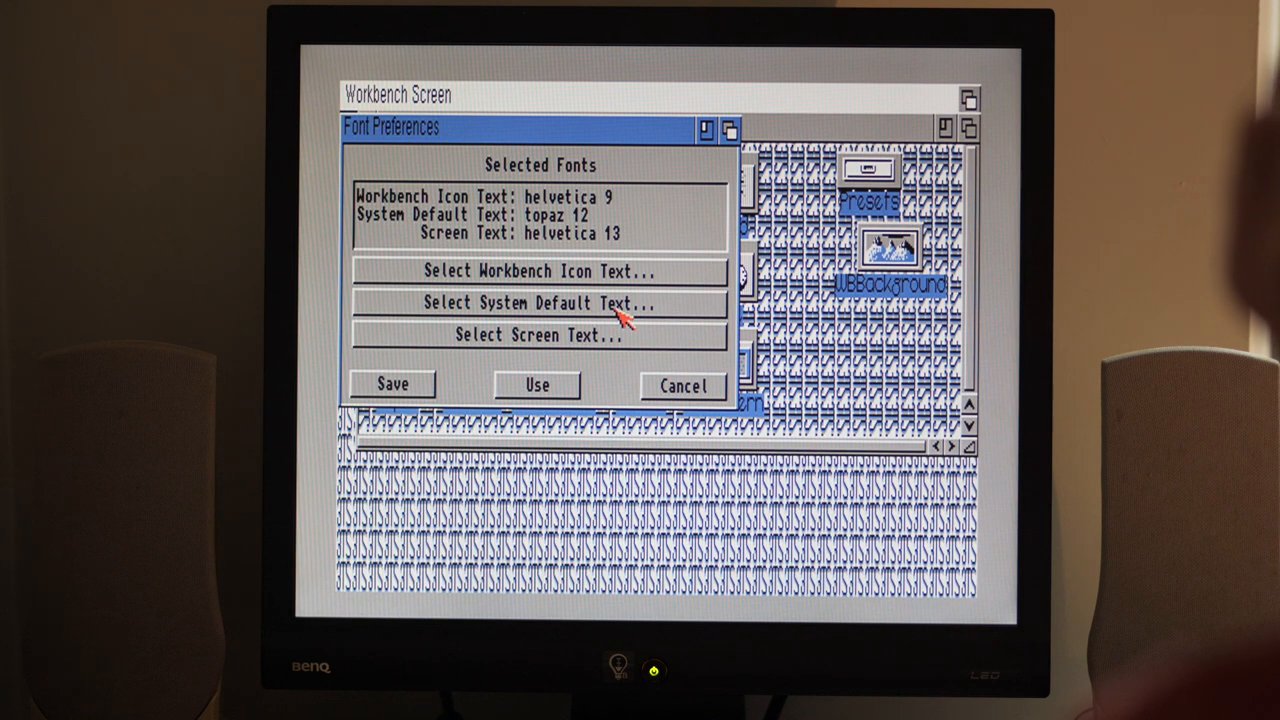
Step: Choose courier size 11 as the system default text font
{"action": "left_click", "coordinate": [538, 302]}
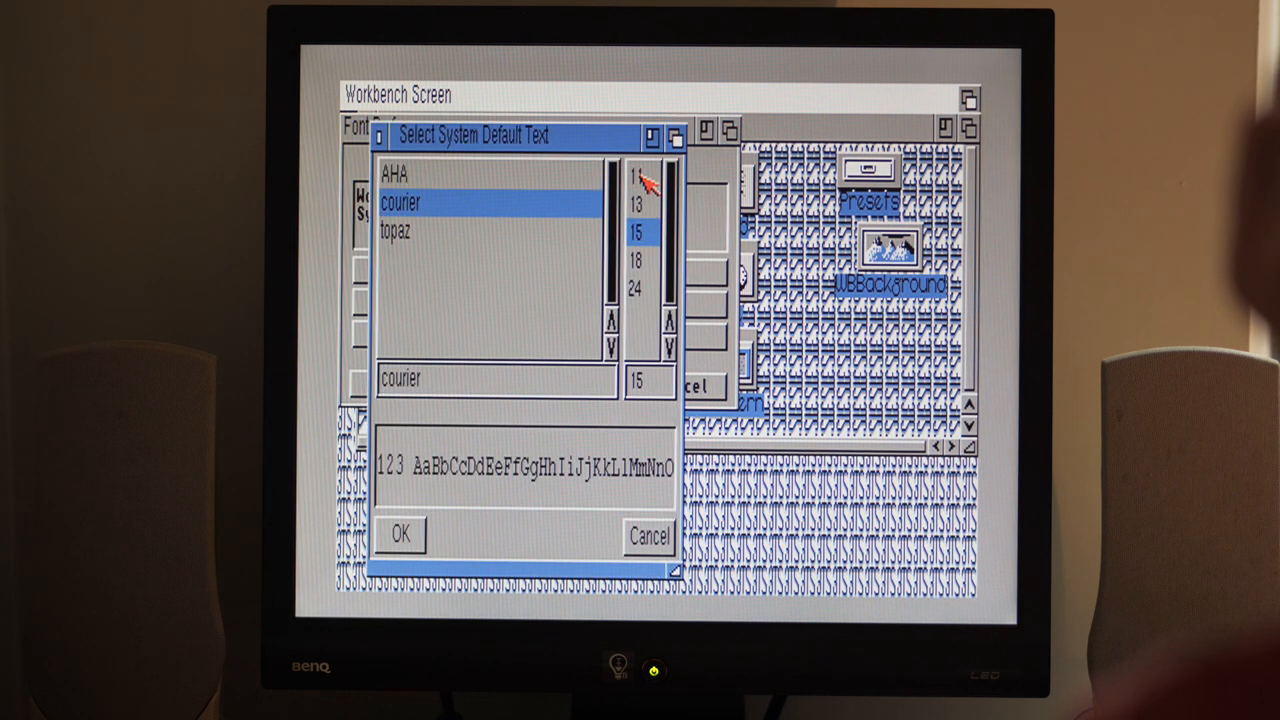
{"action": "left_click", "coordinate": [636, 176]}
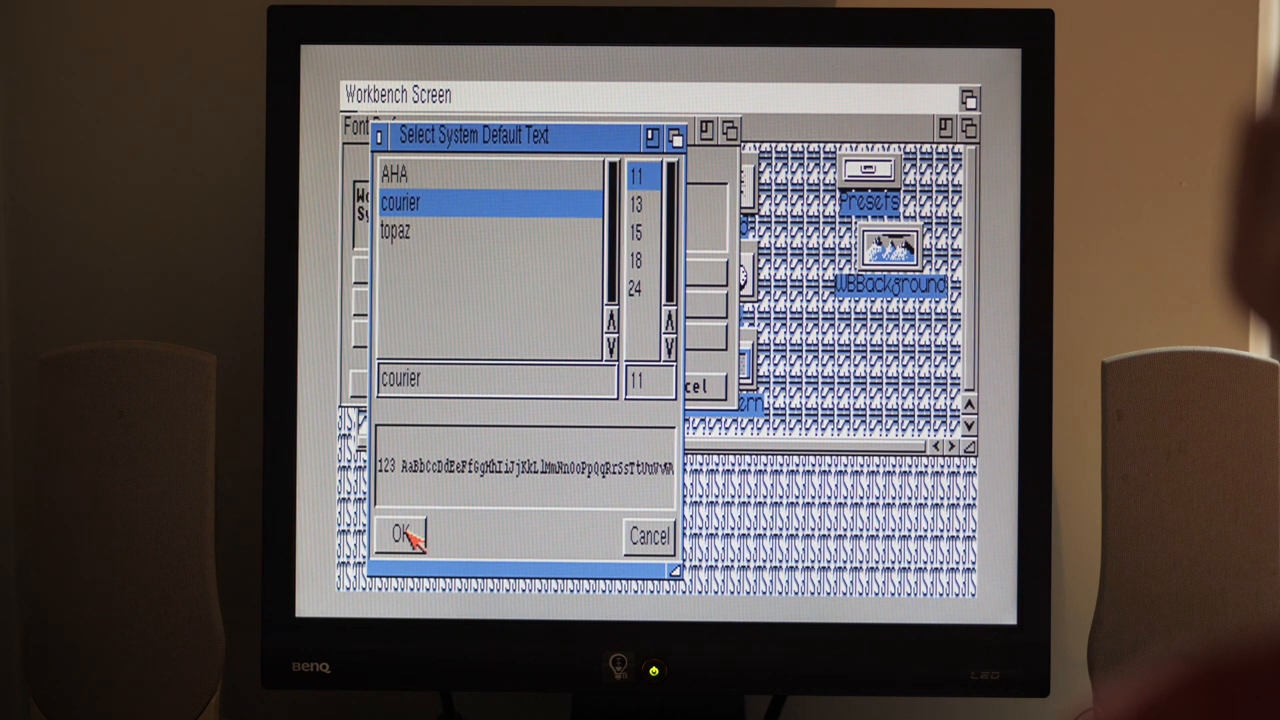
{"action": "left_click", "coordinate": [406, 314]}
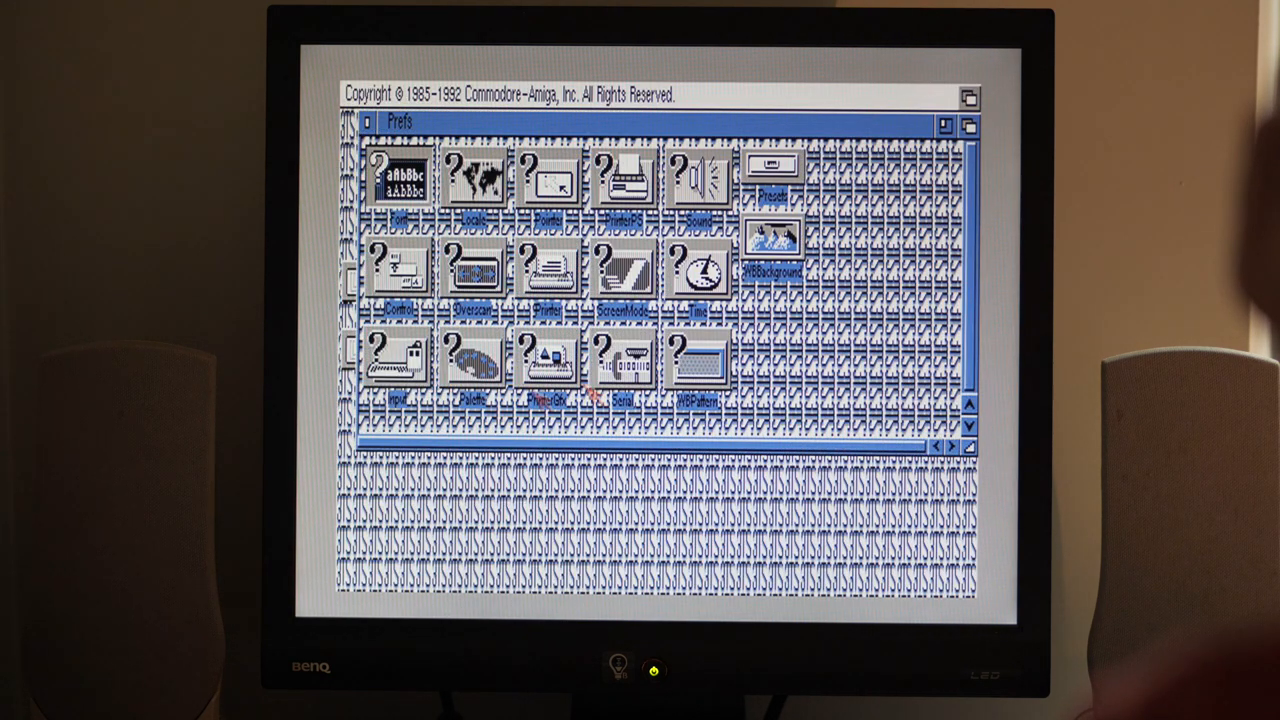
Step: Dismiss the missing DPaint tool error and reach the WBPattern preferences
{"action": "double_click", "coordinate": [770, 236]}
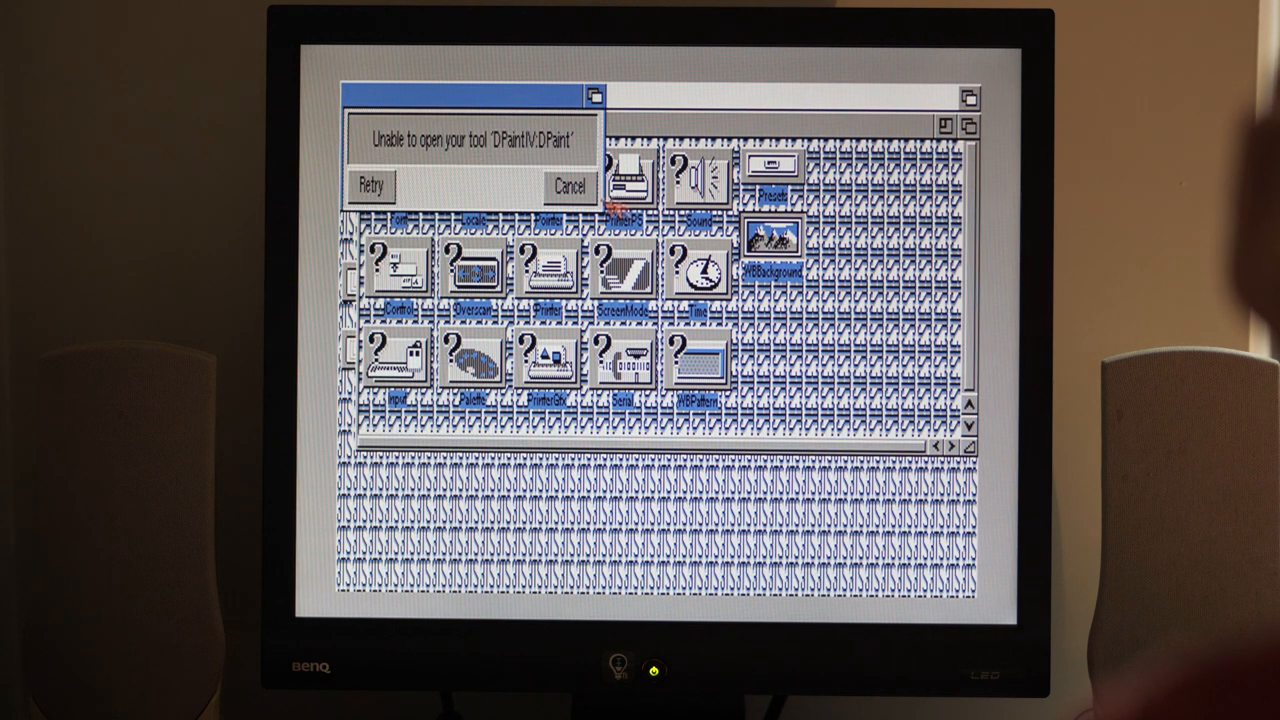
{"action": "left_click", "coordinate": [568, 186]}
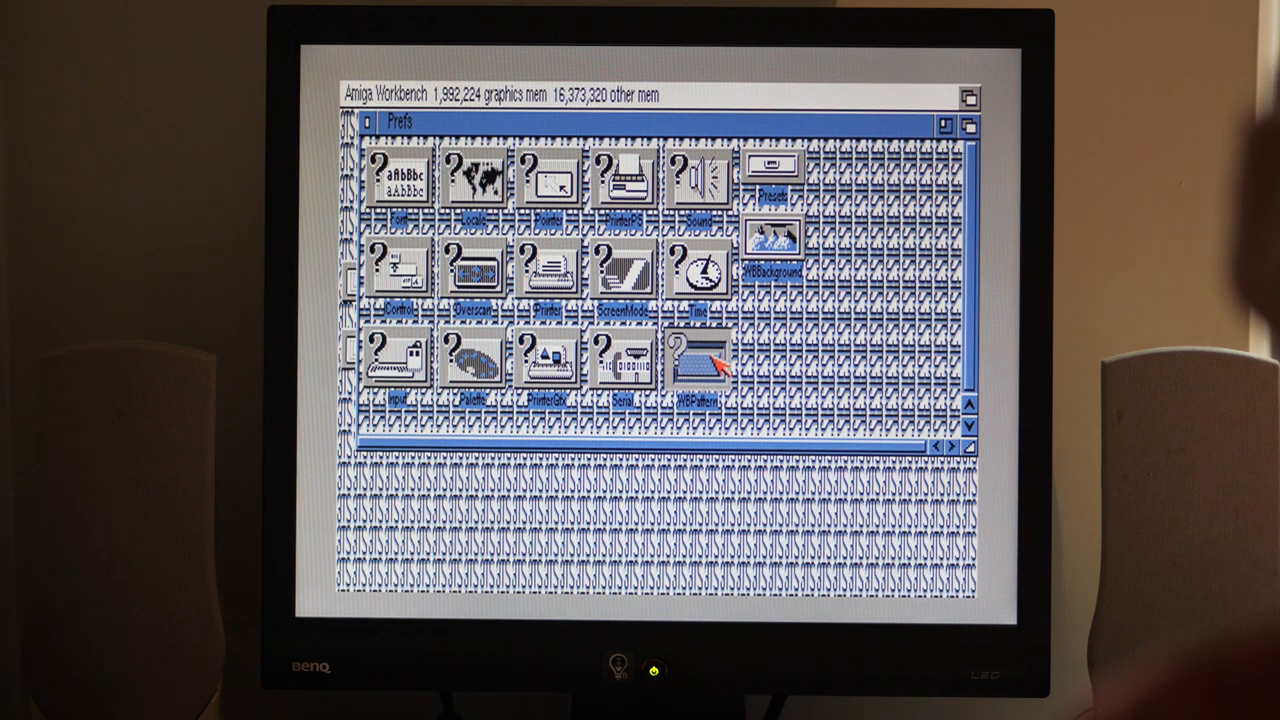
{"action": "double_click", "coordinate": [694, 356]}
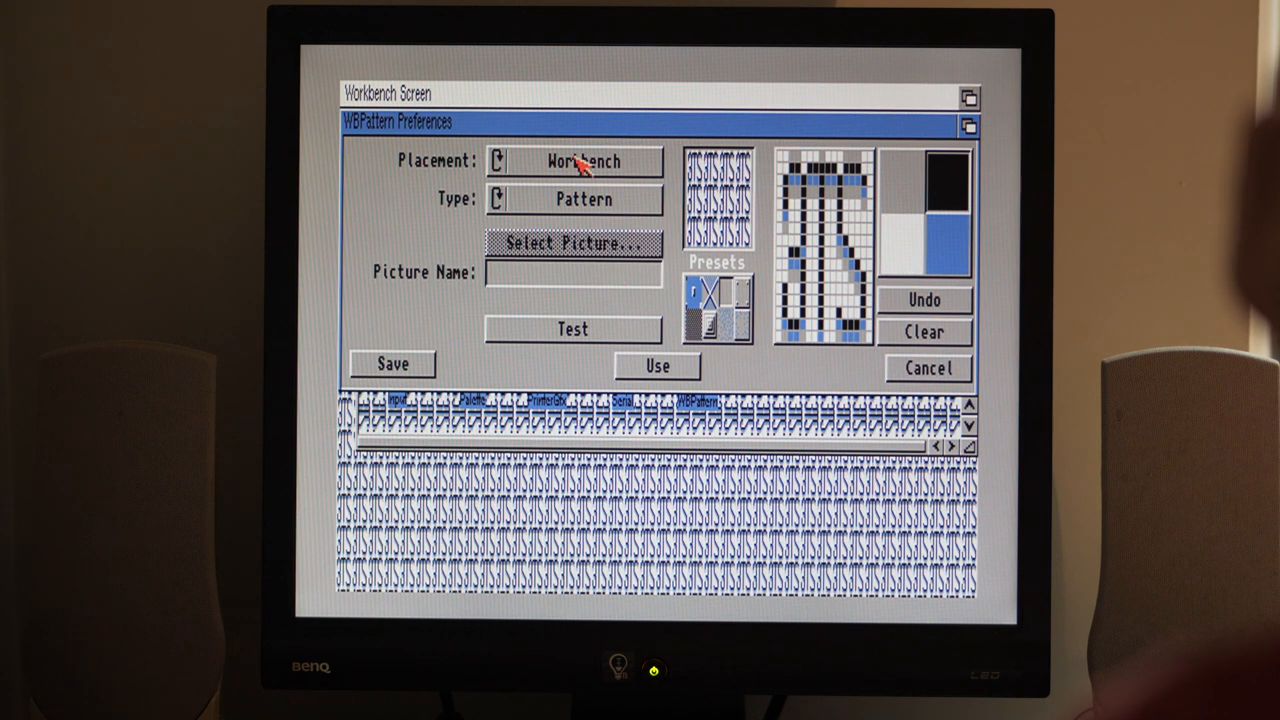
Step: Set a plain backdrop in WBPattern and save the settings
{"action": "left_click", "coordinate": [584, 200]}
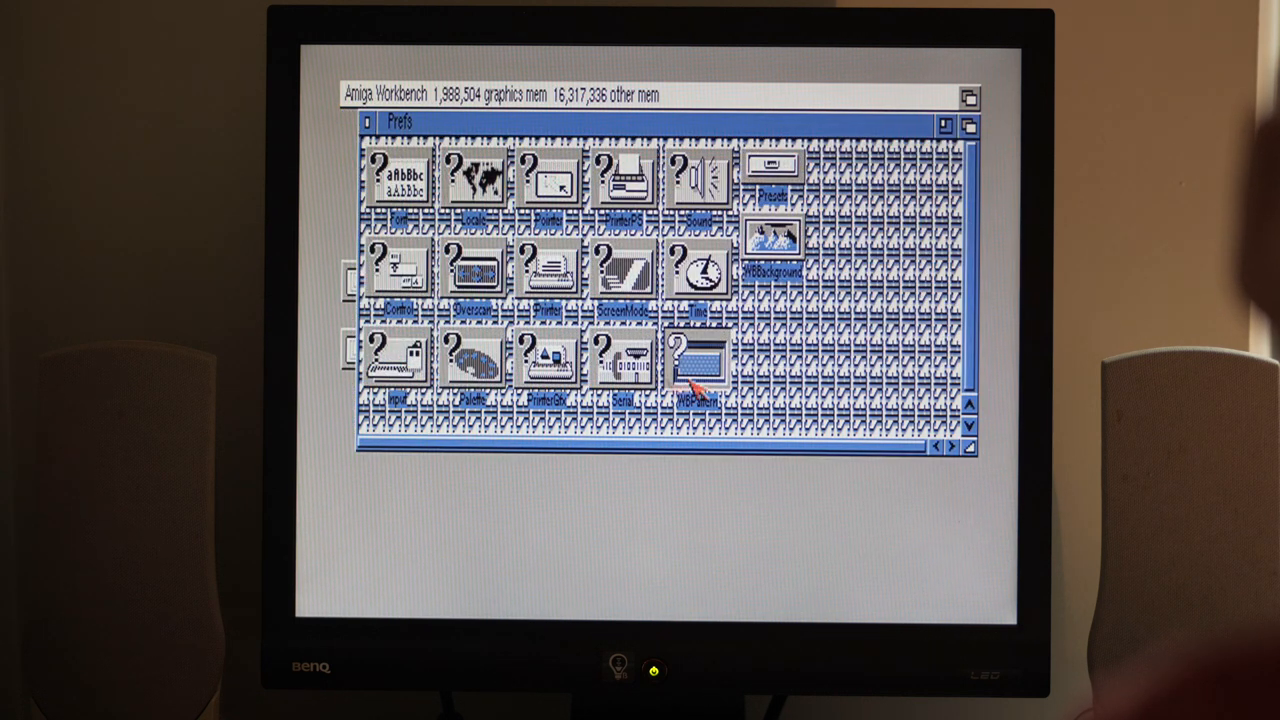
{"action": "double_click", "coordinate": [696, 360]}
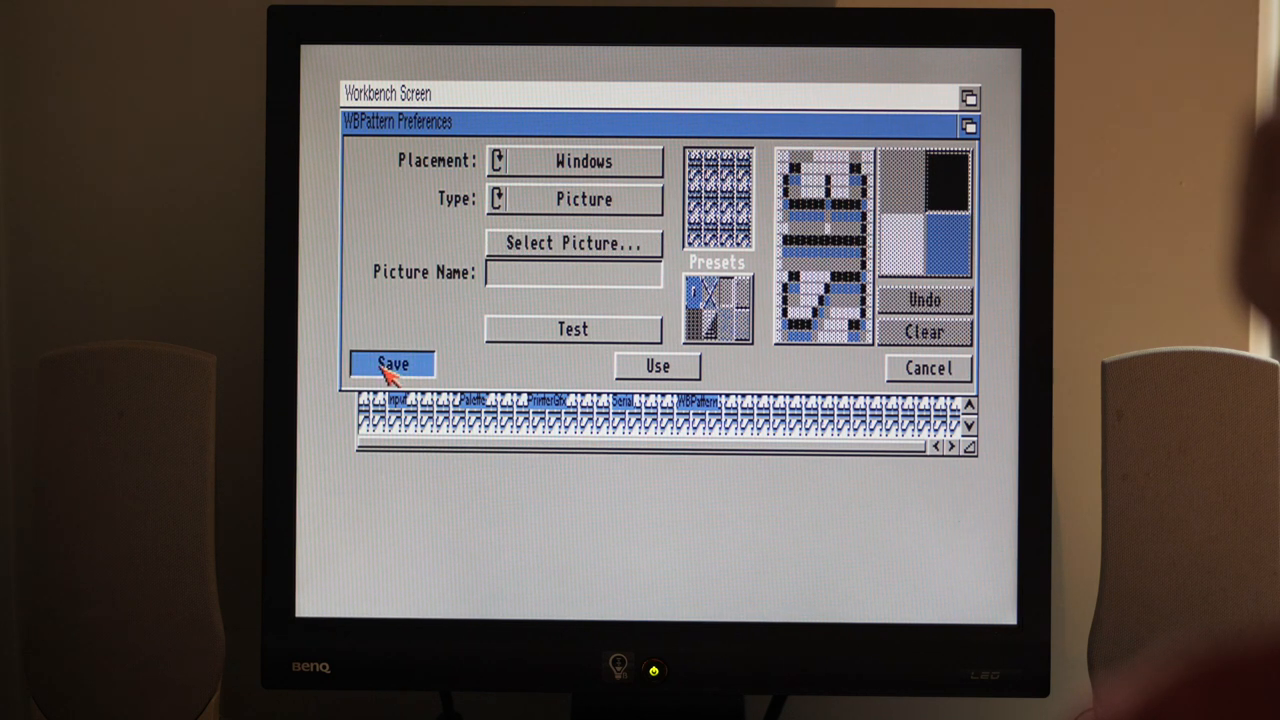
{"action": "left_click", "coordinate": [392, 364]}
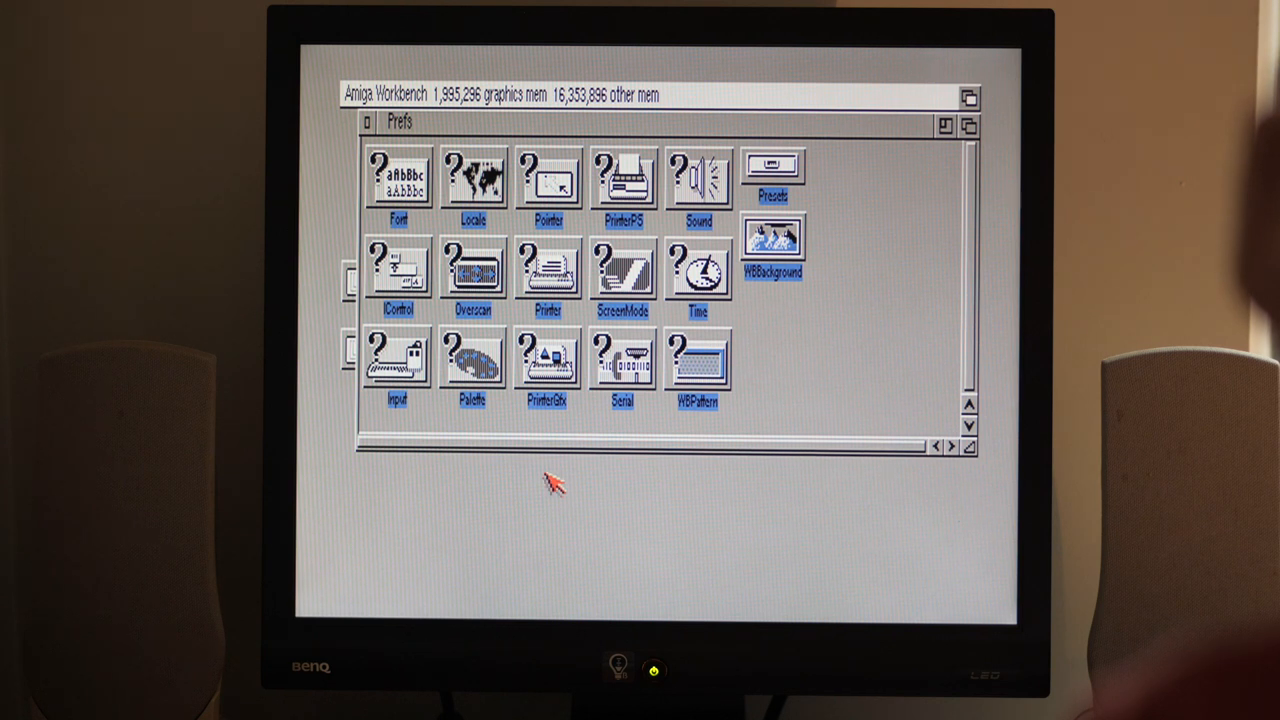
{"action": "double_click", "coordinate": [624, 268]}
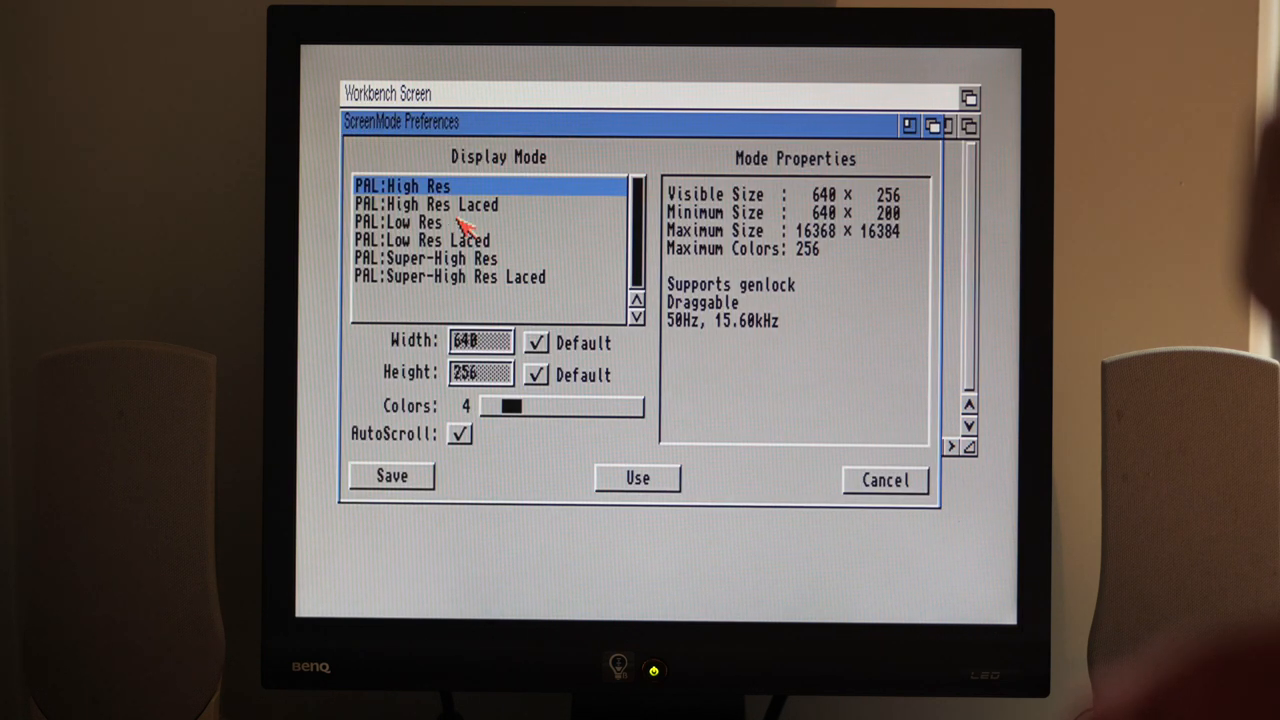
{"action": "left_click", "coordinate": [410, 220]}
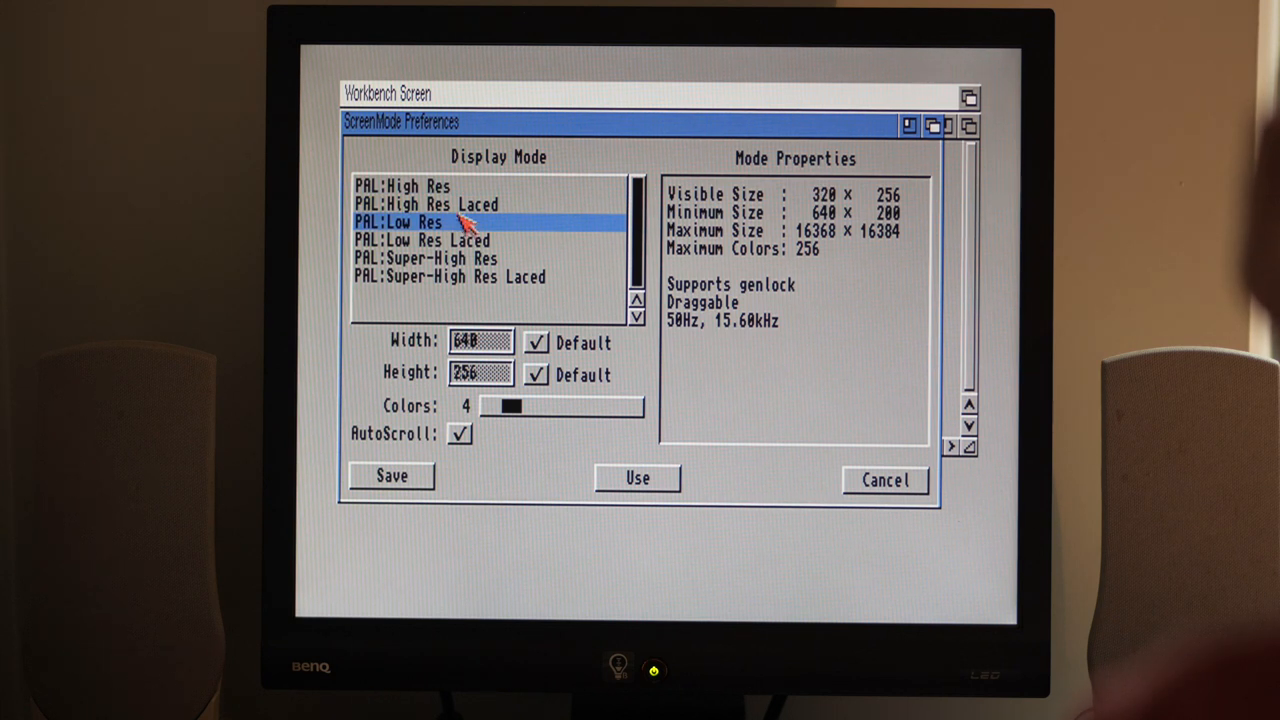
{"action": "left_click", "coordinate": [400, 186]}
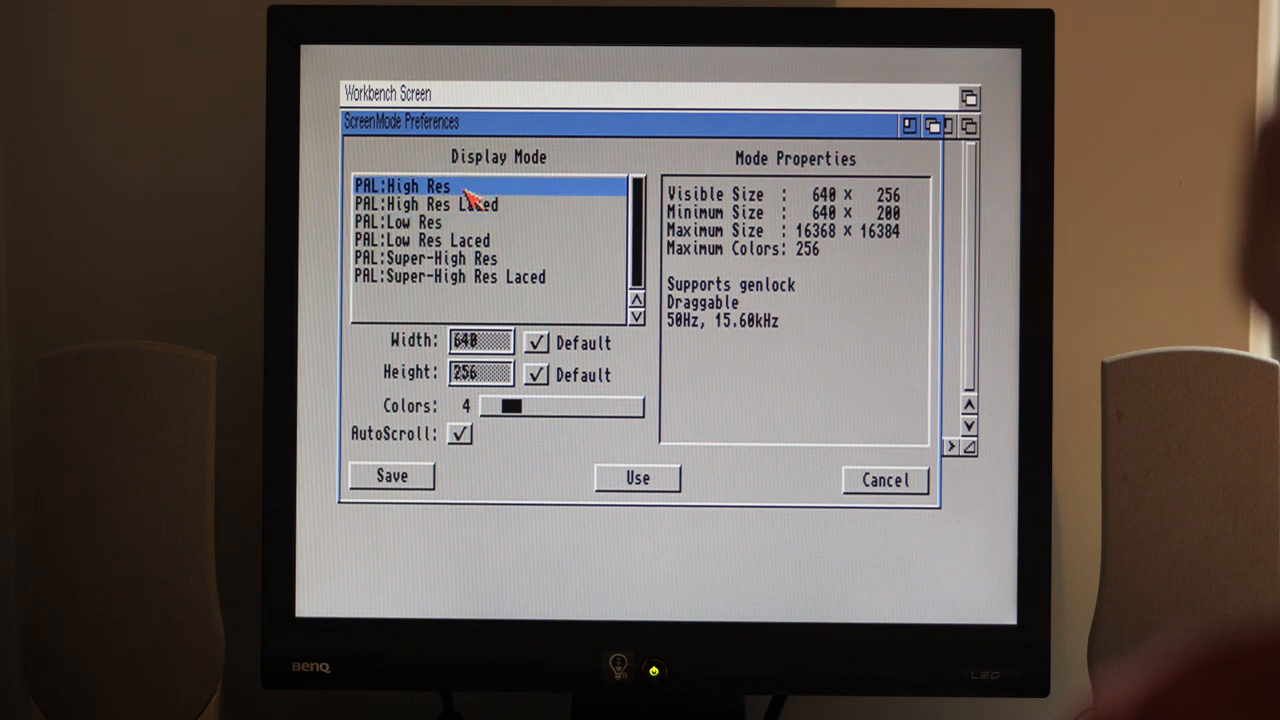
{"action": "left_click", "coordinate": [408, 220]}
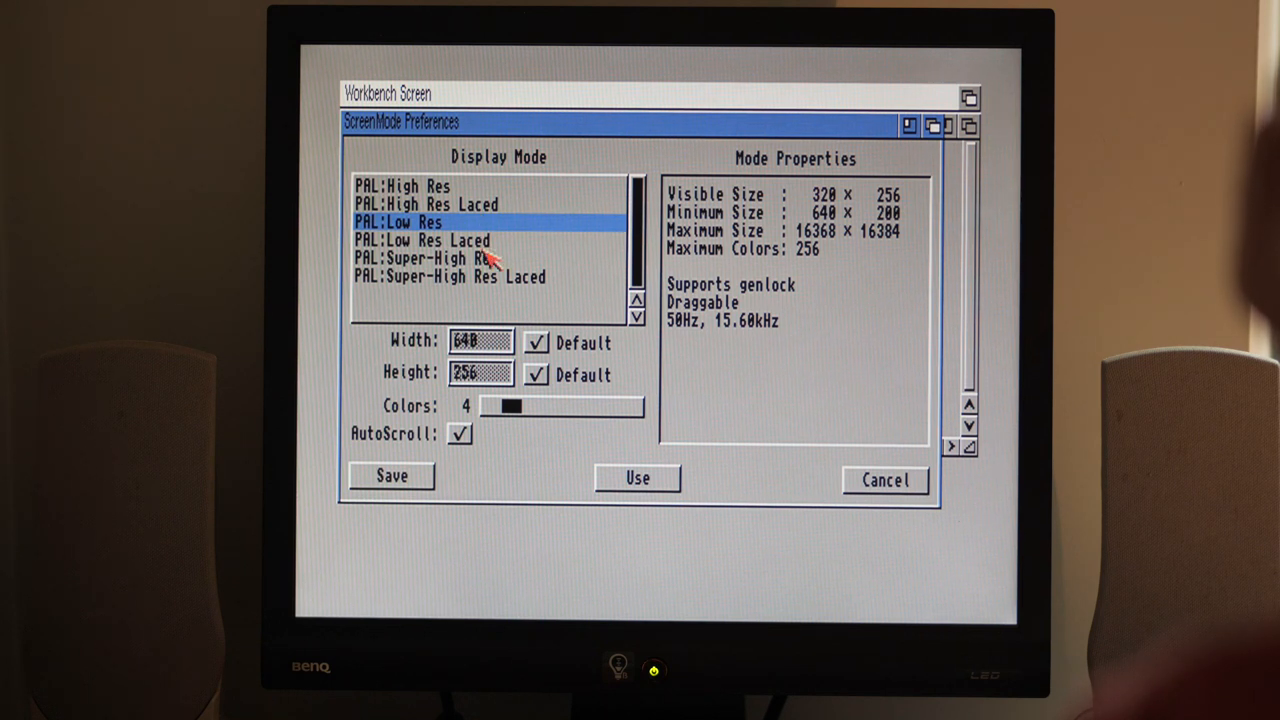
{"action": "left_click", "coordinate": [424, 204]}
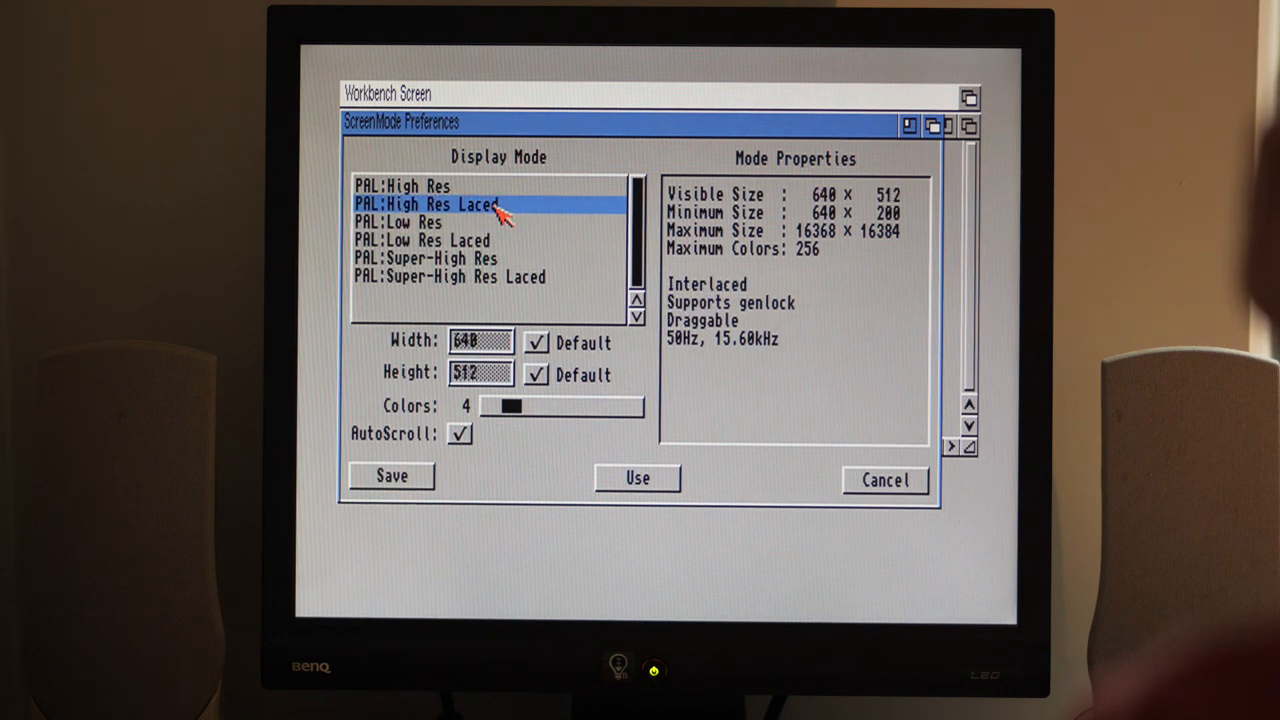
{"action": "left_click", "coordinate": [636, 478]}
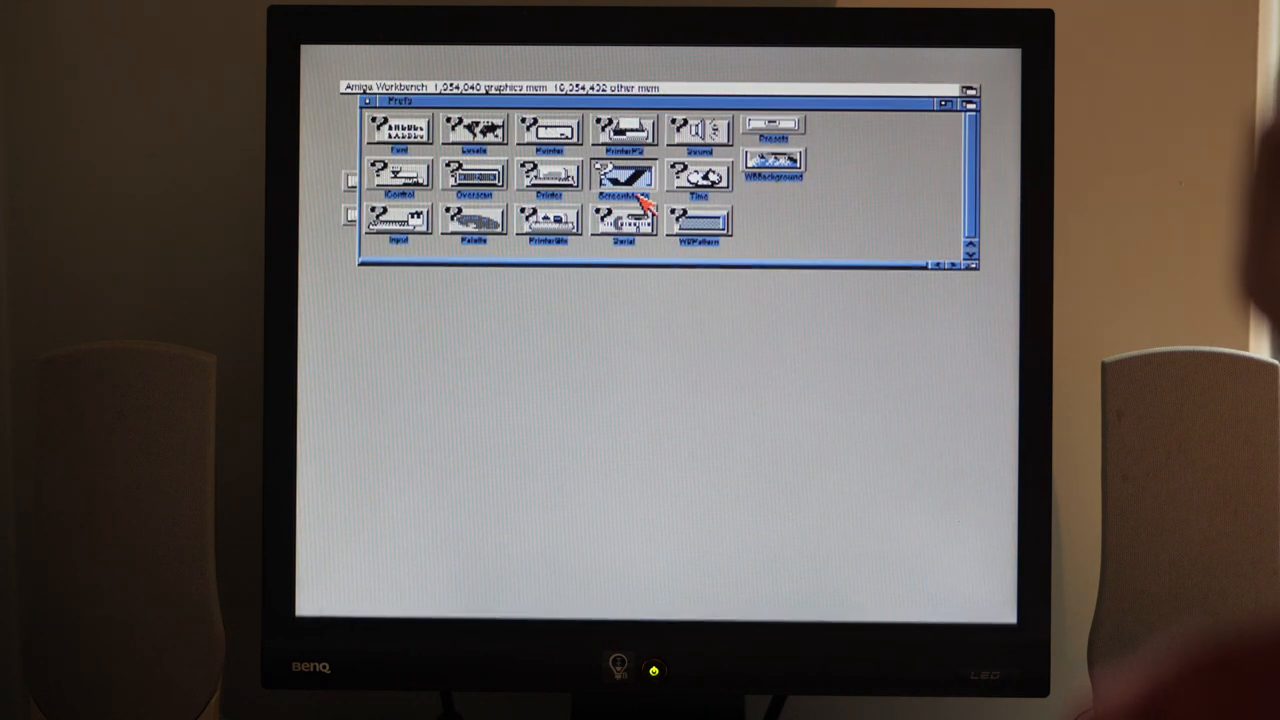
{"action": "double_click", "coordinate": [624, 174]}
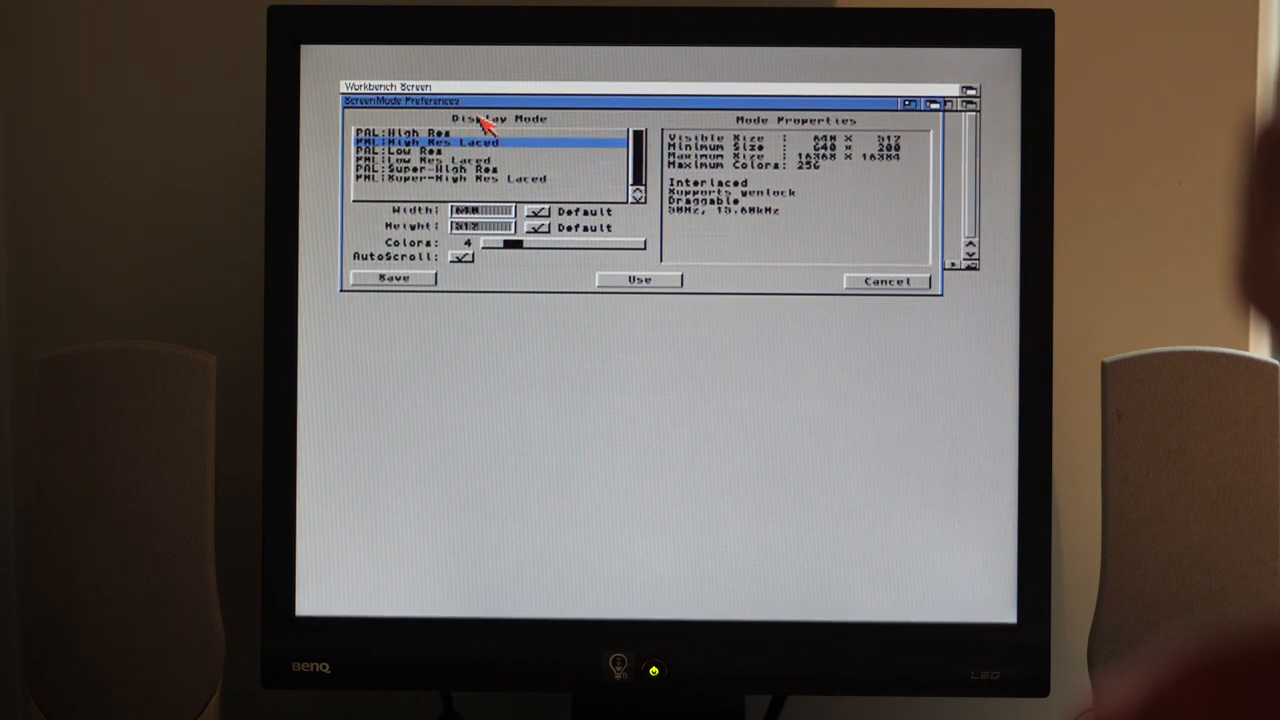
{"action": "left_click", "coordinate": [410, 134]}
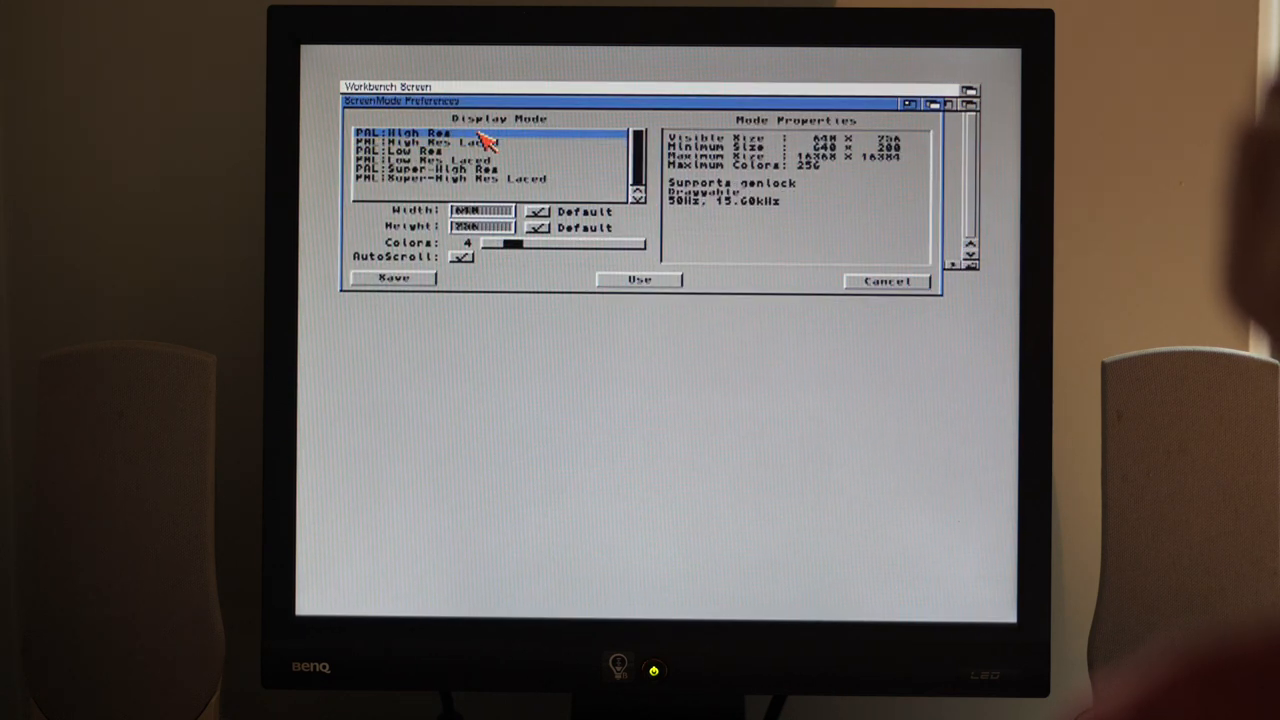
{"action": "left_click", "coordinate": [886, 280]}
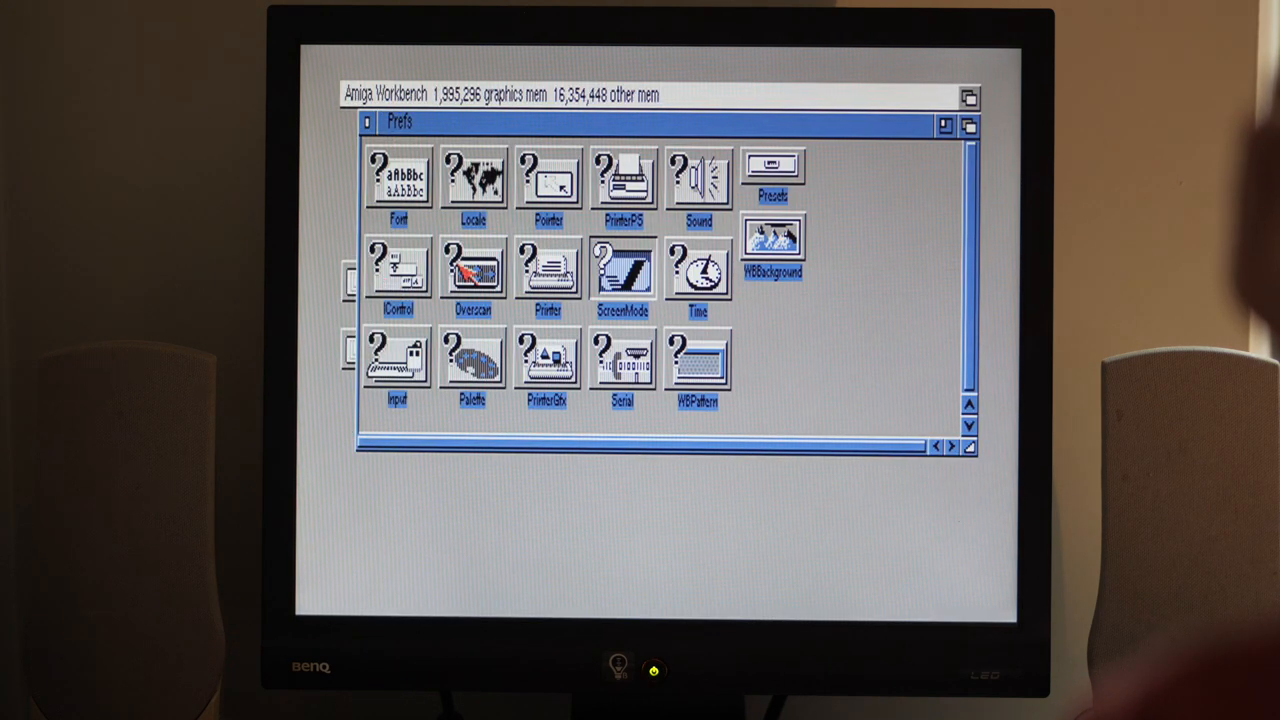
Step: Inspect the Overscan PAL monitor dimensions and close without changes
{"action": "double_click", "coordinate": [472, 268]}
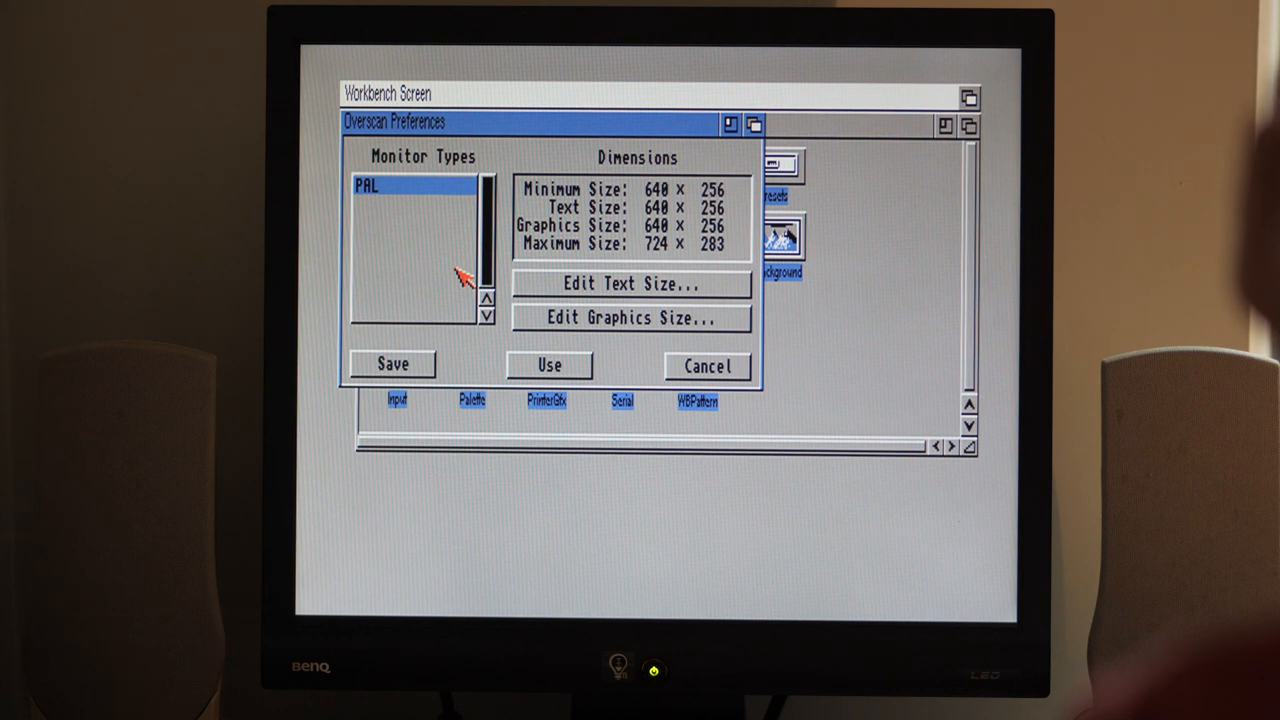
{"action": "left_click", "coordinate": [706, 366]}
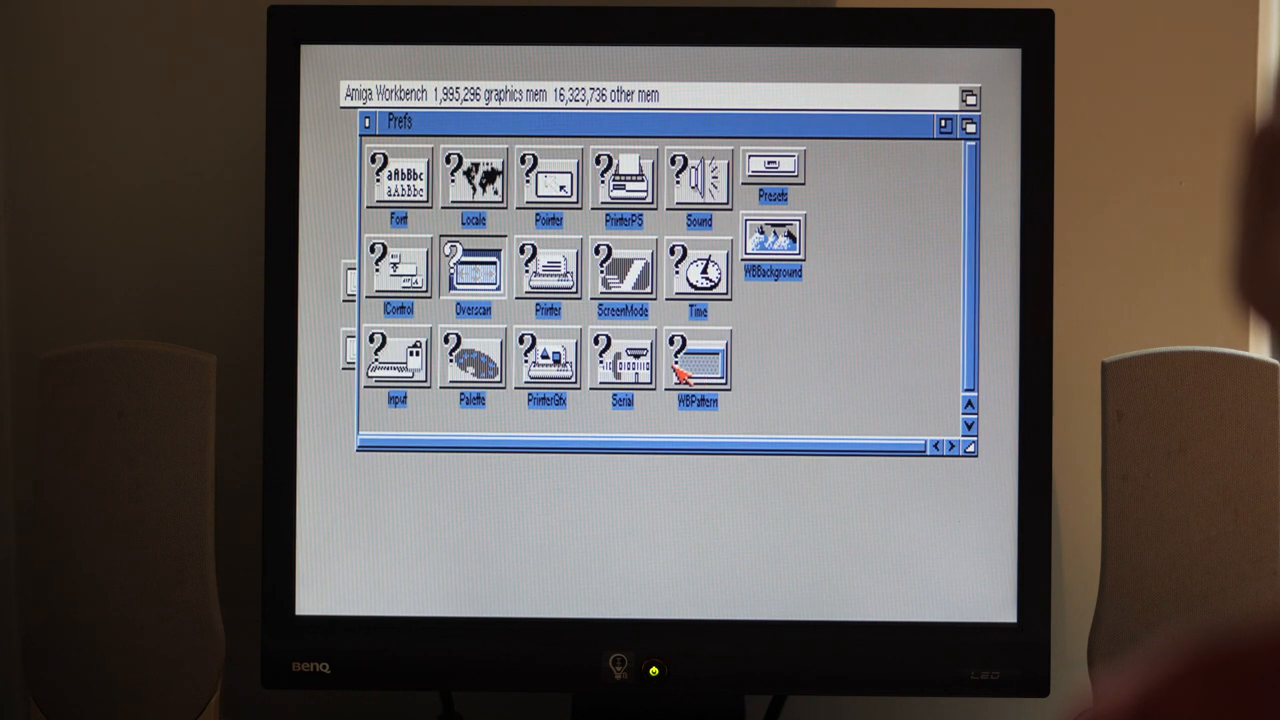
{"action": "mouse_move", "coordinate": [740, 184]}
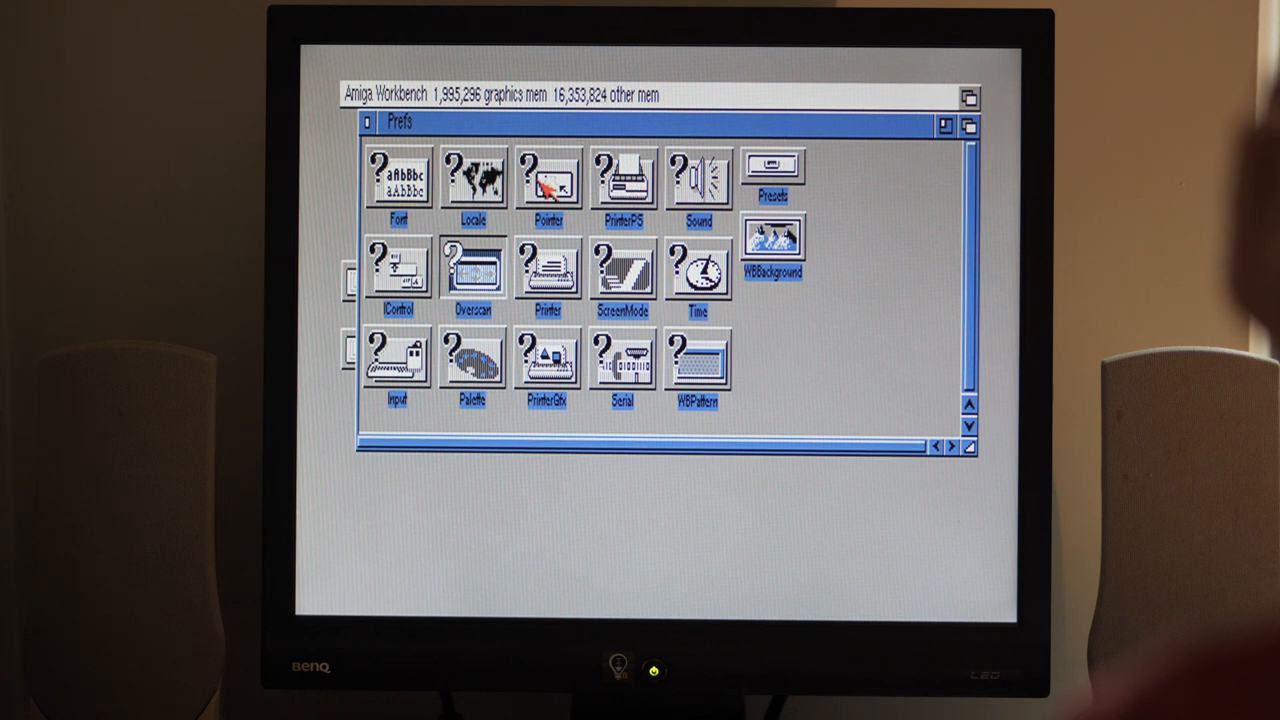
{"action": "double_click", "coordinate": [548, 176]}
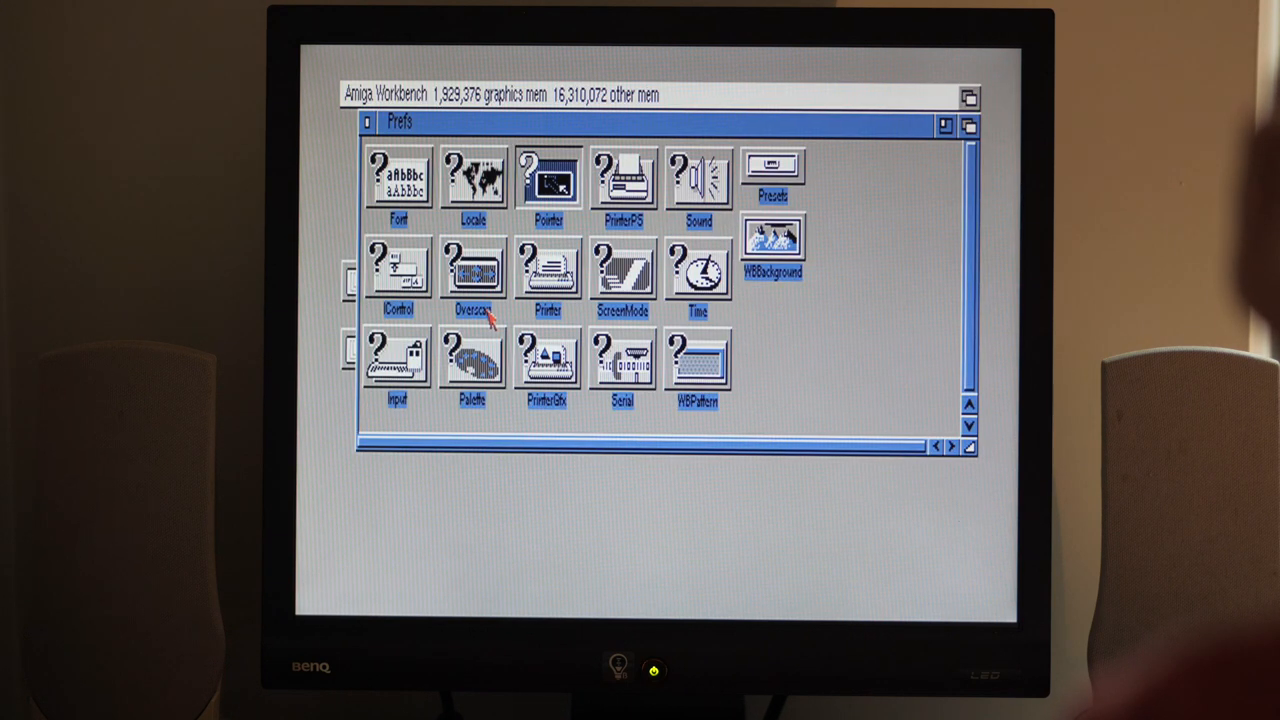
{"action": "mouse_move", "coordinate": [800, 340]}
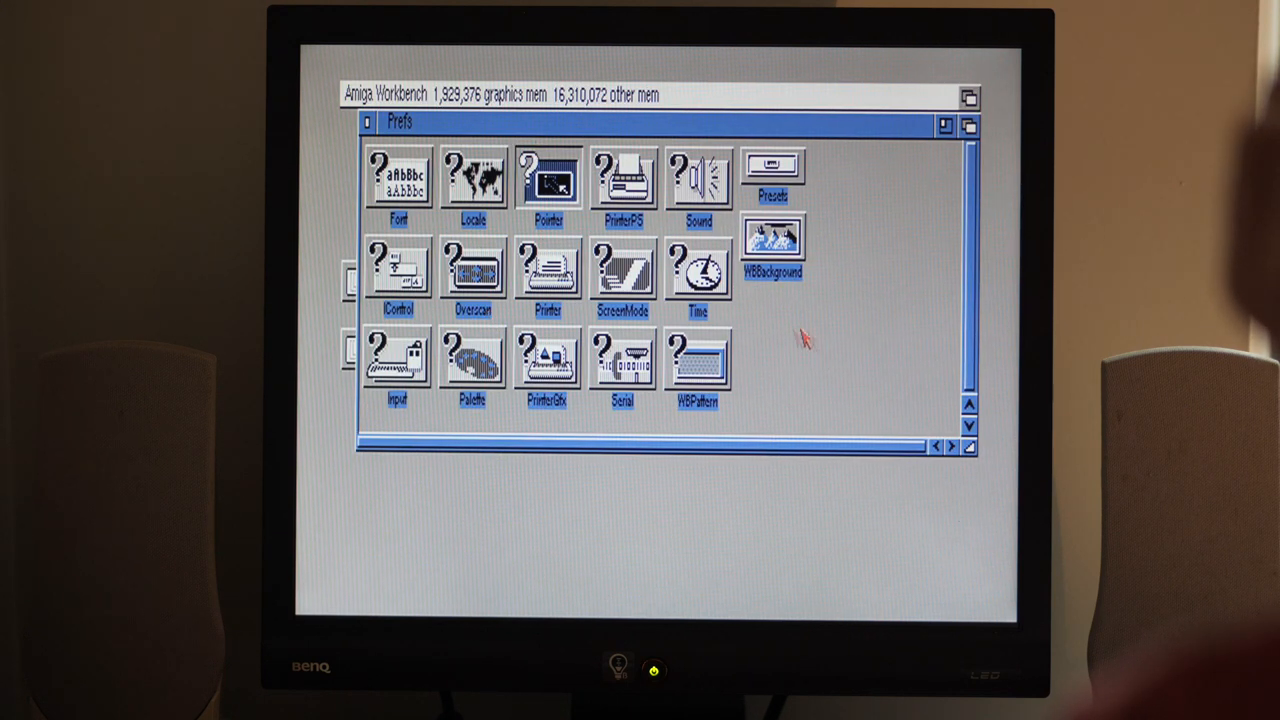
{"action": "mouse_move", "coordinate": [770, 340]}
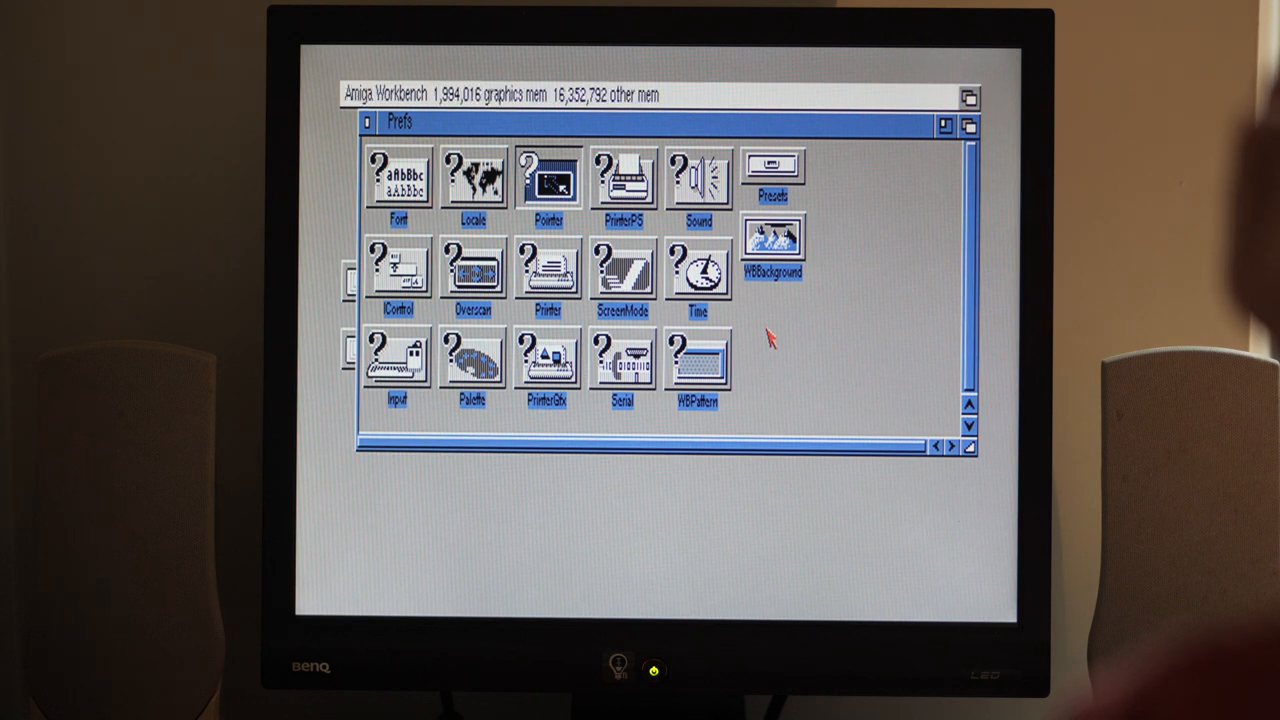
{"action": "mouse_move", "coordinate": [628, 330]}
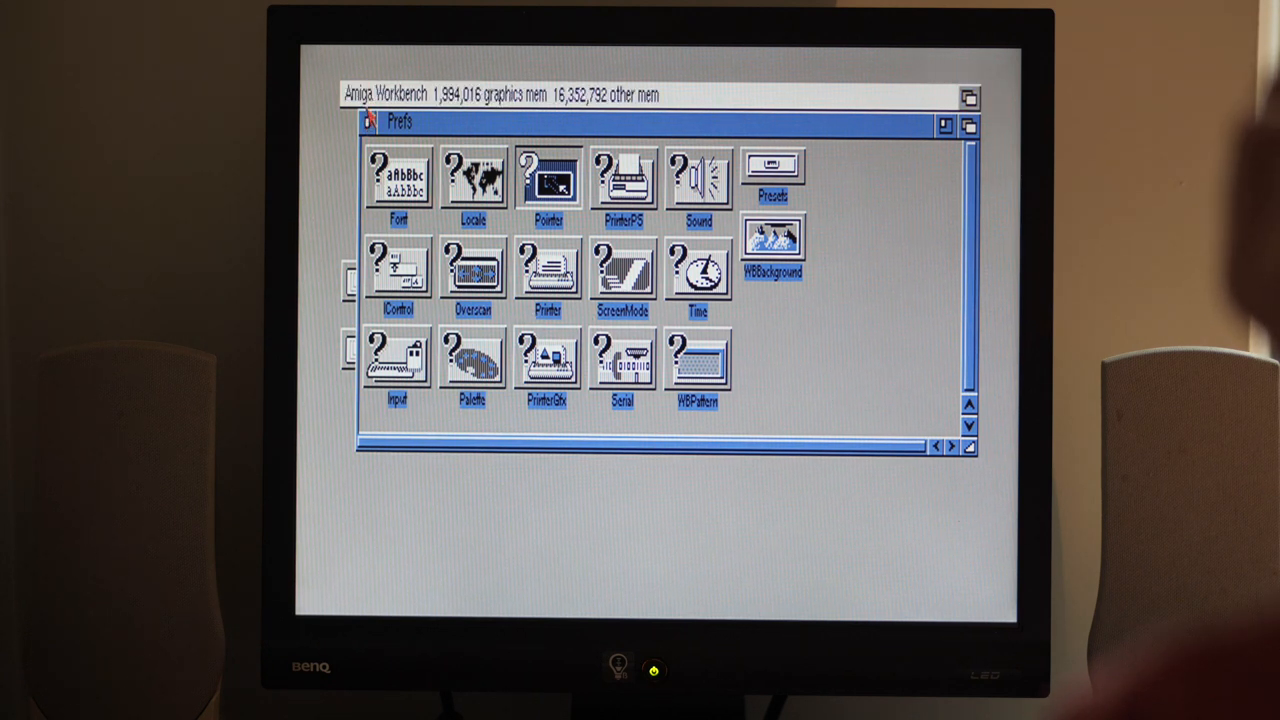
Step: Close the Prefs drawer and the System disk window
{"action": "left_click", "coordinate": [370, 122]}
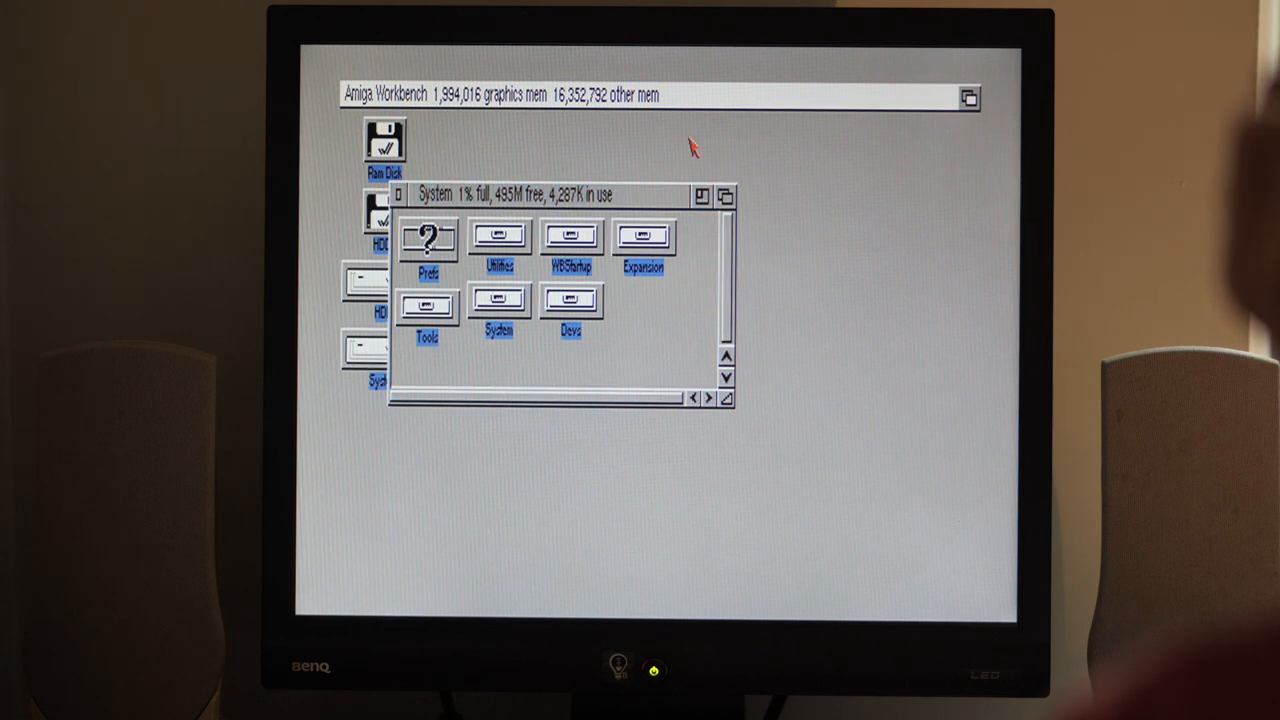
{"action": "left_click", "coordinate": [398, 196]}
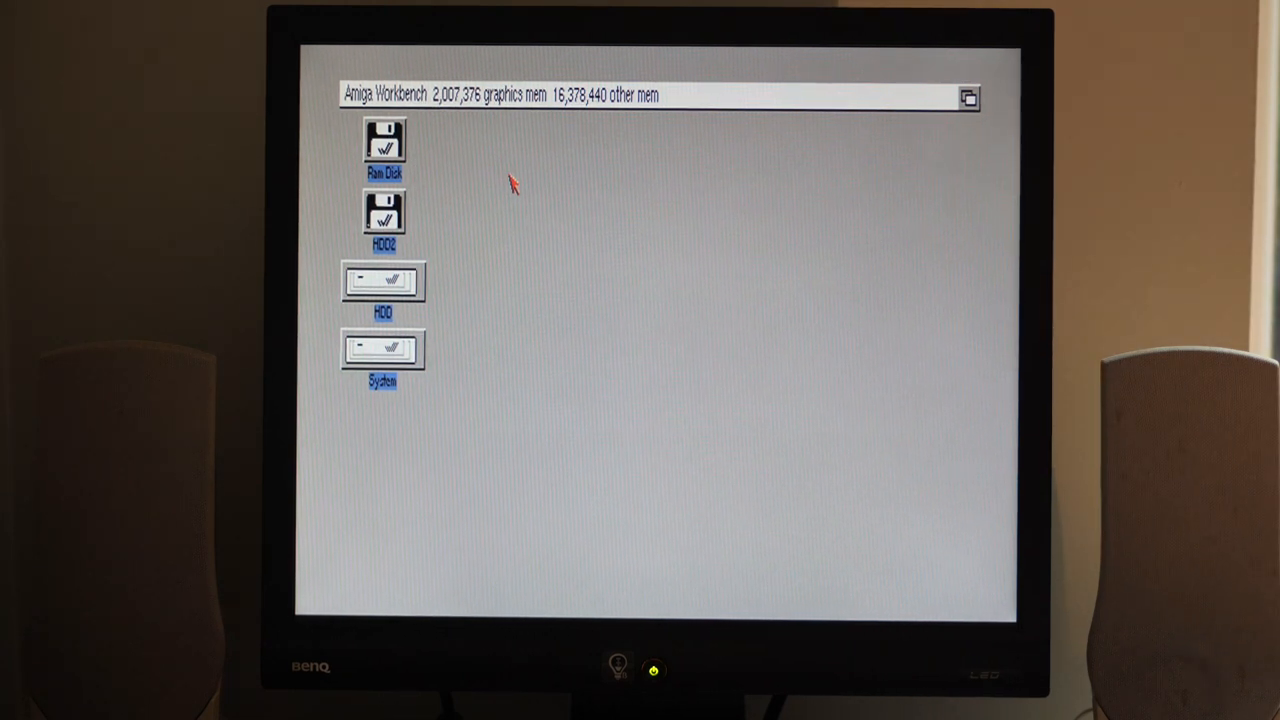
{"action": "mouse_move", "coordinate": [450, 178]}
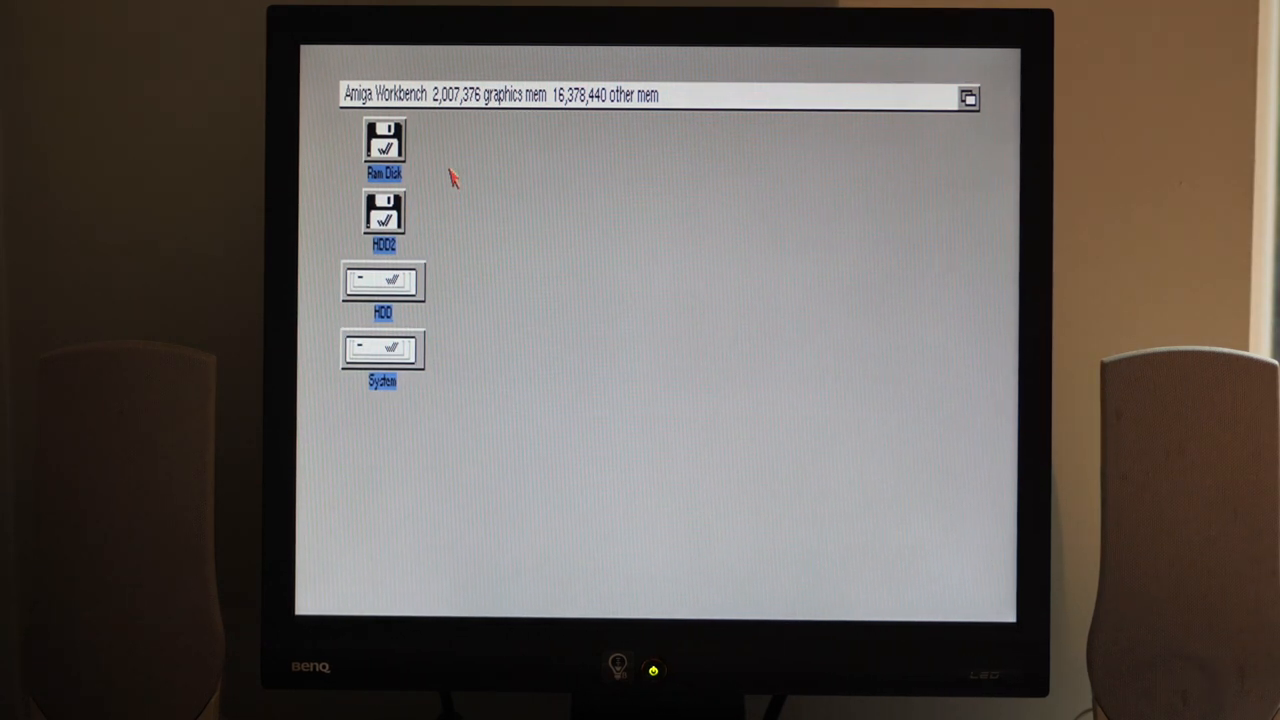
{"action": "mouse_move", "coordinate": [436, 278]}
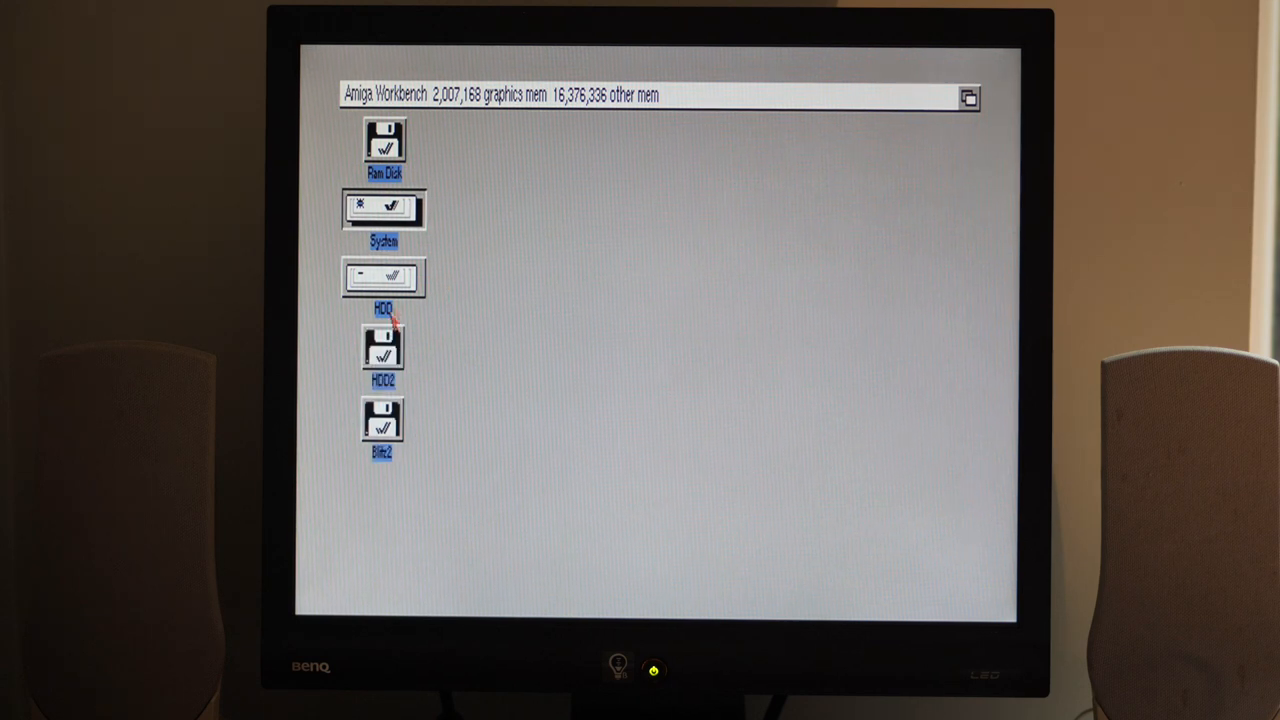
Step: Snapshot all desktop icon positions via the Window and Icons menus
{"action": "left_click", "coordinate": [430, 94]}
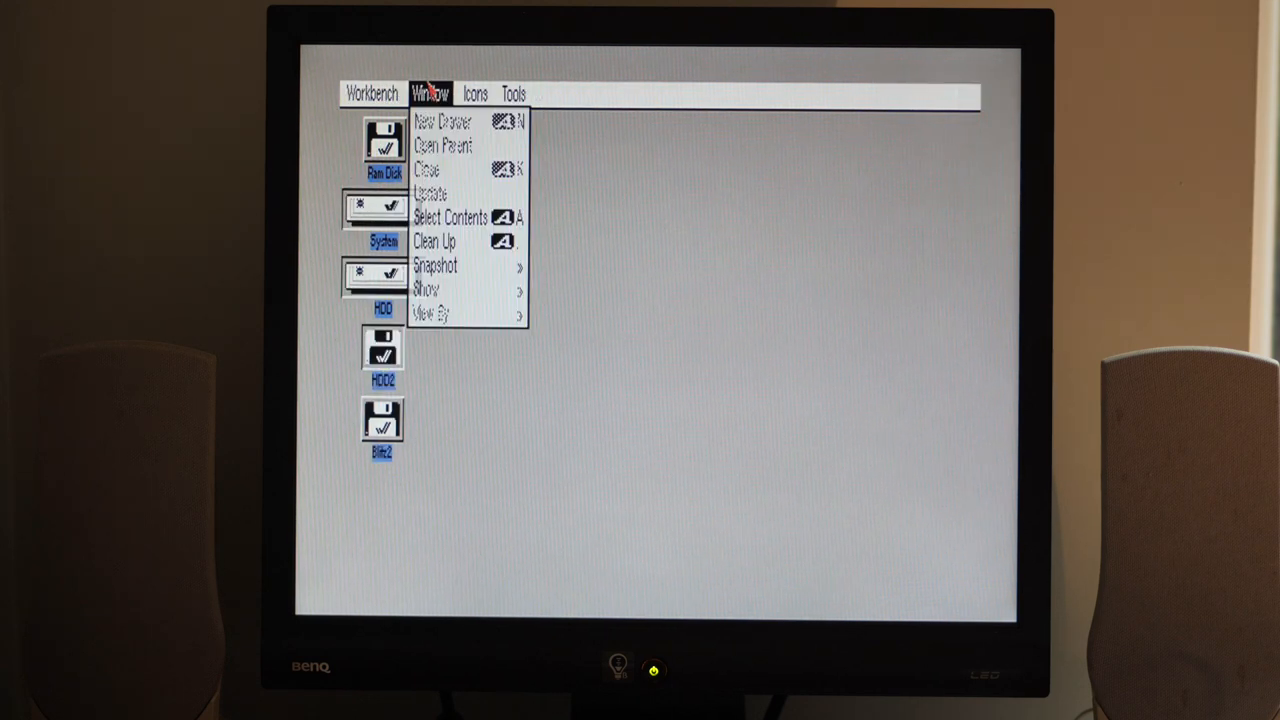
{"action": "mouse_move", "coordinate": [436, 264]}
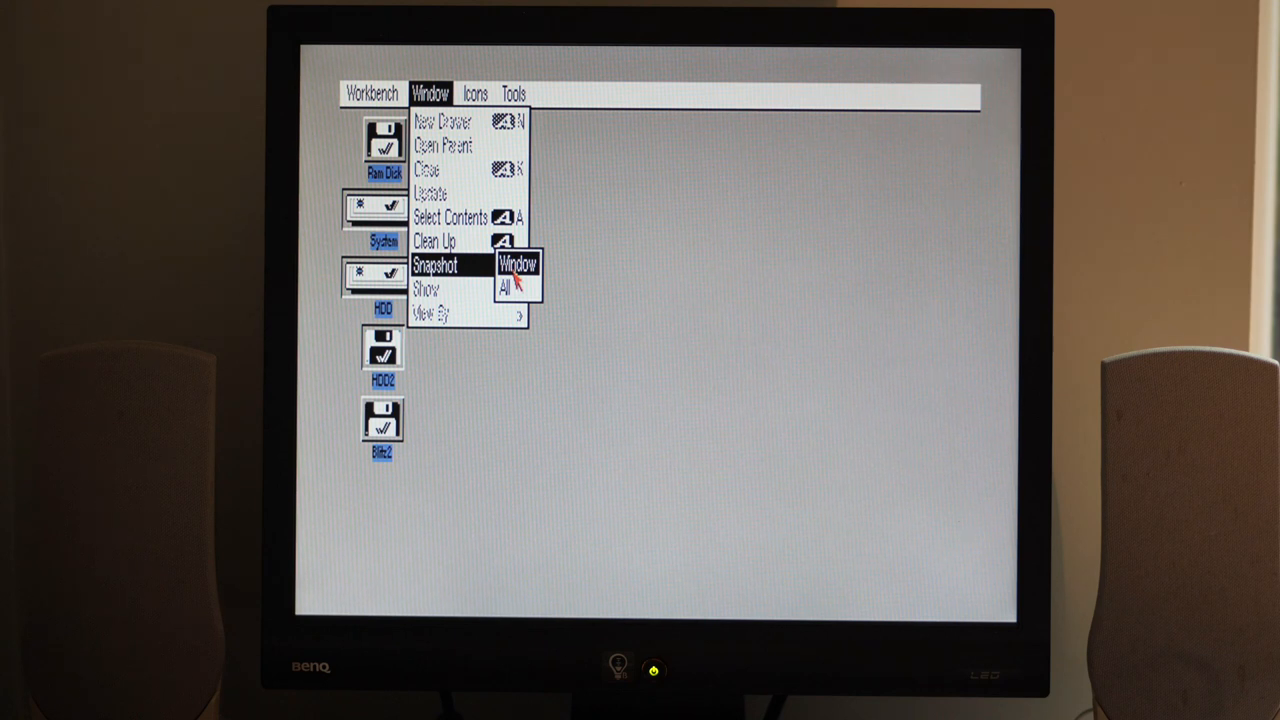
{"action": "left_click", "coordinate": [474, 94]}
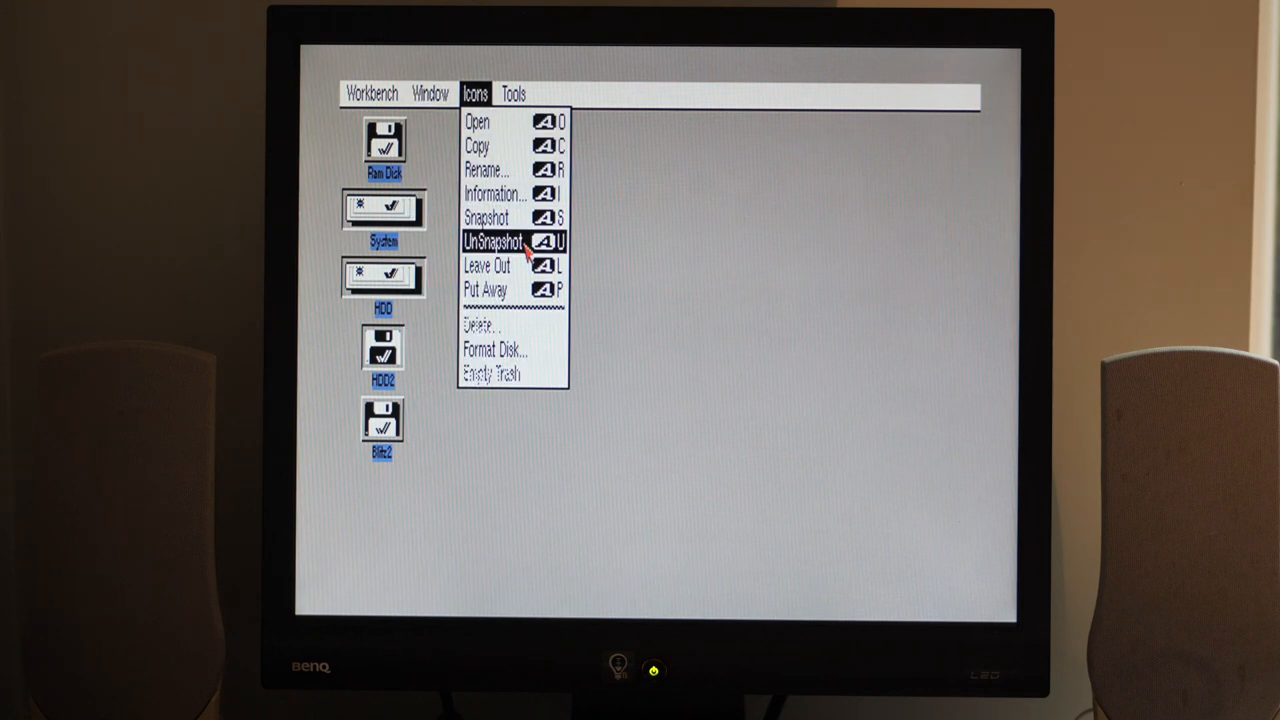
{"action": "left_click", "coordinate": [492, 240]}
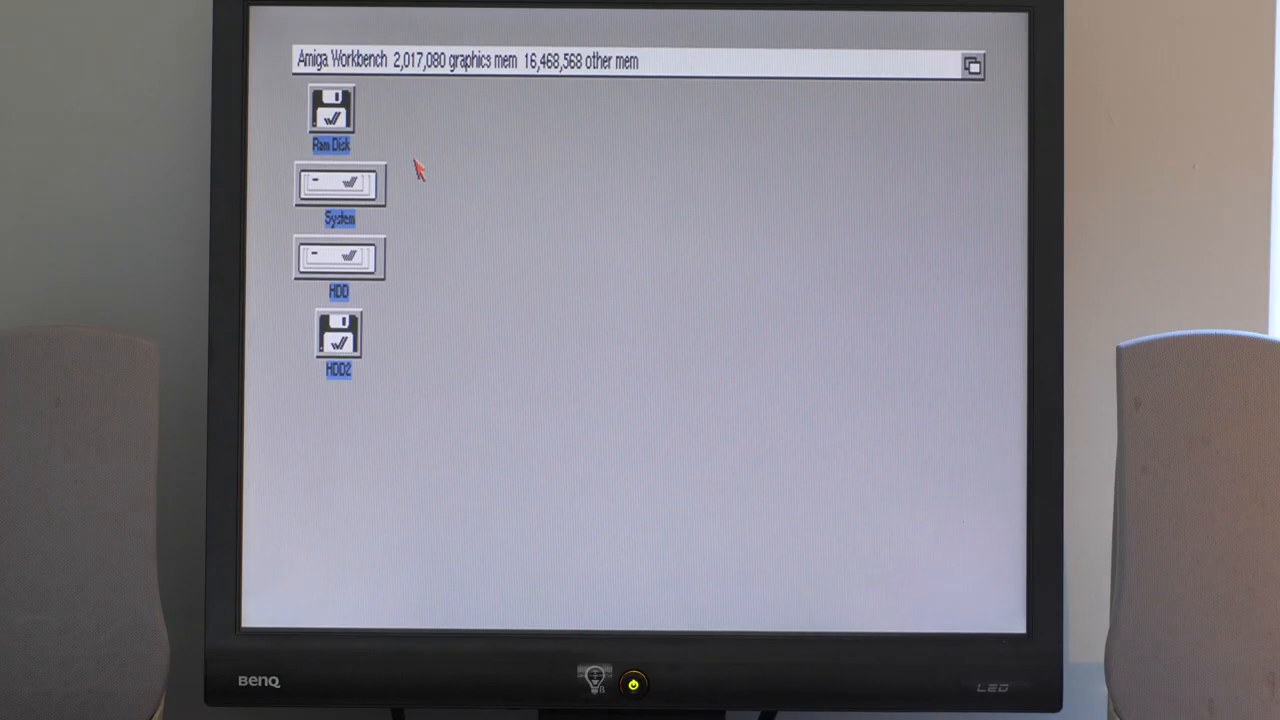
{"action": "mouse_move", "coordinate": [436, 210]}
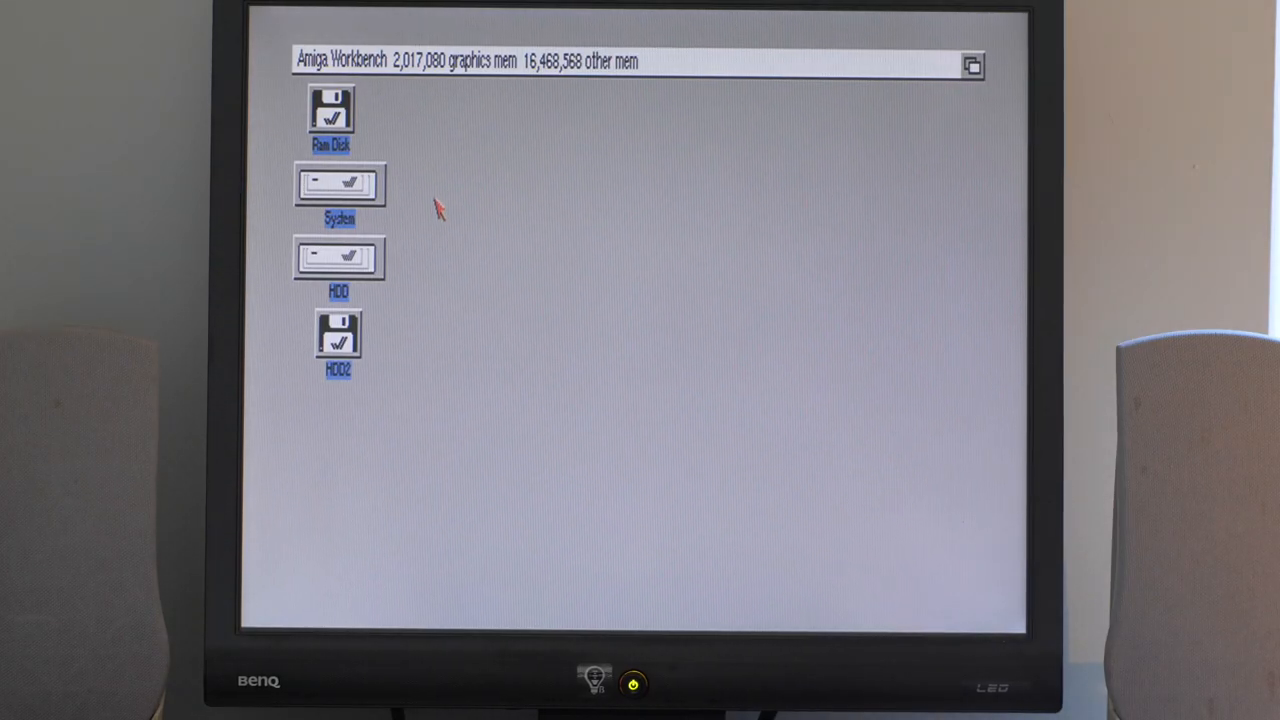
{"action": "mouse_move", "coordinate": [378, 206]}
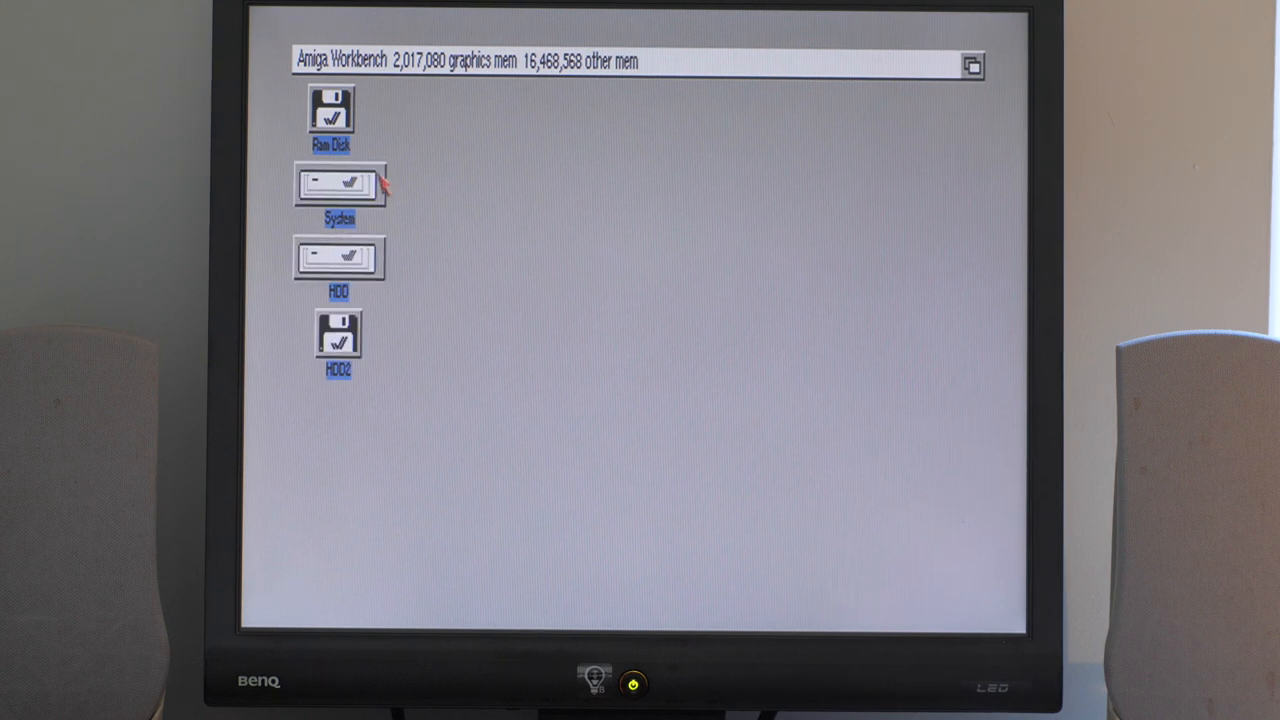
{"action": "double_click", "coordinate": [338, 184]}
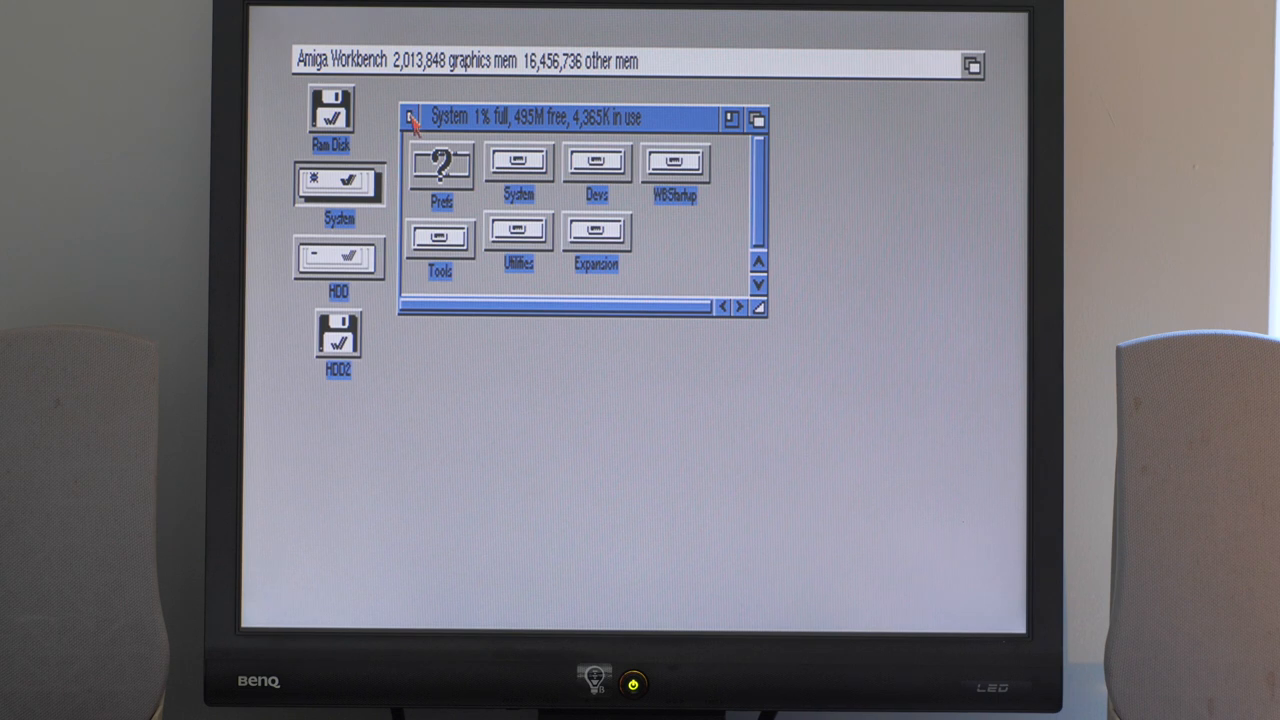
{"action": "left_click", "coordinate": [408, 118]}
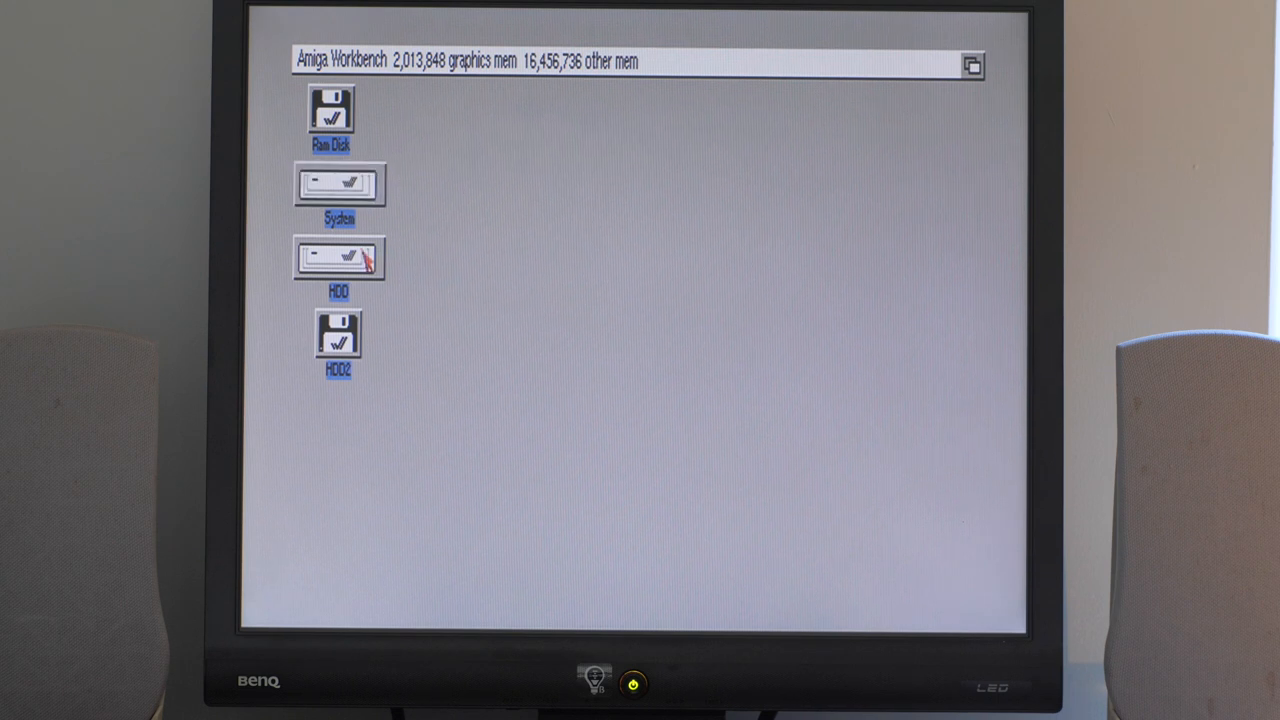
Step: Open the HDD disk window listing IDE-fix, WHDLoad, DOpus, DPaint, Kick and Saxon drawers
{"action": "double_click", "coordinate": [338, 256]}
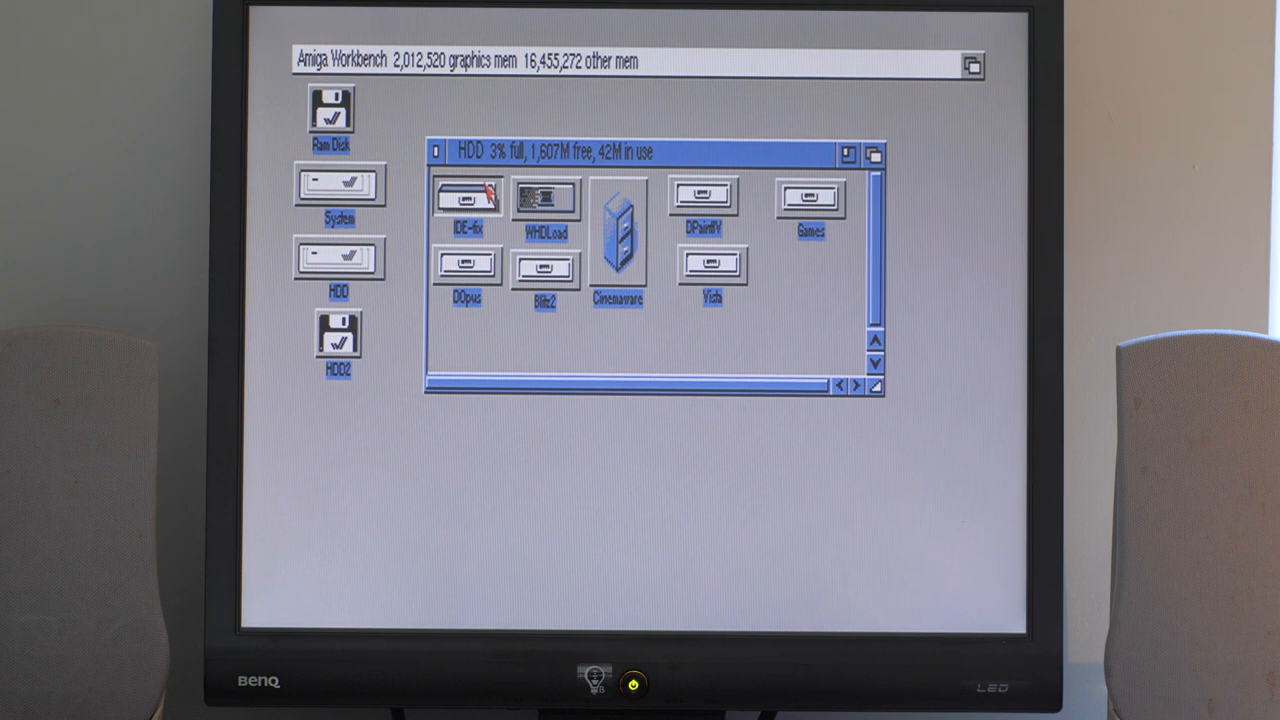
{"action": "mouse_move", "coordinate": [530, 162]}
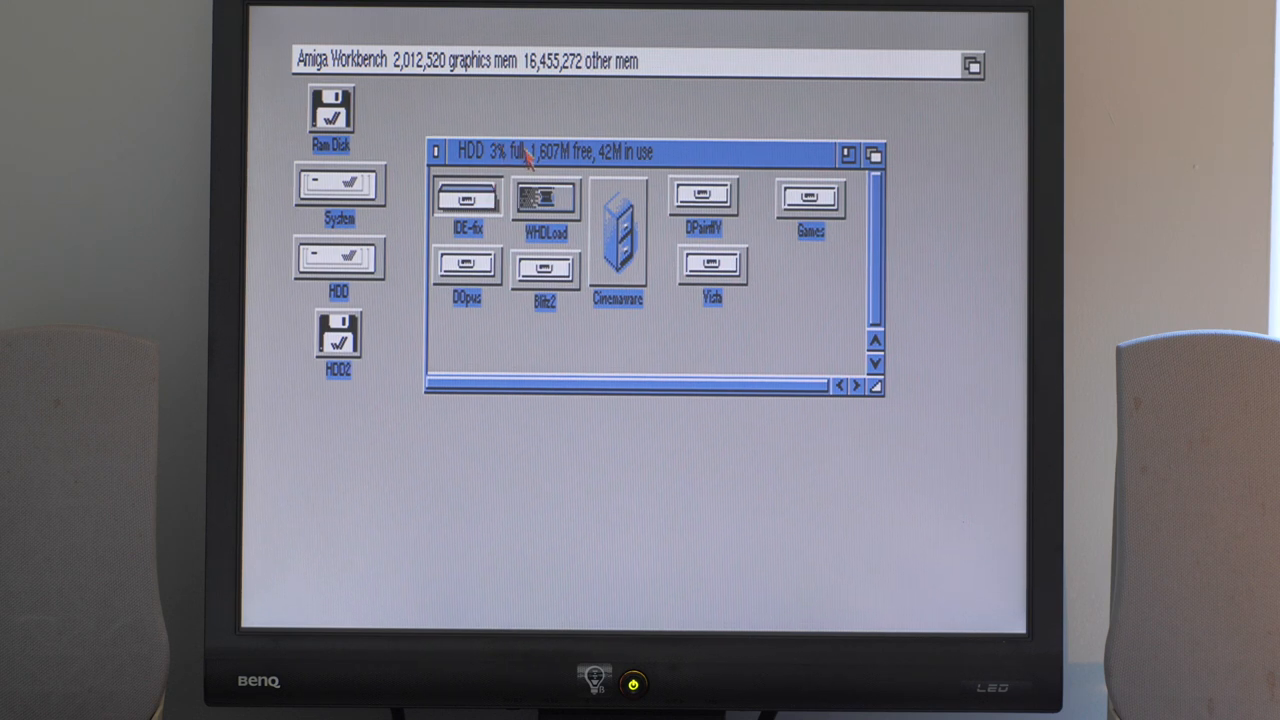
{"action": "left_click", "coordinate": [544, 196]}
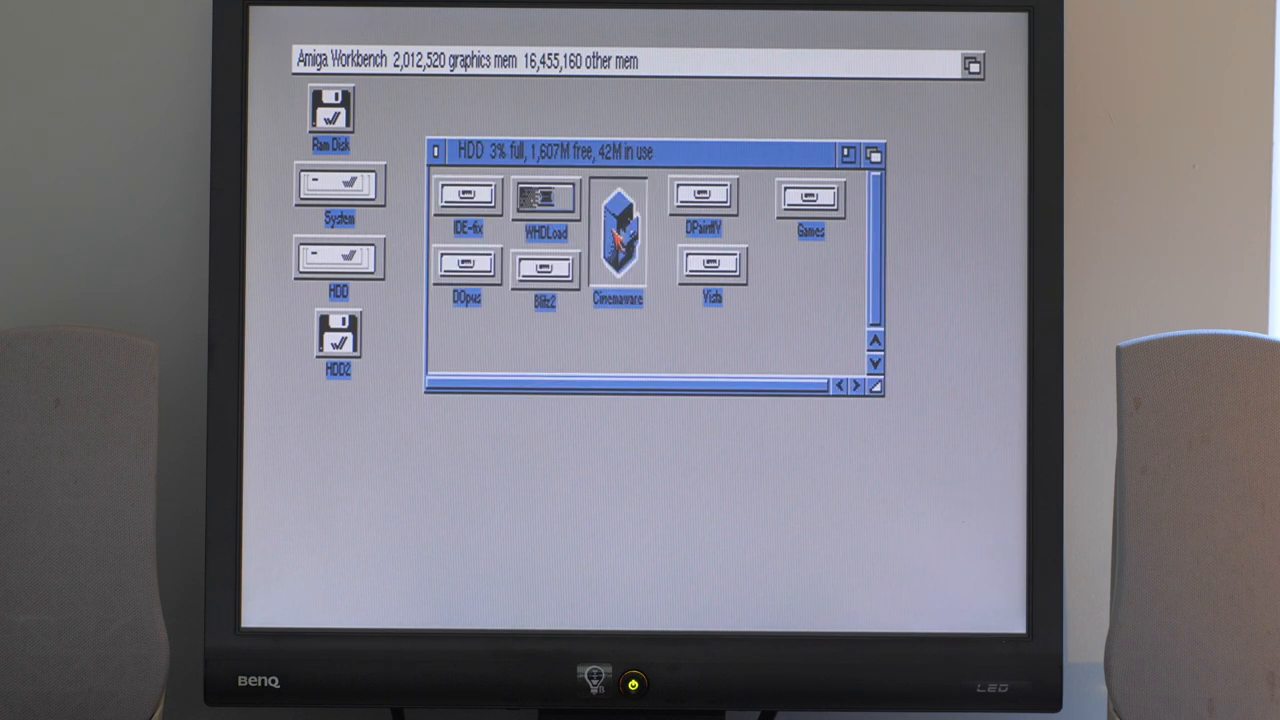
{"action": "double_click", "coordinate": [618, 224]}
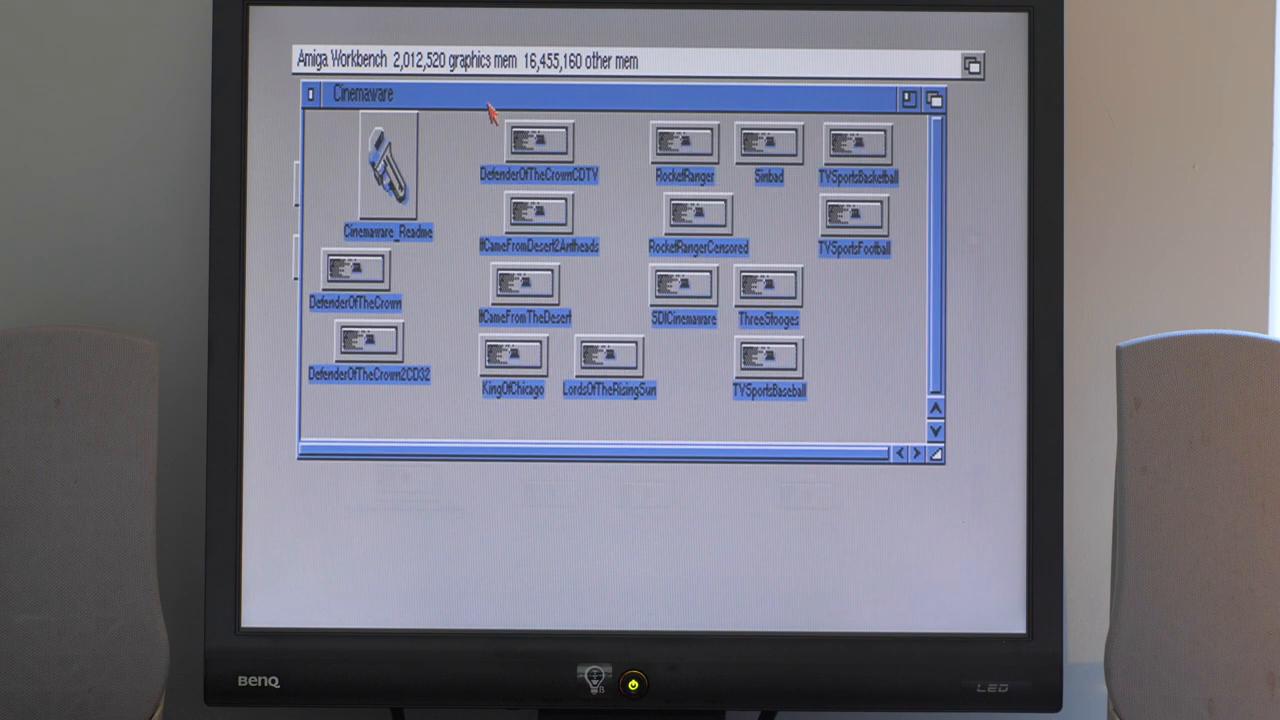
{"action": "left_click", "coordinate": [684, 144]}
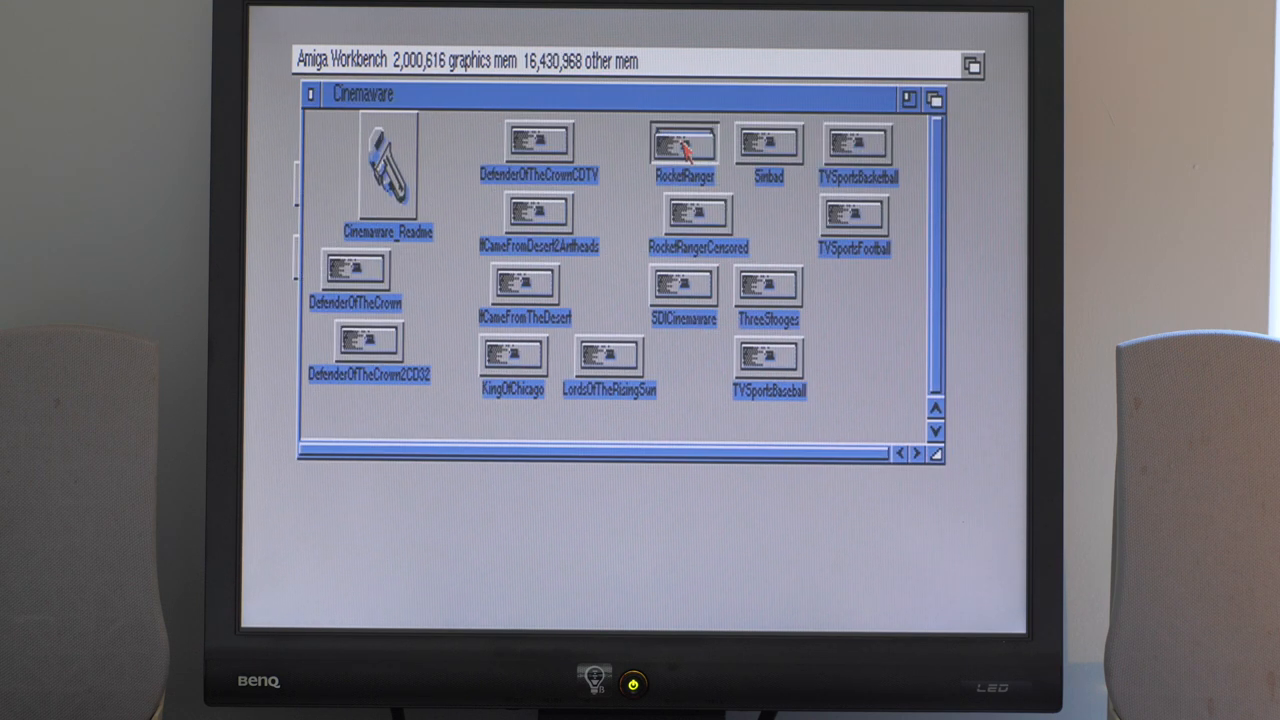
{"action": "double_click", "coordinate": [684, 144]}
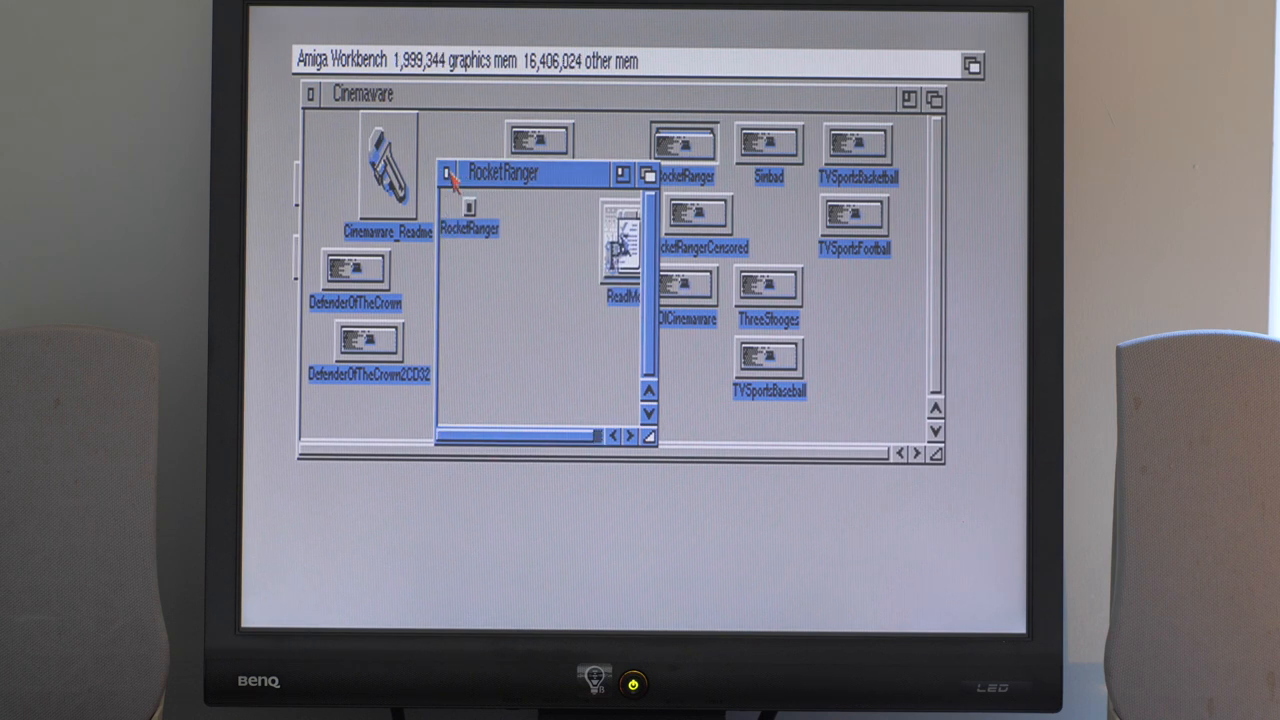
{"action": "left_click", "coordinate": [448, 172]}
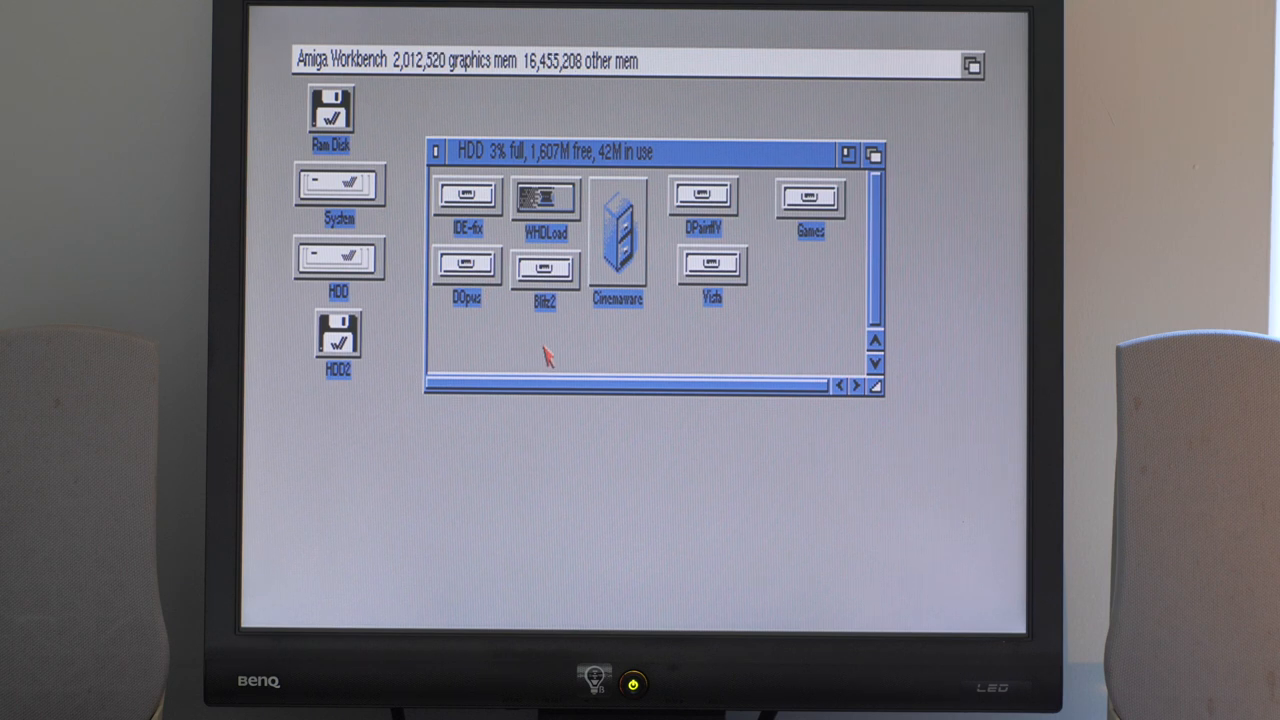
Step: Check a drawer in the HDD window, then close the HDD window
{"action": "left_click", "coordinate": [544, 270]}
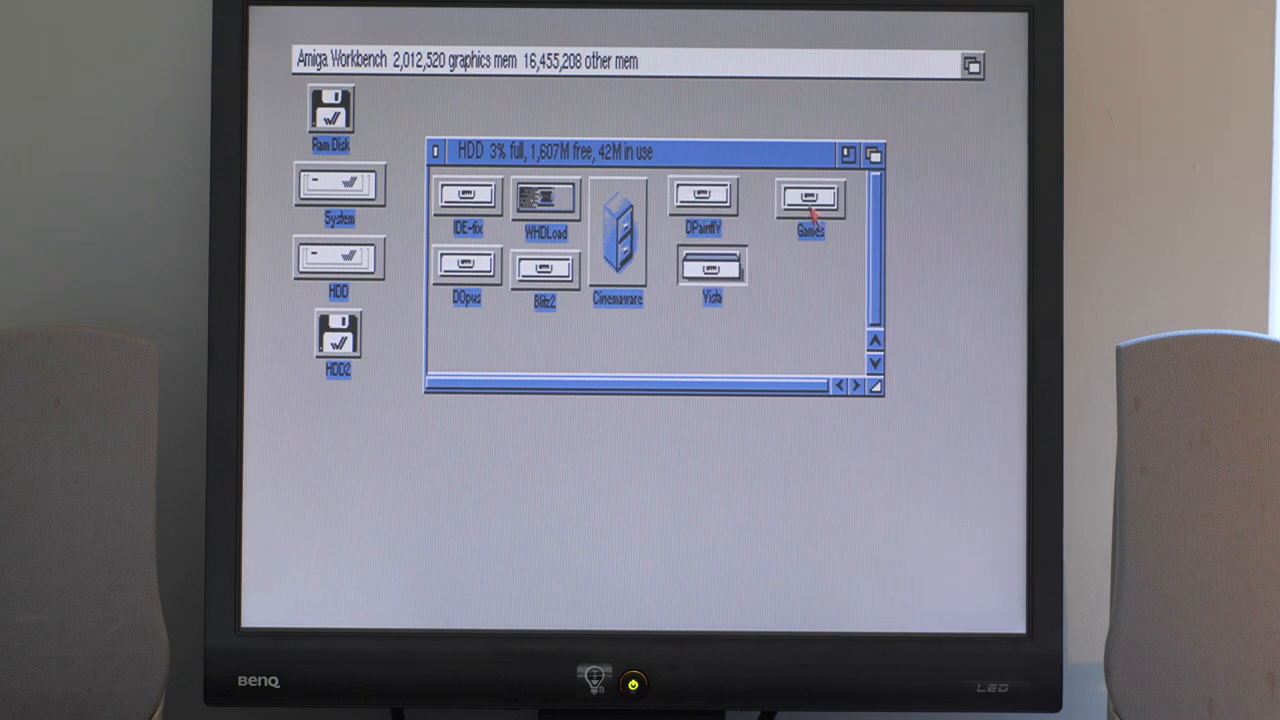
{"action": "double_click", "coordinate": [810, 196]}
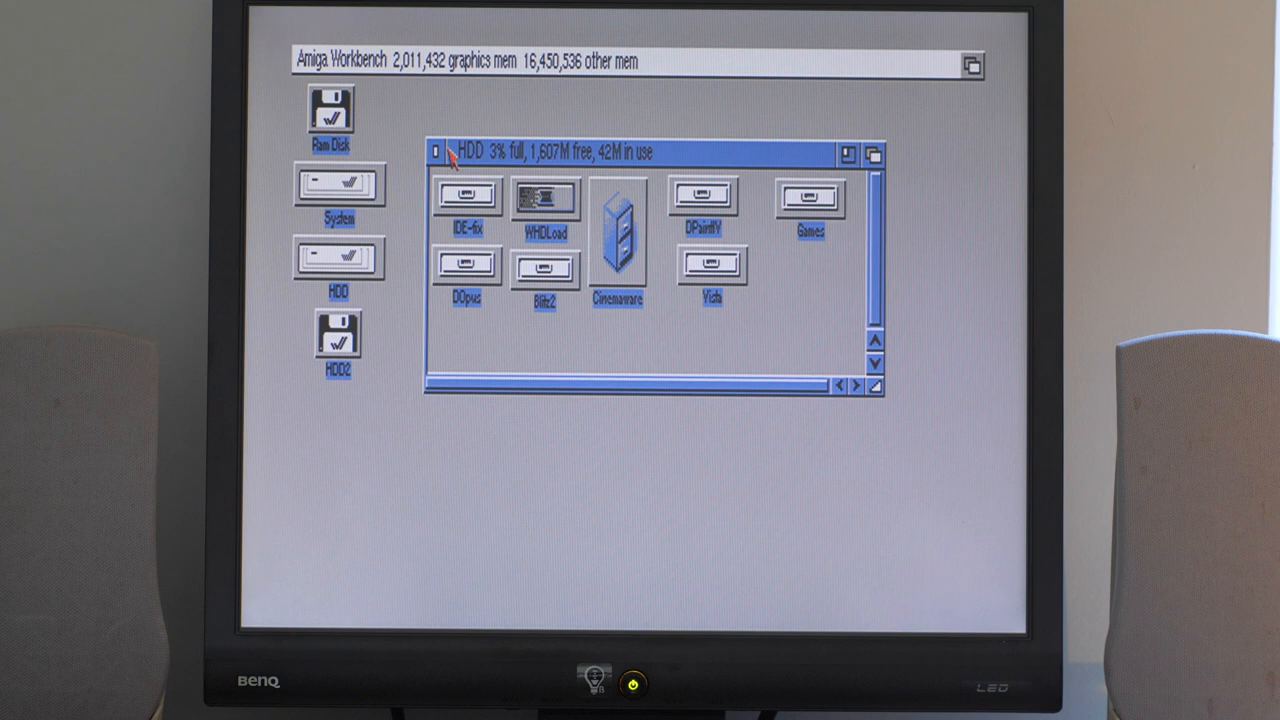
{"action": "double_click", "coordinate": [338, 340]}
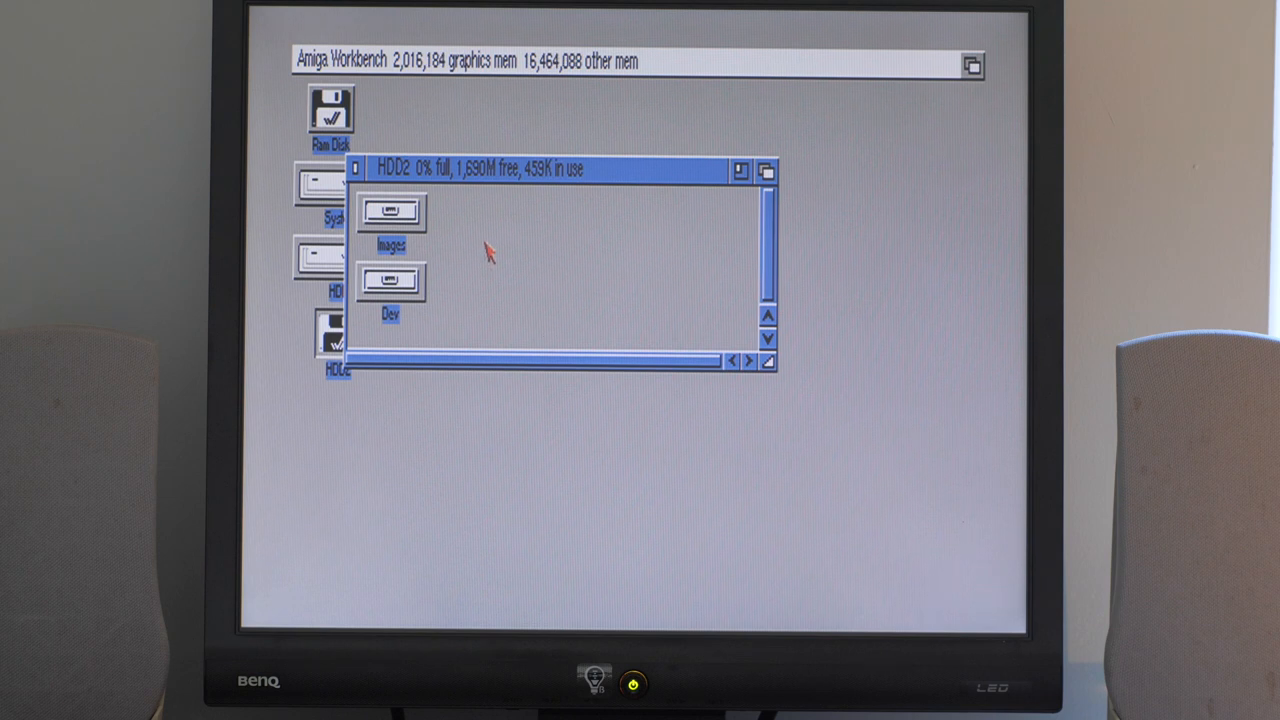
Step: Browse HDD2's Images drawer into its Game drawer, then close the HDD2 window
{"action": "double_click", "coordinate": [392, 212]}
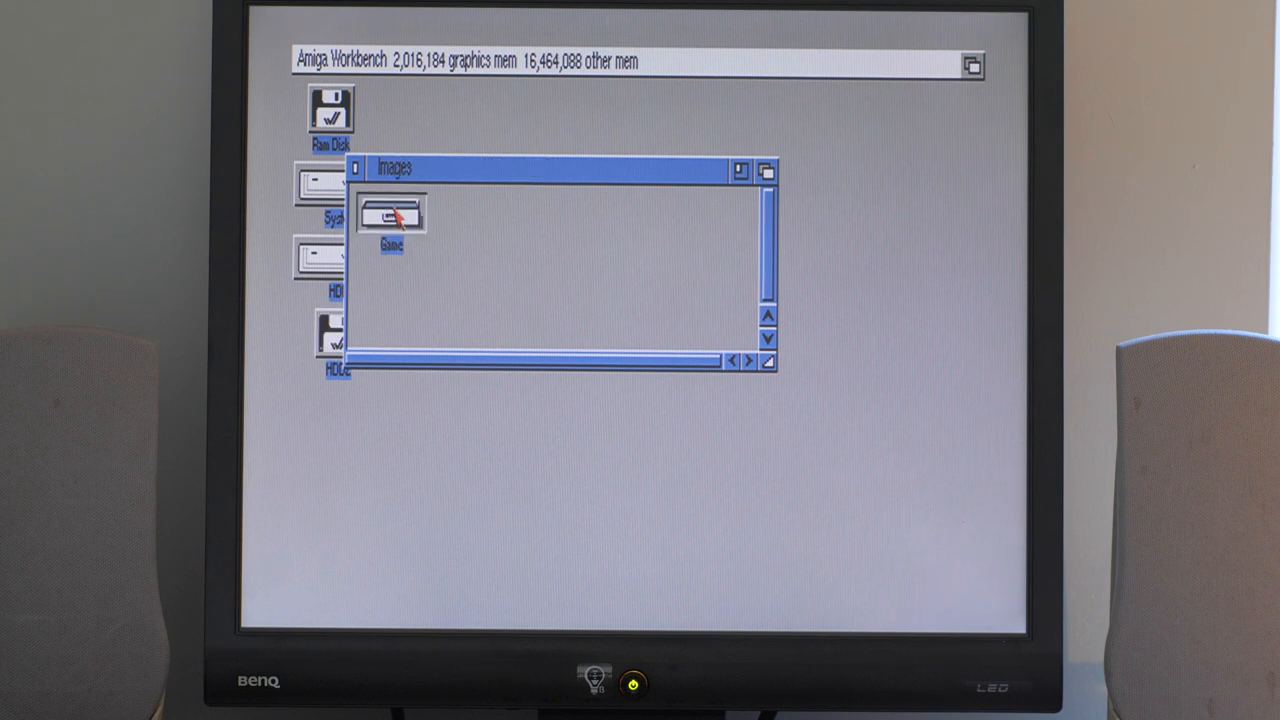
{"action": "double_click", "coordinate": [390, 212]}
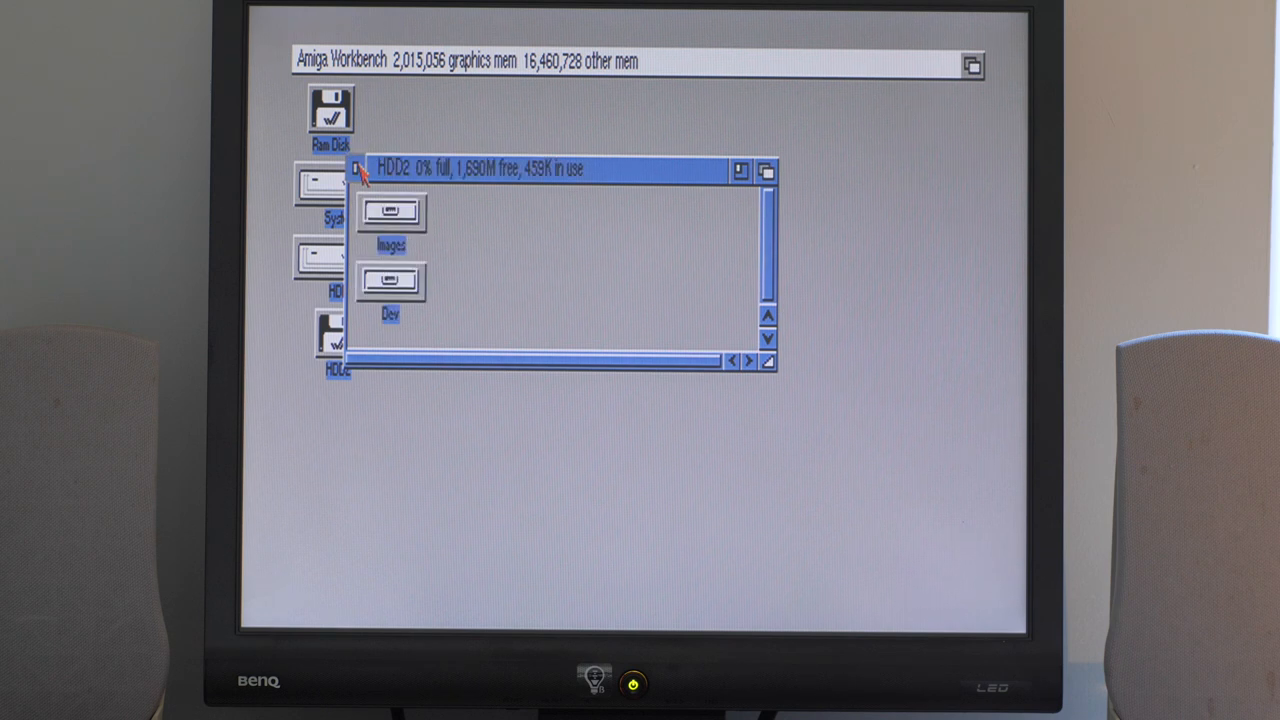
{"action": "left_click", "coordinate": [356, 170]}
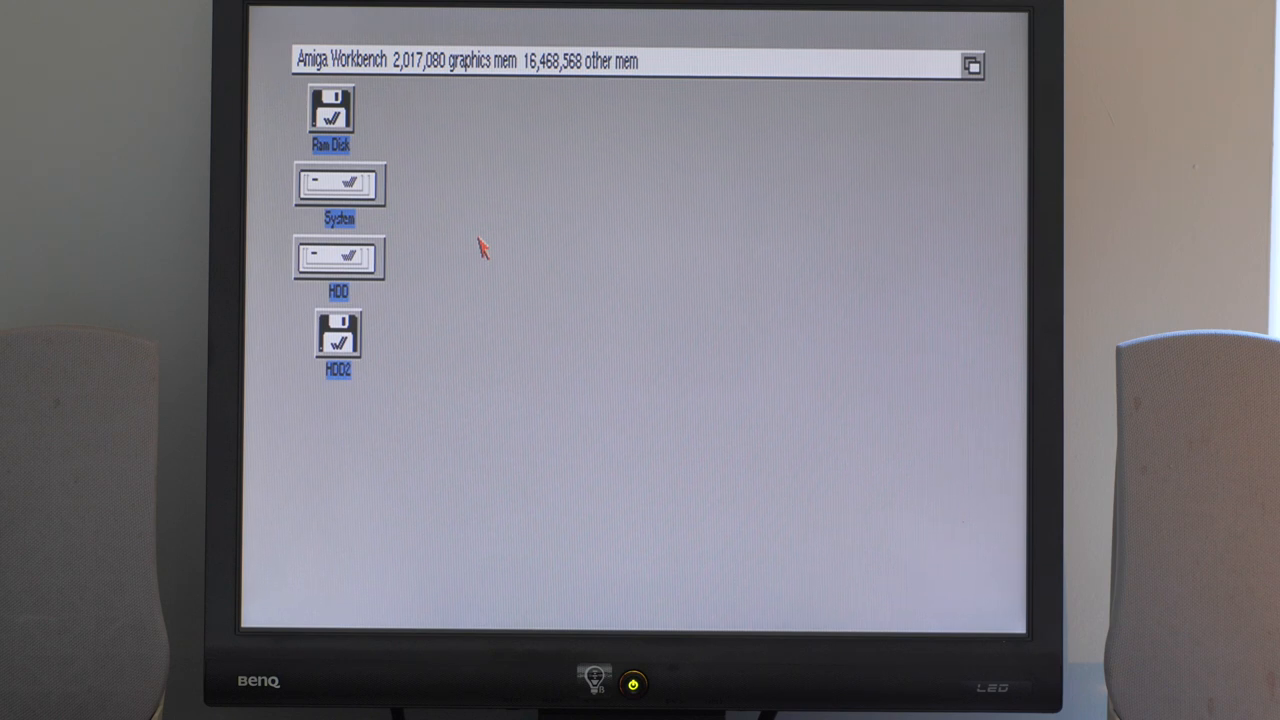
{"action": "mouse_move", "coordinate": [476, 242]}
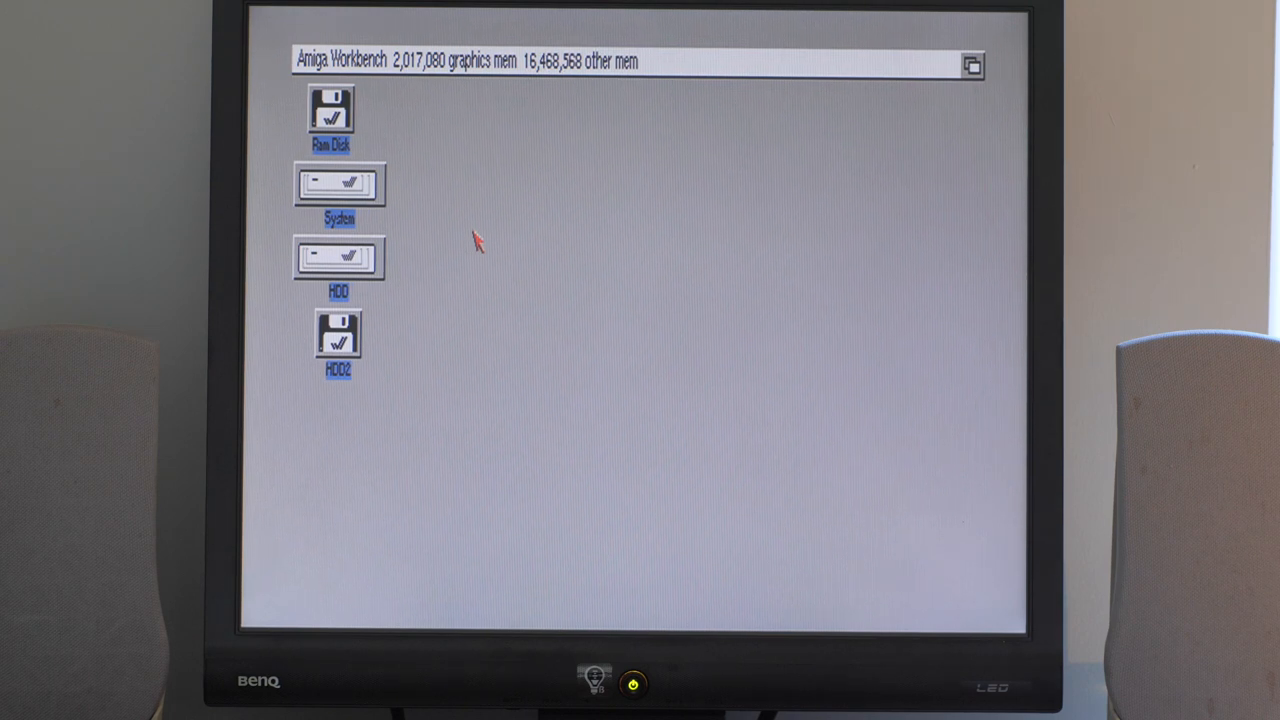
{"action": "mouse_move", "coordinate": [472, 238]}
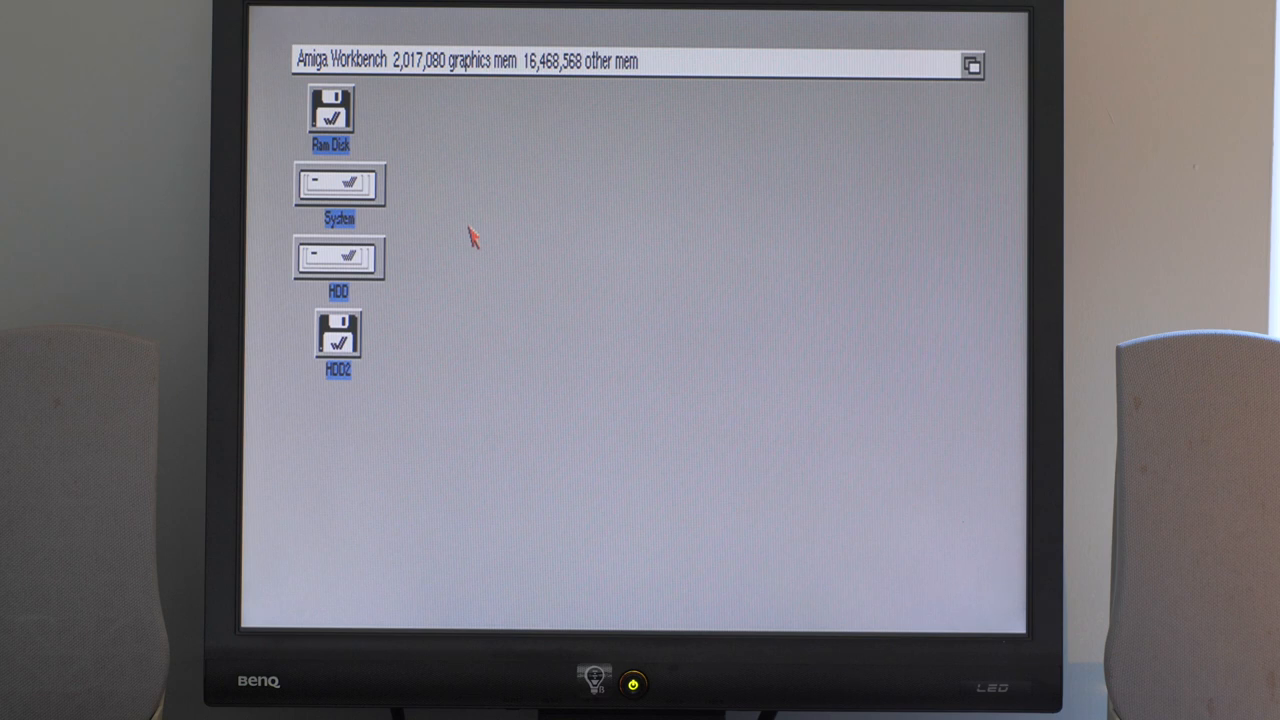
{"action": "mouse_move", "coordinate": [438, 232]}
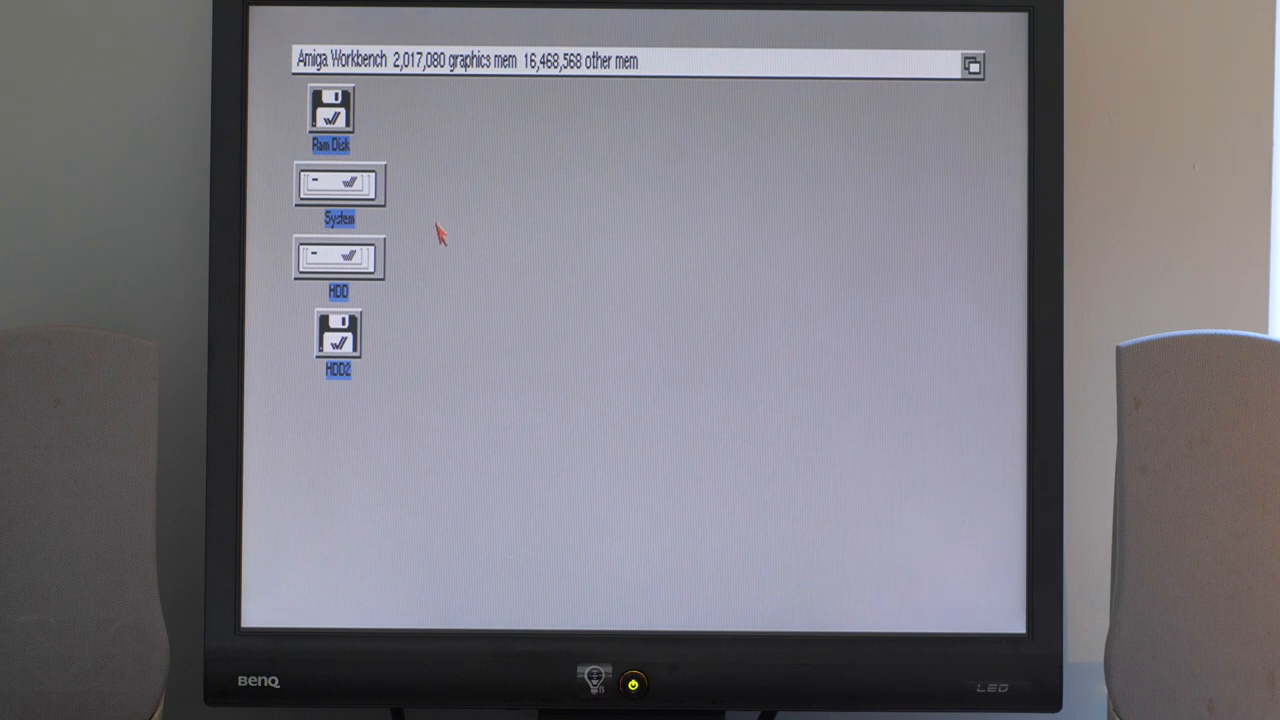
{"action": "mouse_move", "coordinate": [492, 240]}
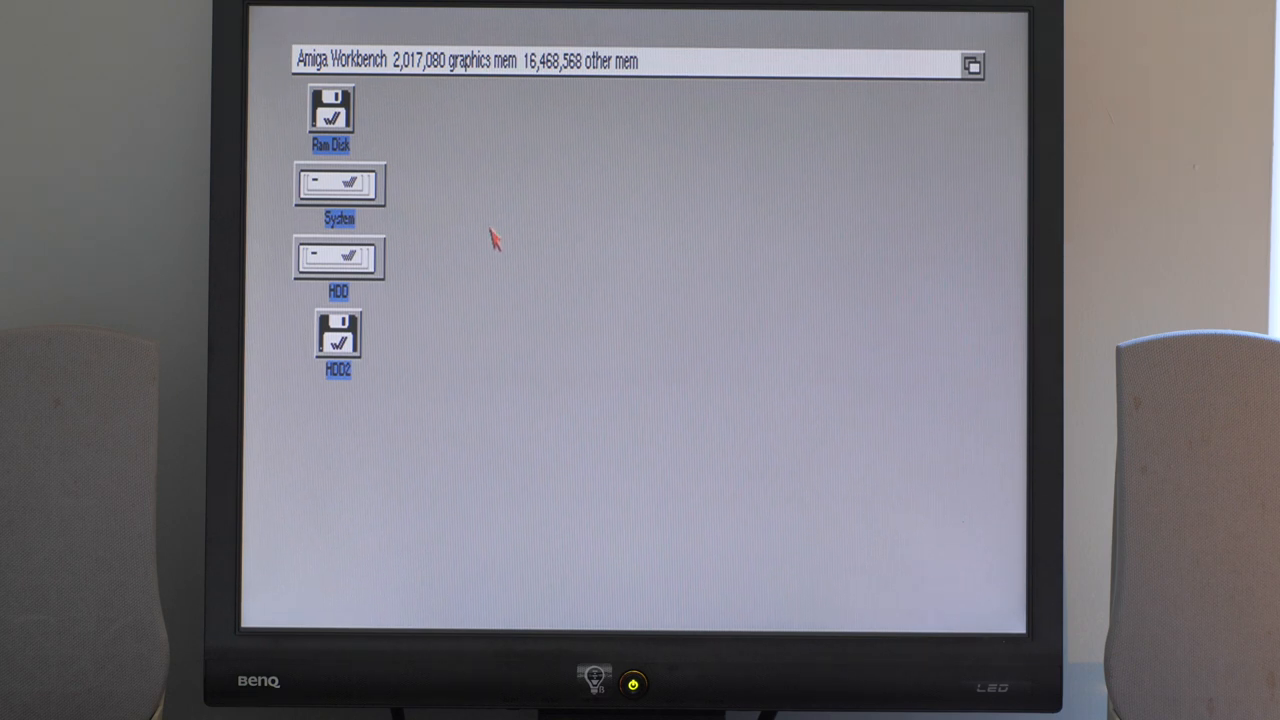
{"action": "mouse_move", "coordinate": [490, 284]}
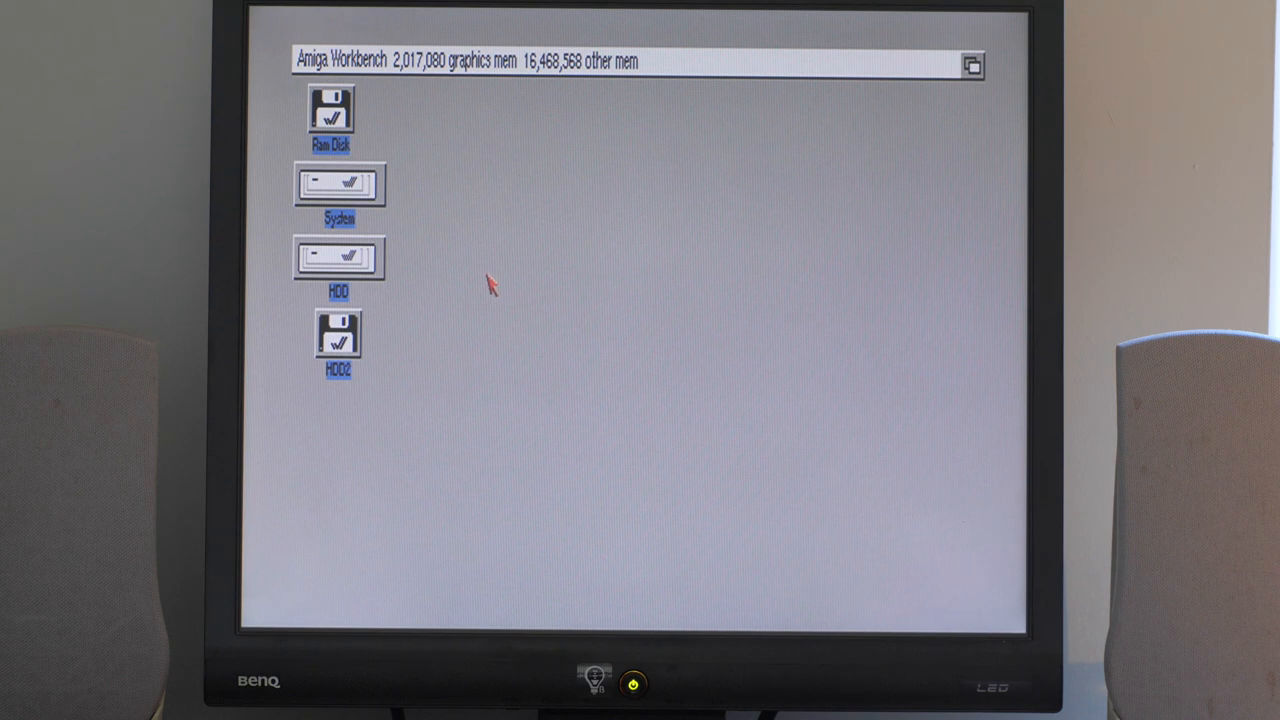
{"action": "mouse_move", "coordinate": [484, 282]}
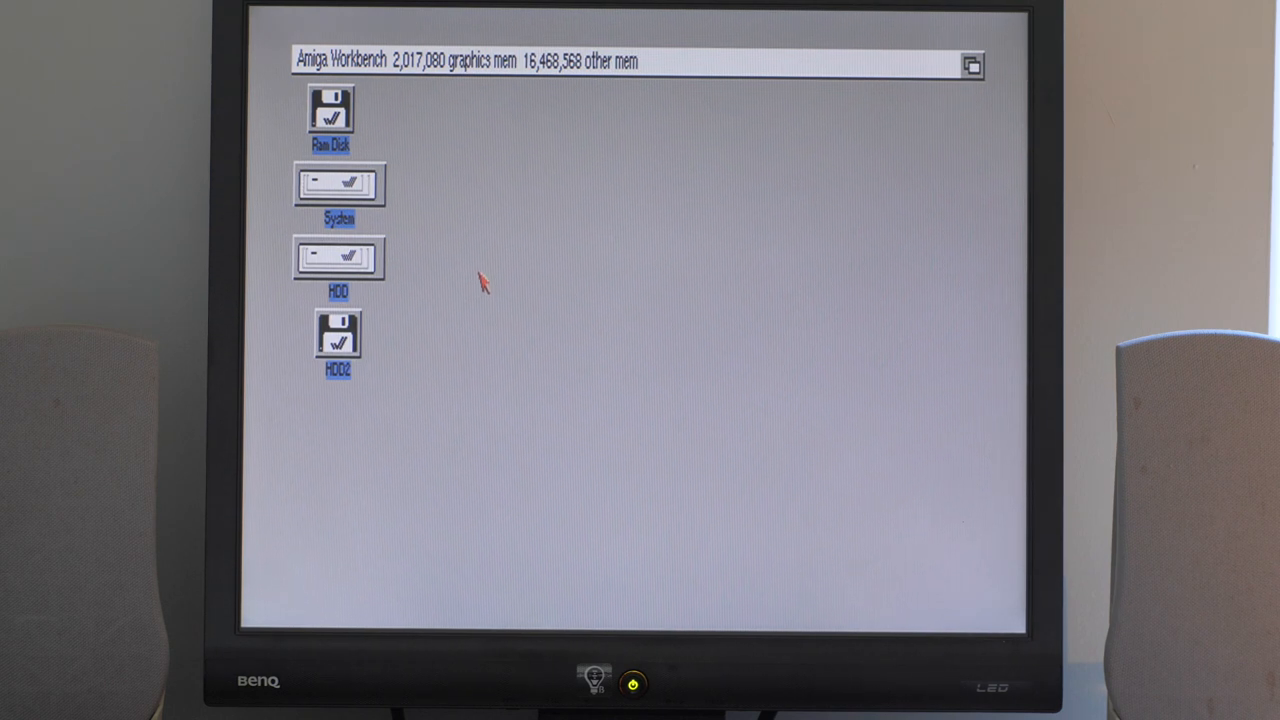
{"action": "mouse_move", "coordinate": [324, 204]}
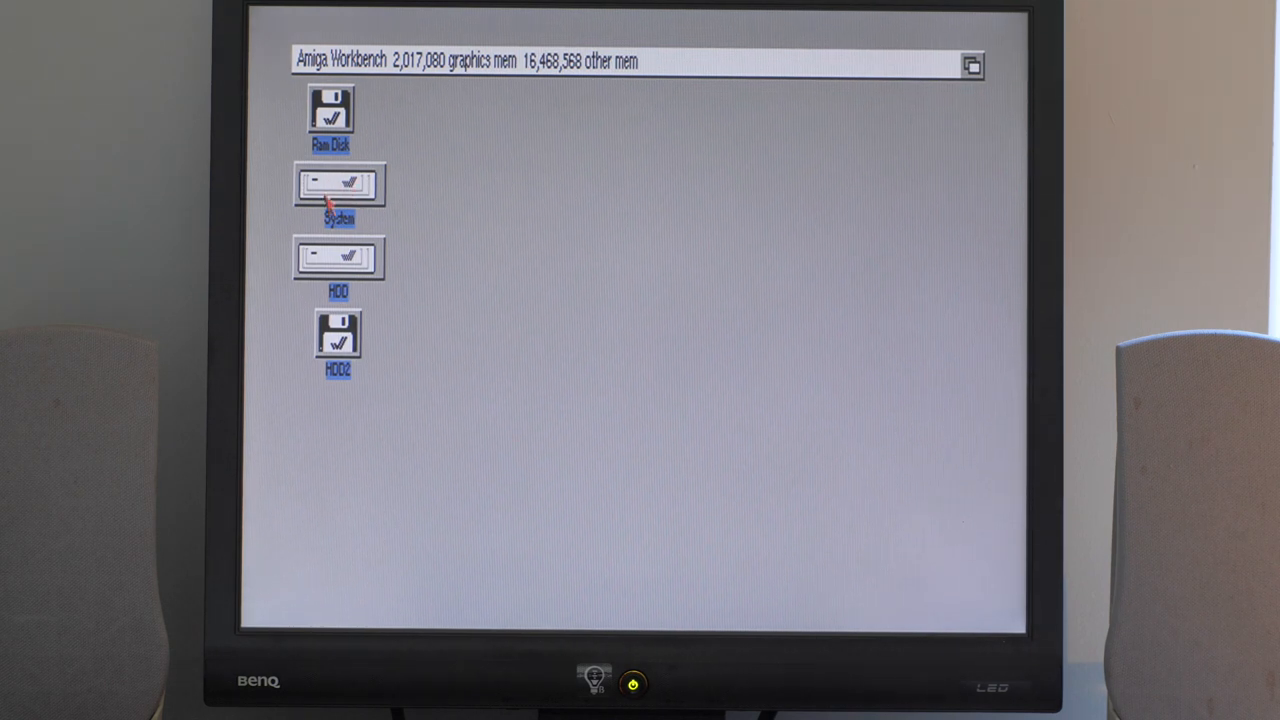
{"action": "double_click", "coordinate": [338, 184]}
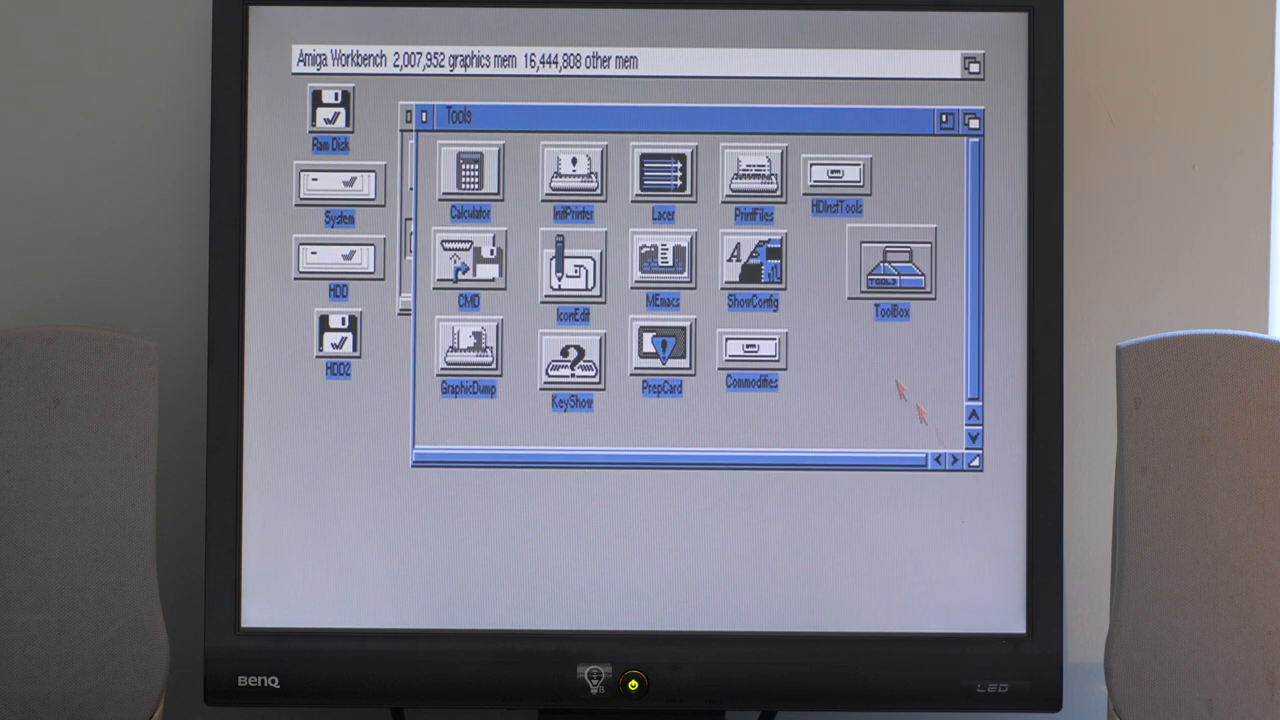
Step: Open the HDD drive and its DPaintIV drawer showing DPaint4, Install DPaint, Preferences and ReadMe
{"action": "double_click", "coordinate": [752, 262]}
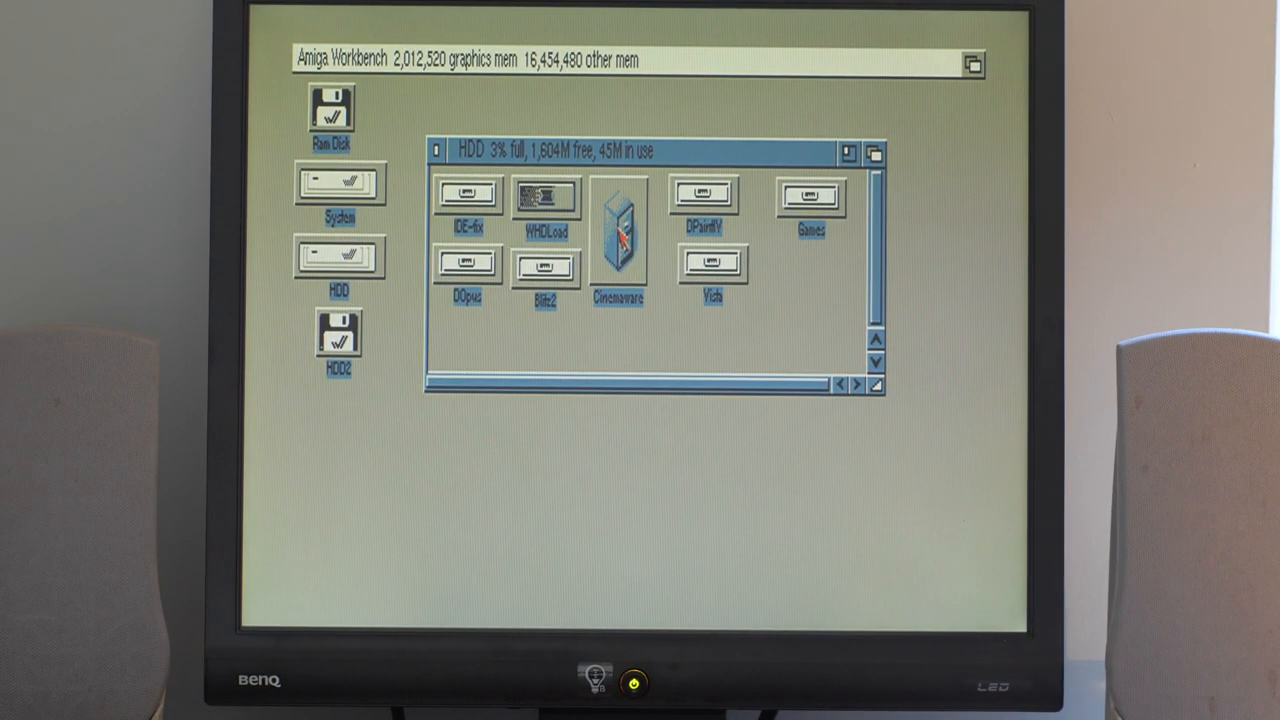
{"action": "mouse_move", "coordinate": [600, 310]}
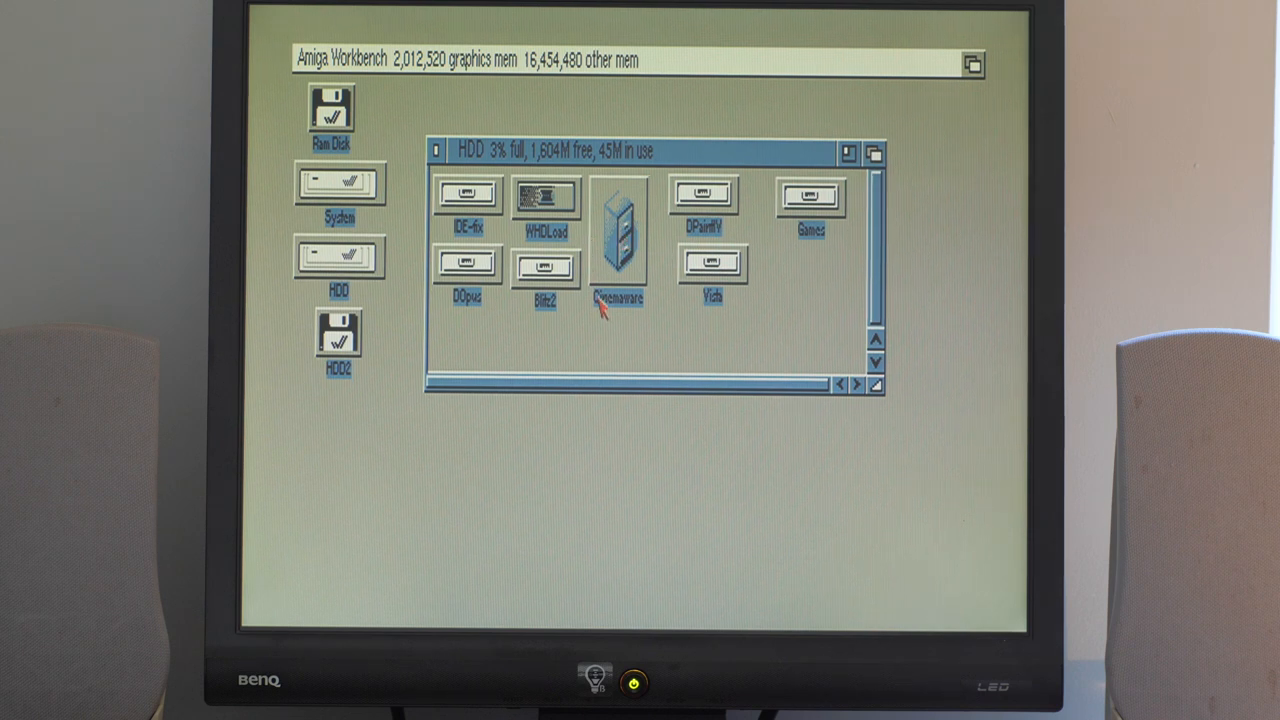
{"action": "mouse_move", "coordinate": [744, 290]}
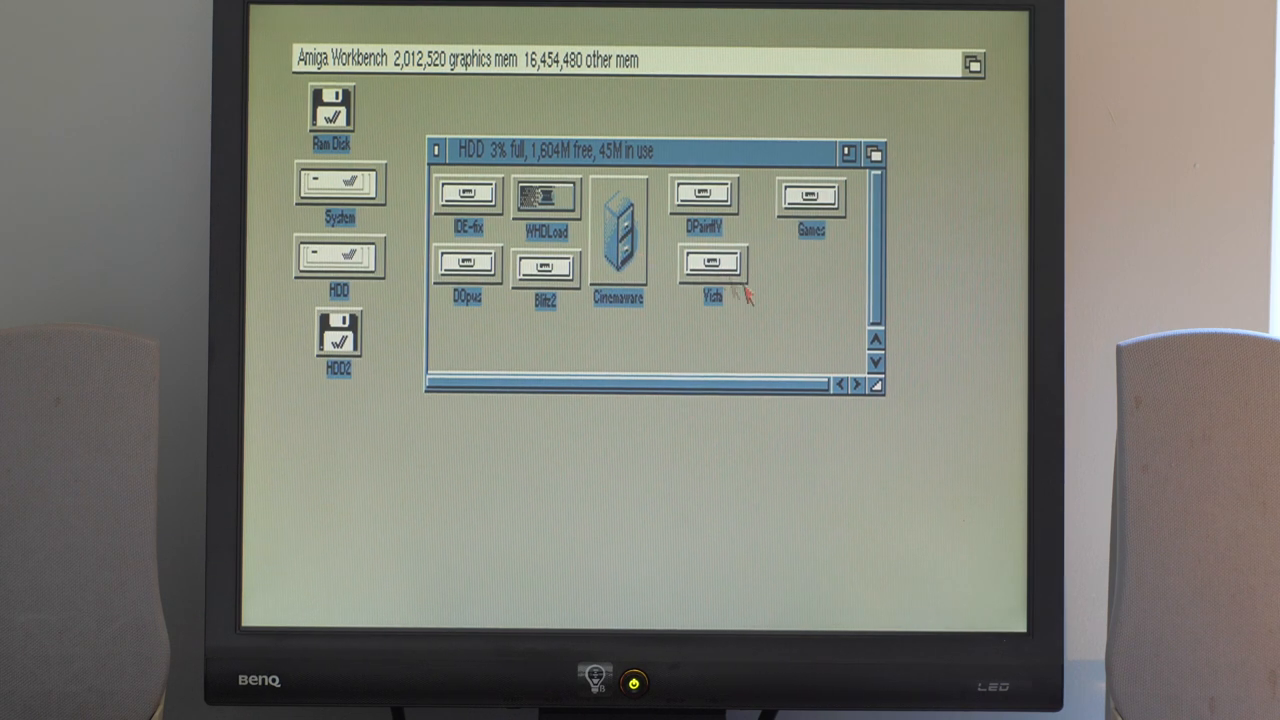
{"action": "double_click", "coordinate": [702, 196]}
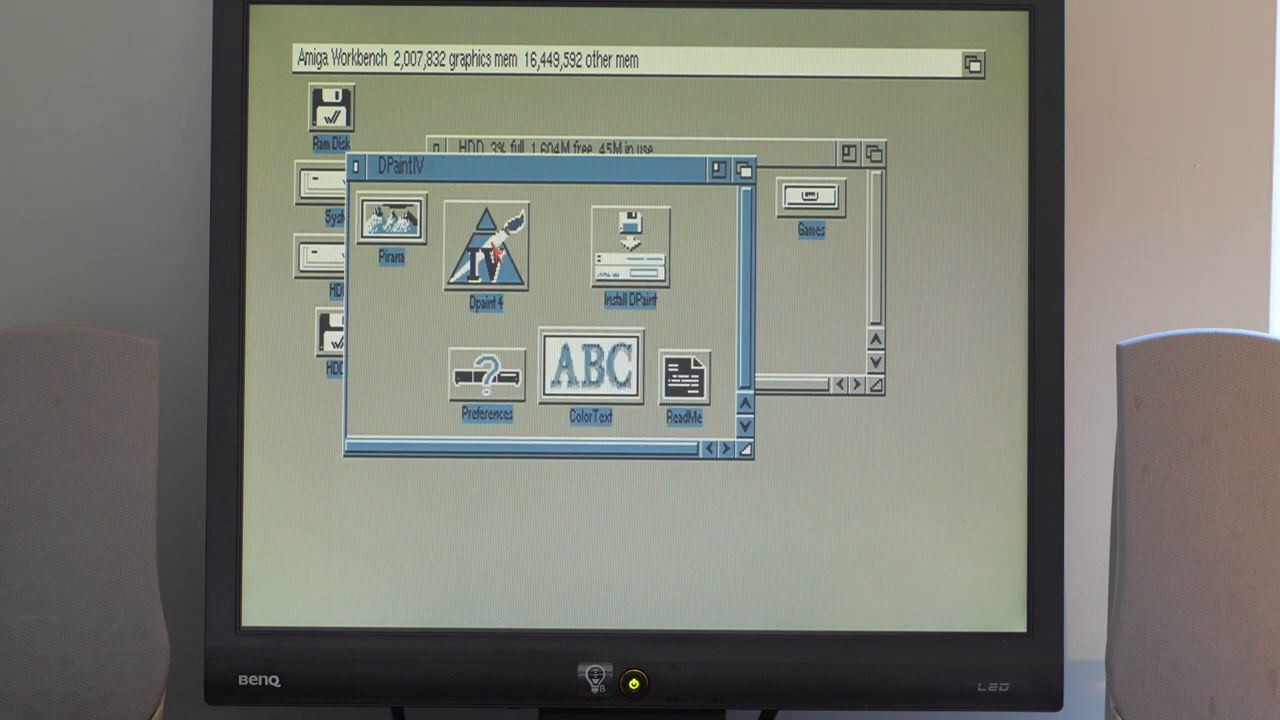
Step: Launch DPaint4 with a blank canvas, check the Picture menu, and flip between it and Workbench
{"action": "double_click", "coordinate": [484, 256]}
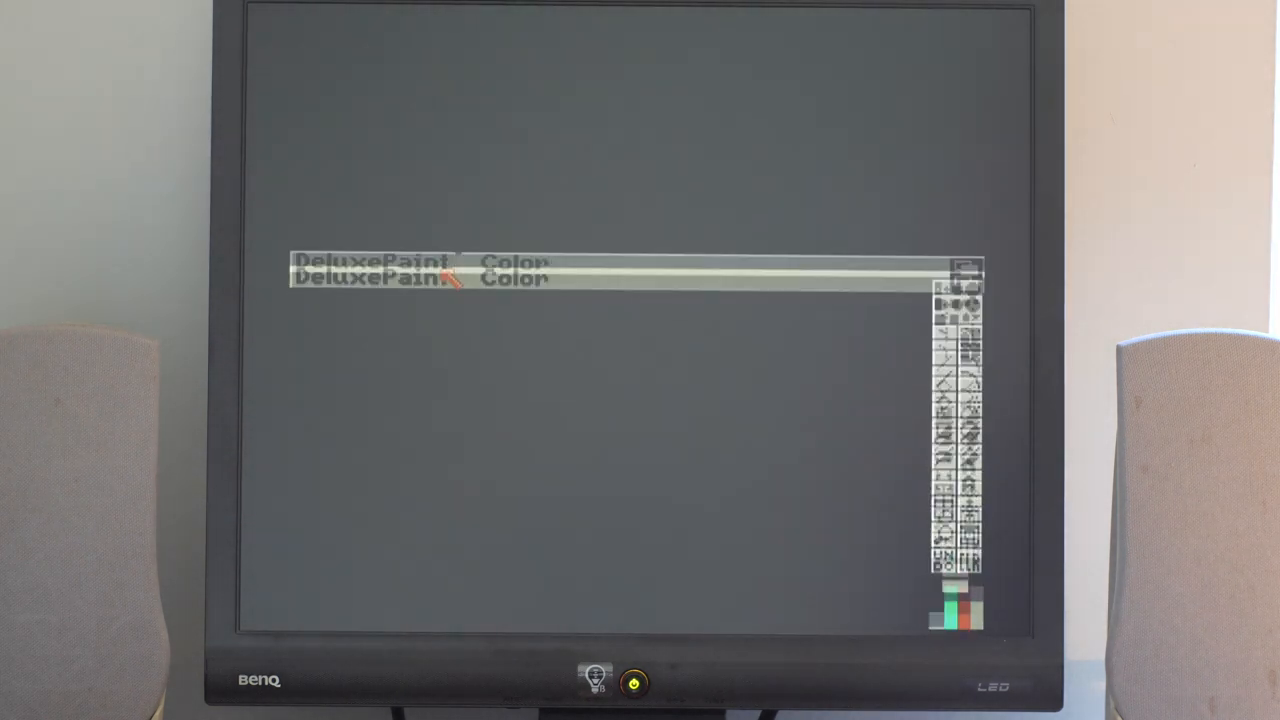
{"action": "left_click", "coordinate": [350, 56]}
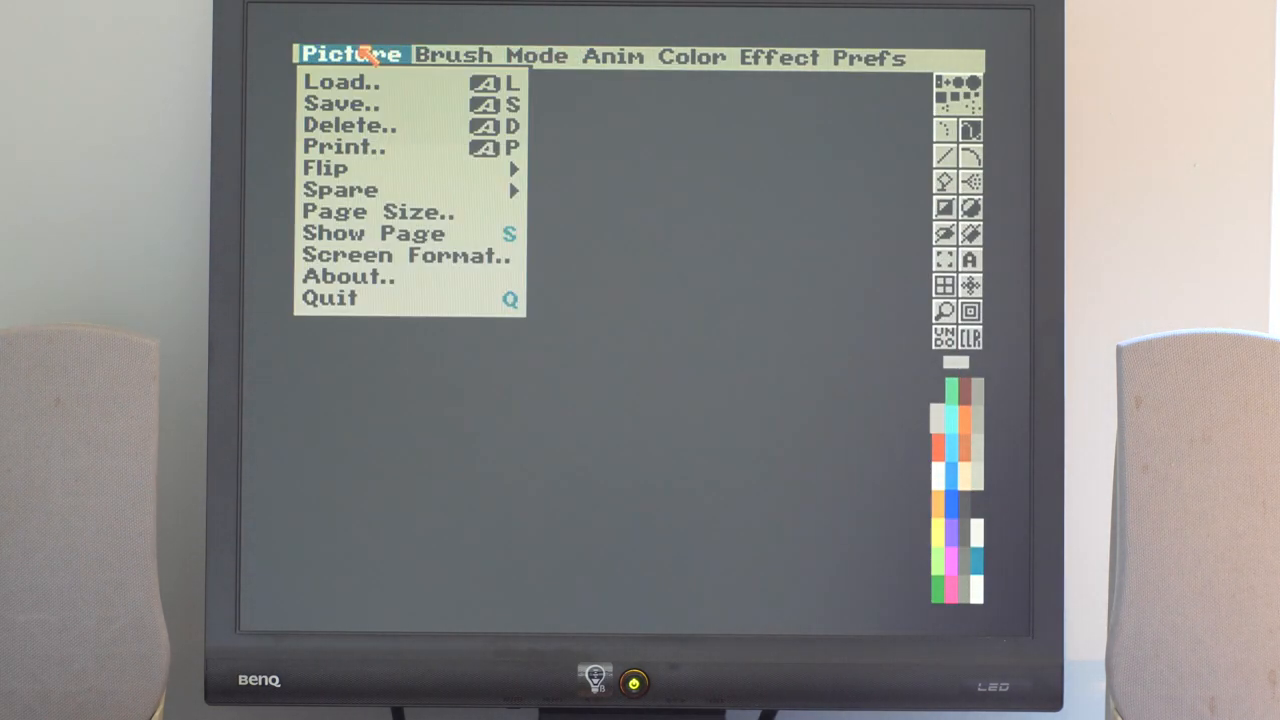
{"action": "left_click", "coordinate": [868, 56]}
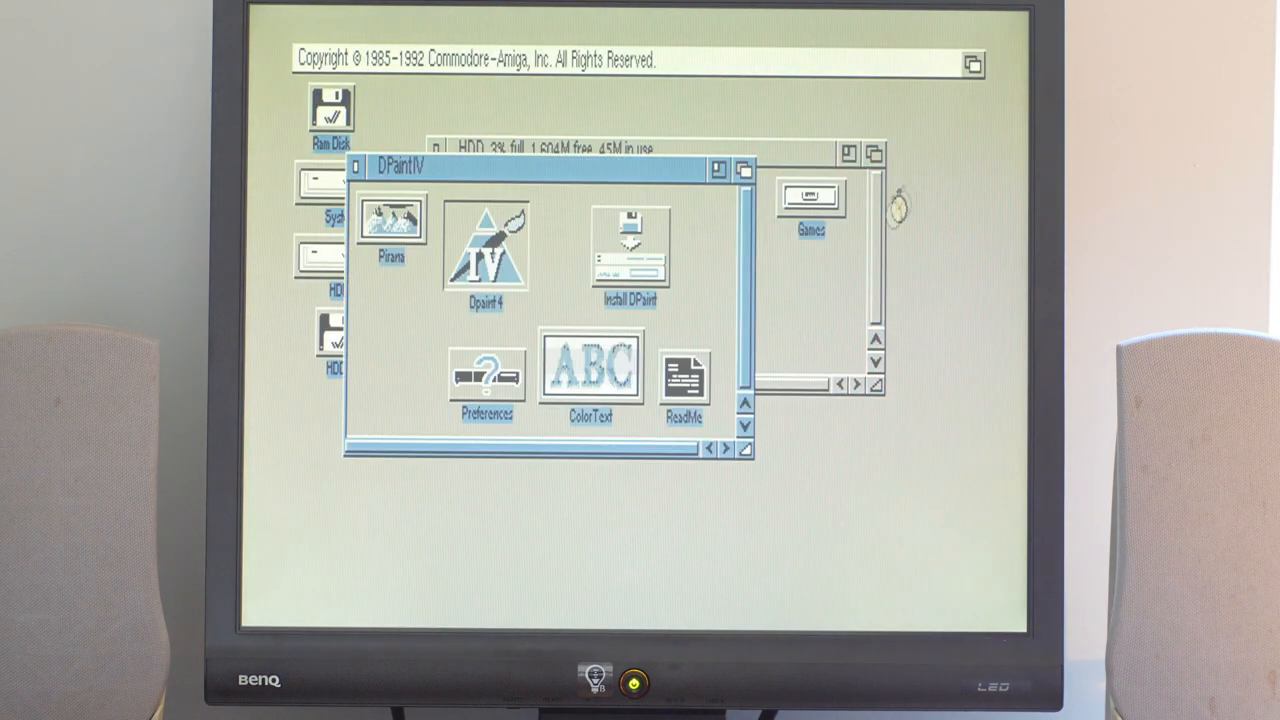
{"action": "double_click", "coordinate": [484, 256]}
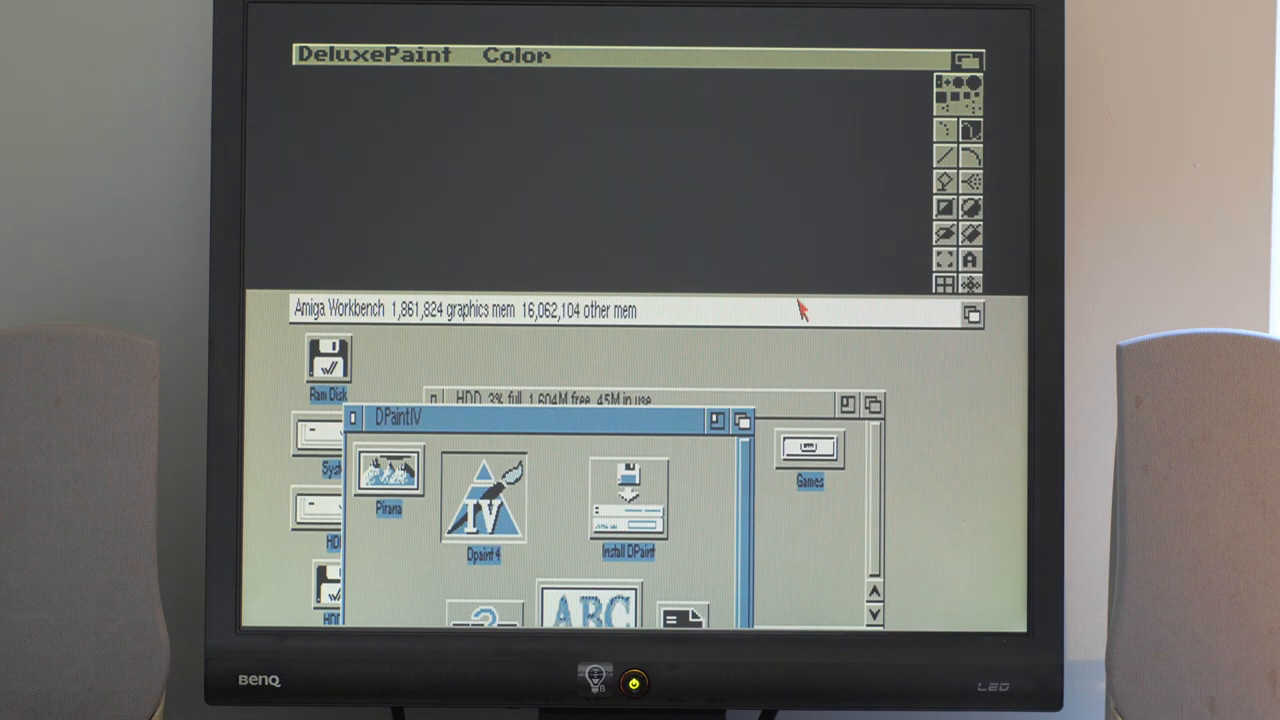
{"action": "mouse_move", "coordinate": [612, 336]}
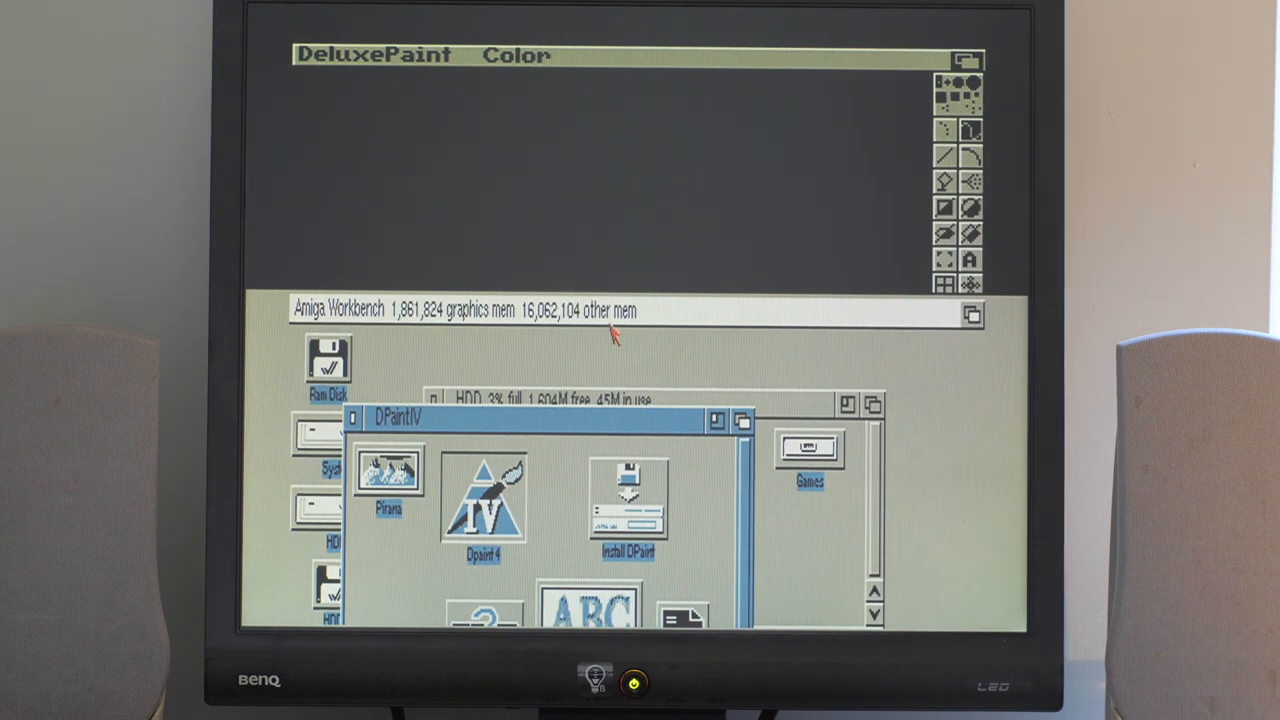
{"action": "mouse_move", "coordinate": [752, 184]}
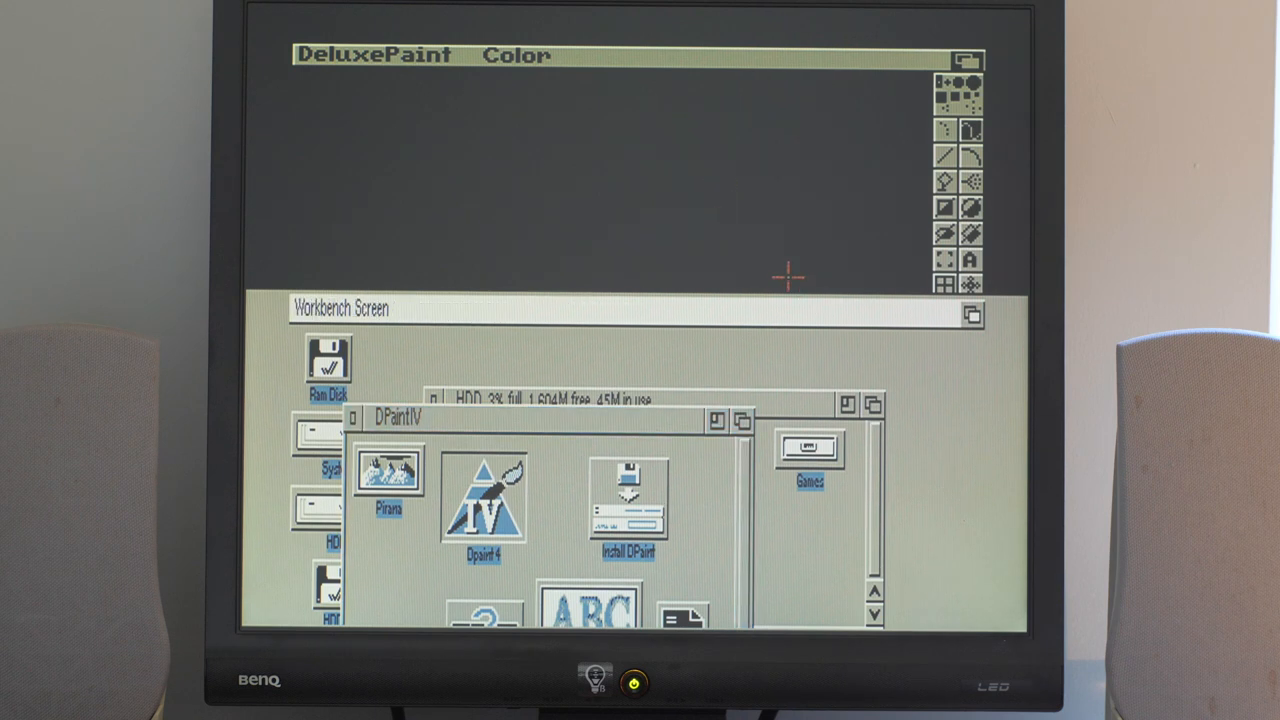
{"action": "mouse_move", "coordinate": [596, 384]}
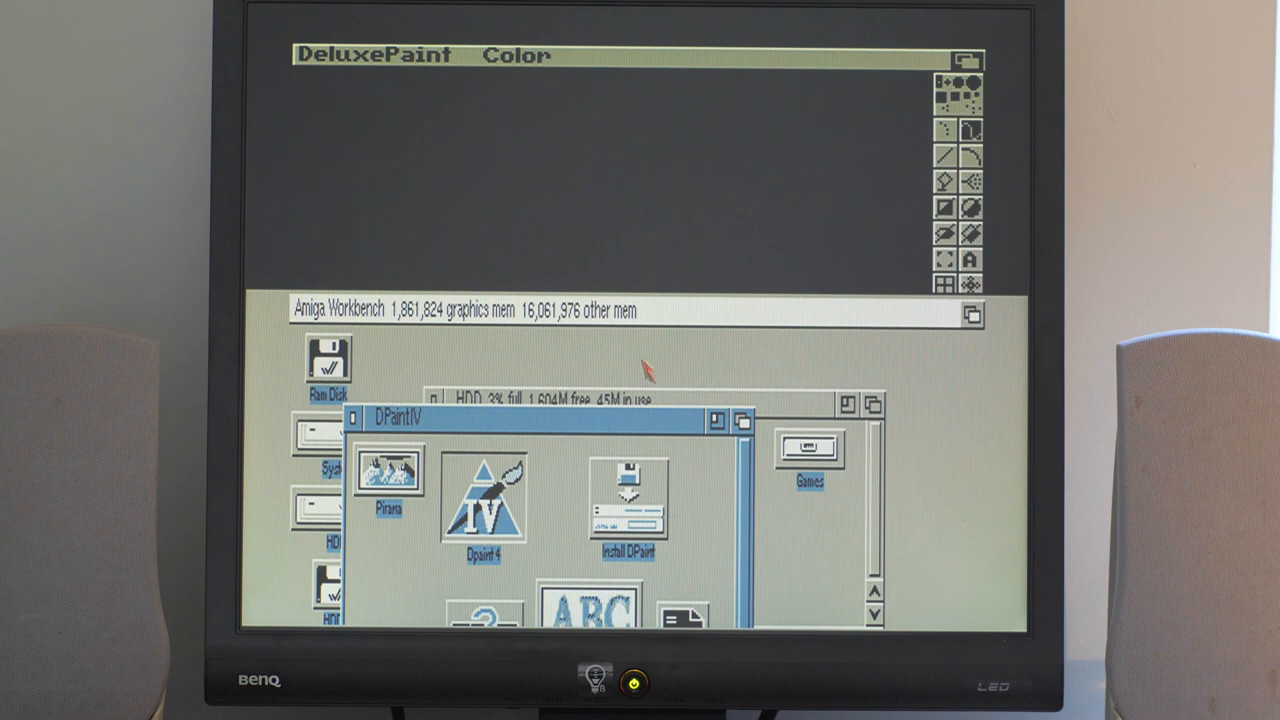
{"action": "mouse_move", "coordinate": [680, 338]}
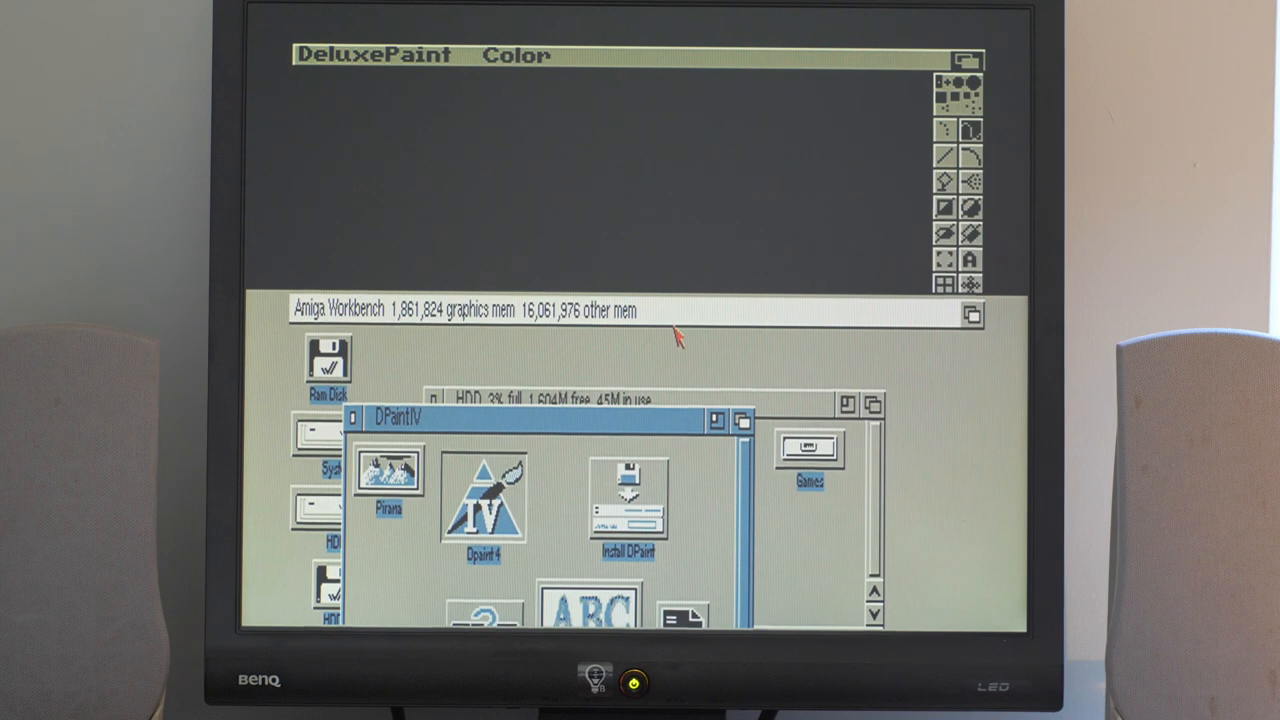
{"action": "mouse_move", "coordinate": [716, 376]}
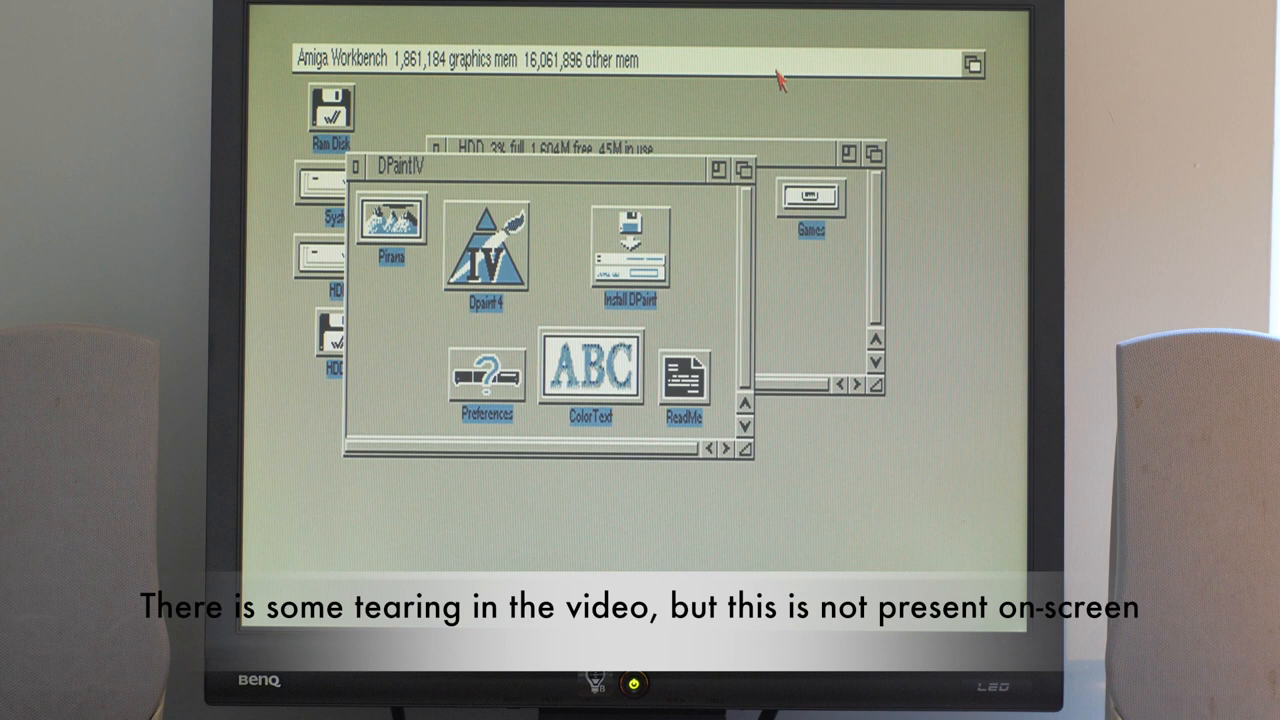
Step: Bring the running Deluxe Paint canvas back in front of the Workbench screen
{"action": "double_click", "coordinate": [484, 256]}
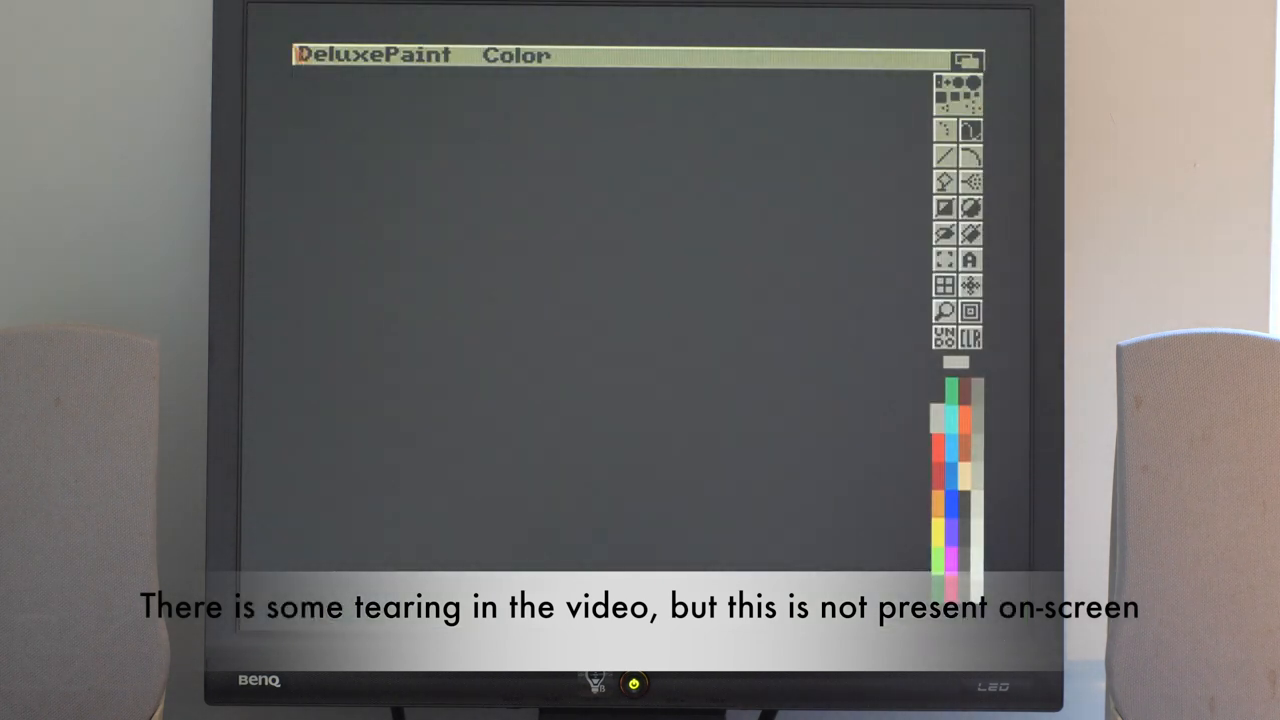
Step: Load First_back.iff from the Images/Game drawer via Picture > Load
{"action": "left_click", "coordinate": [352, 52]}
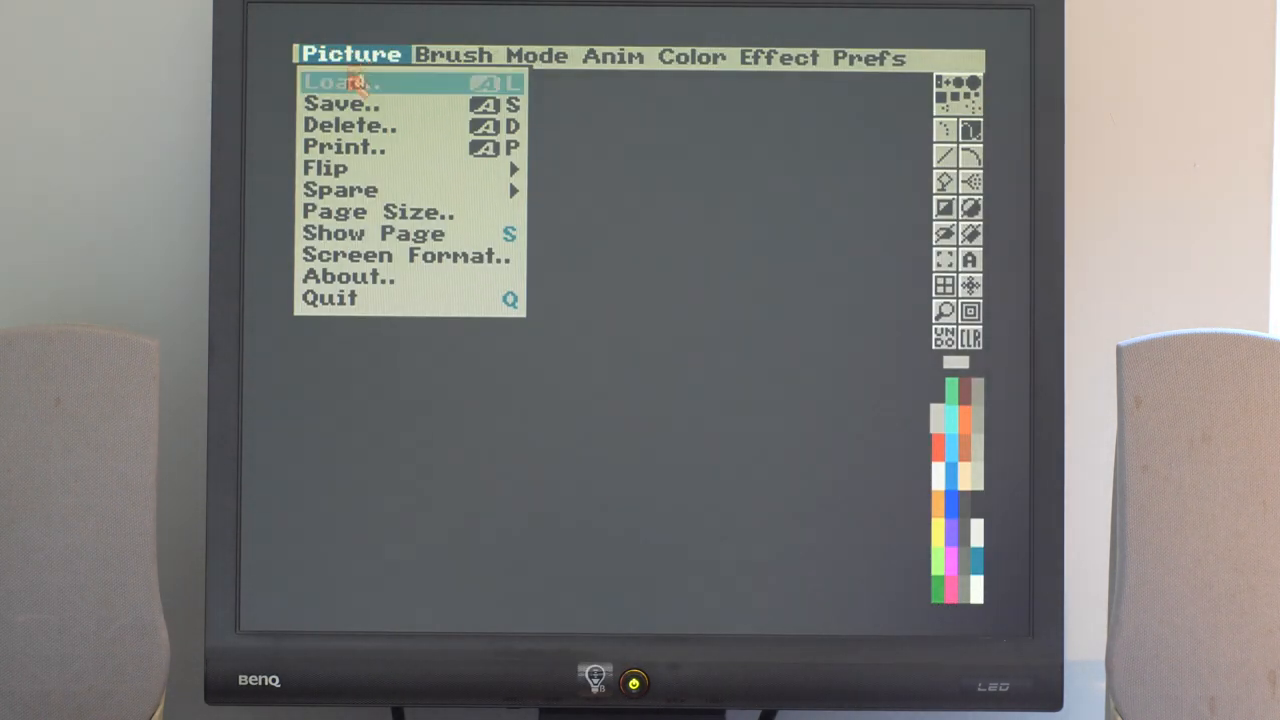
{"action": "left_click", "coordinate": [340, 82]}
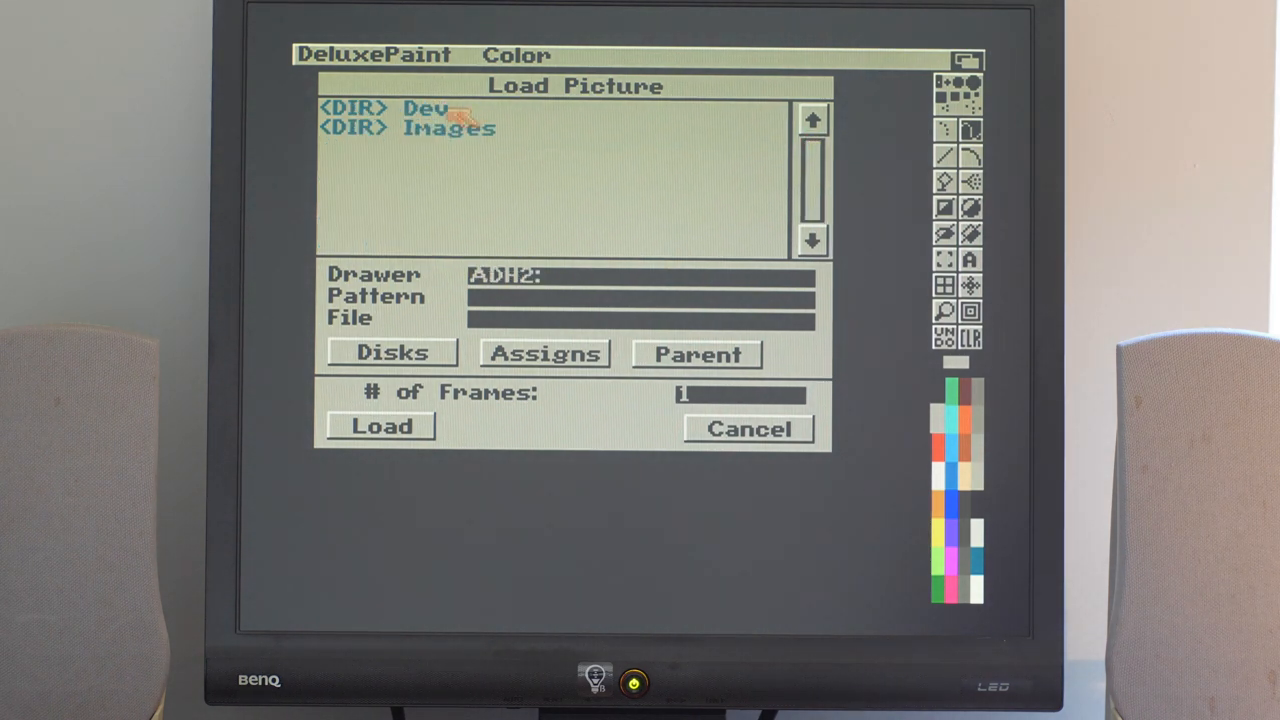
{"action": "double_click", "coordinate": [450, 128]}
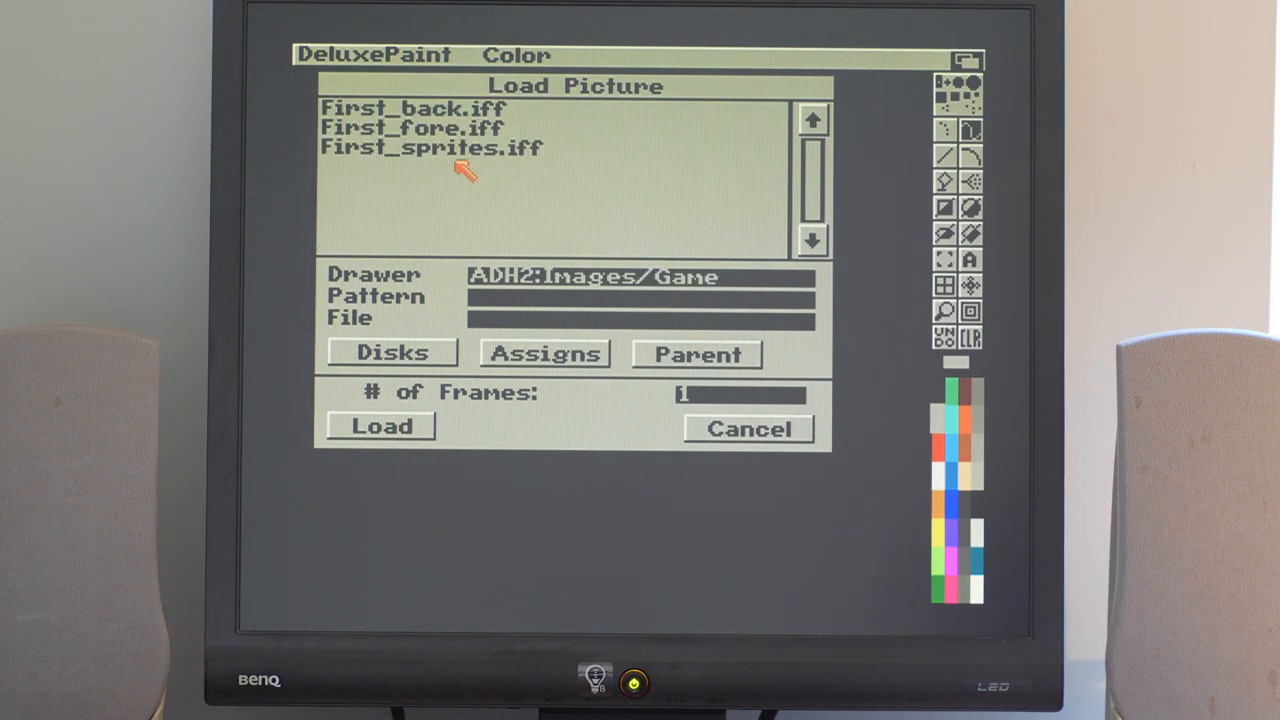
{"action": "mouse_move", "coordinate": [436, 110]}
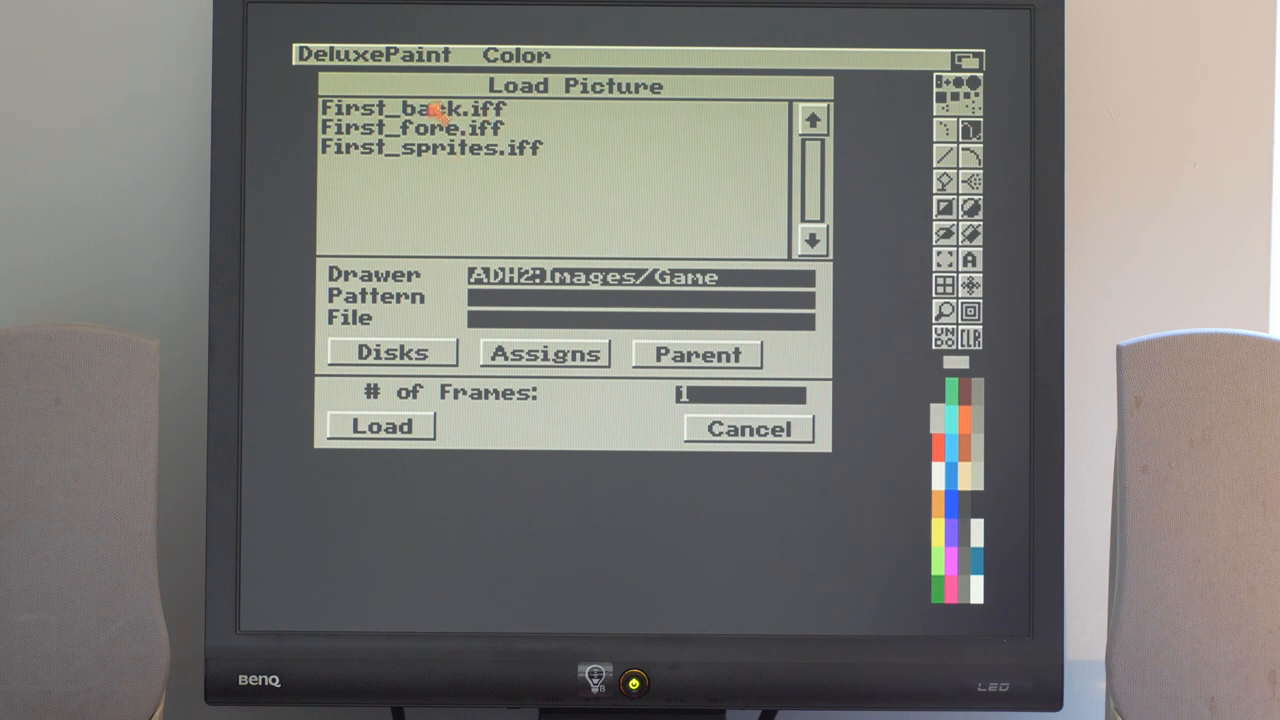
{"action": "mouse_move", "coordinate": [516, 120]}
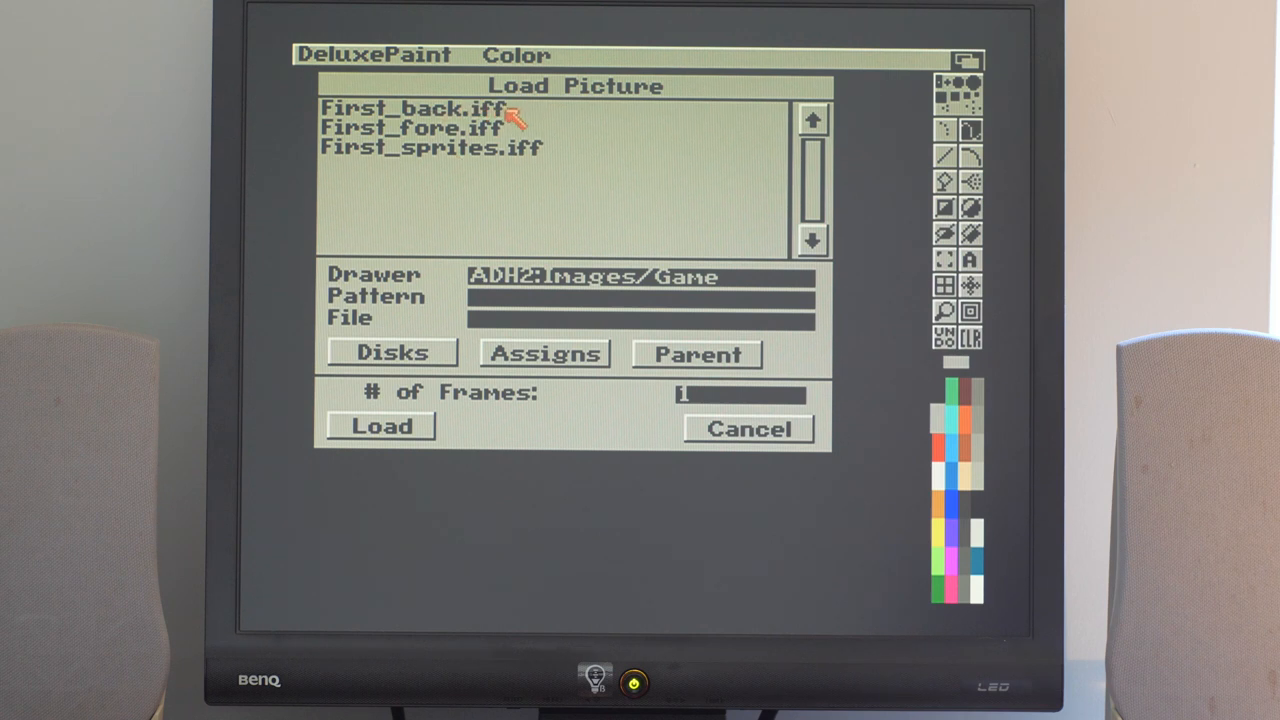
{"action": "left_click", "coordinate": [380, 424]}
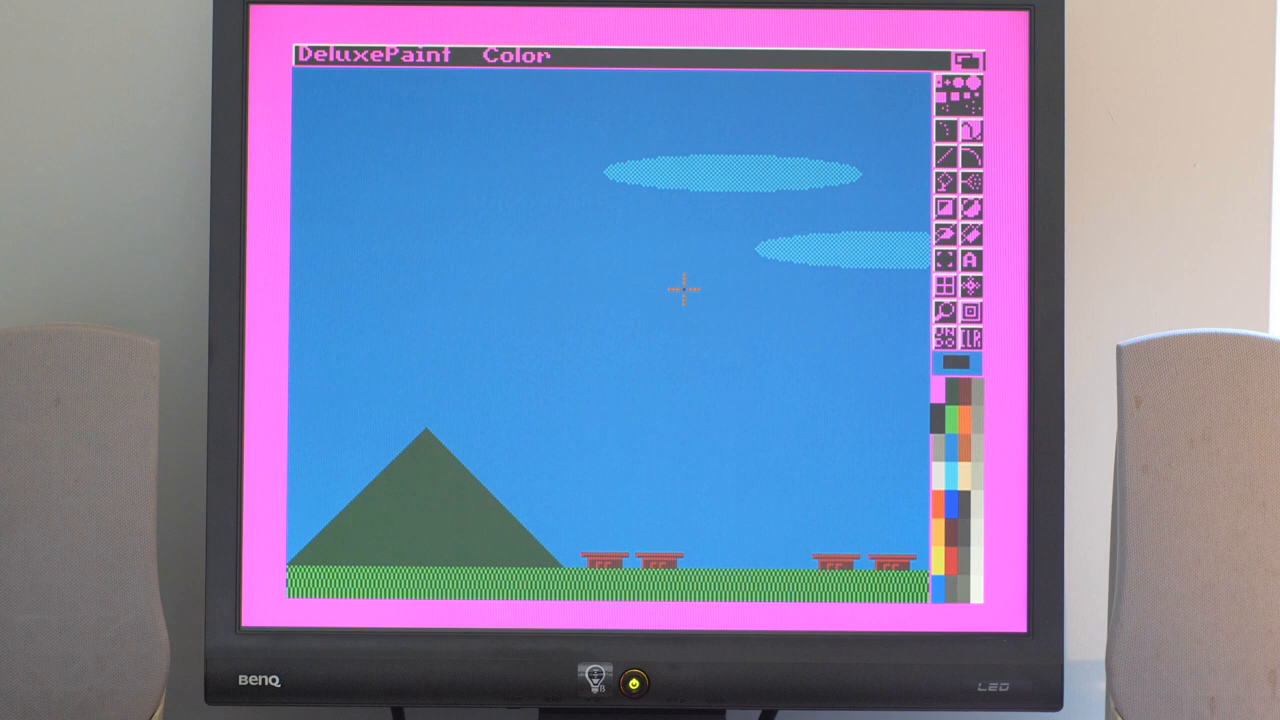